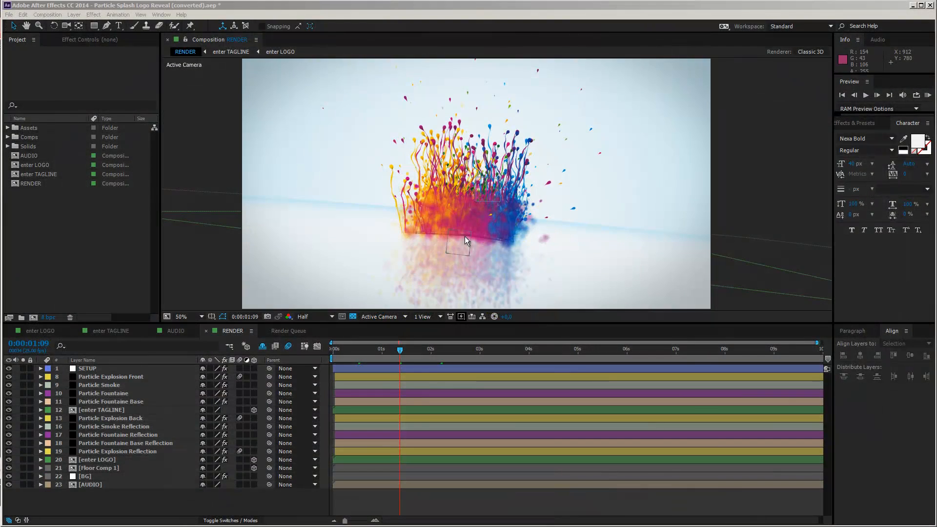
mouse_move(447, 245)
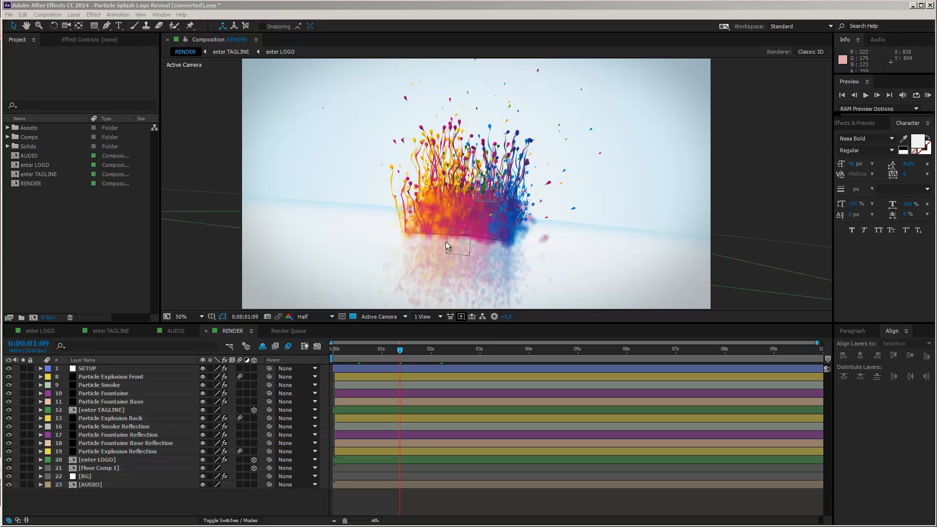
mouse_move(433, 246)
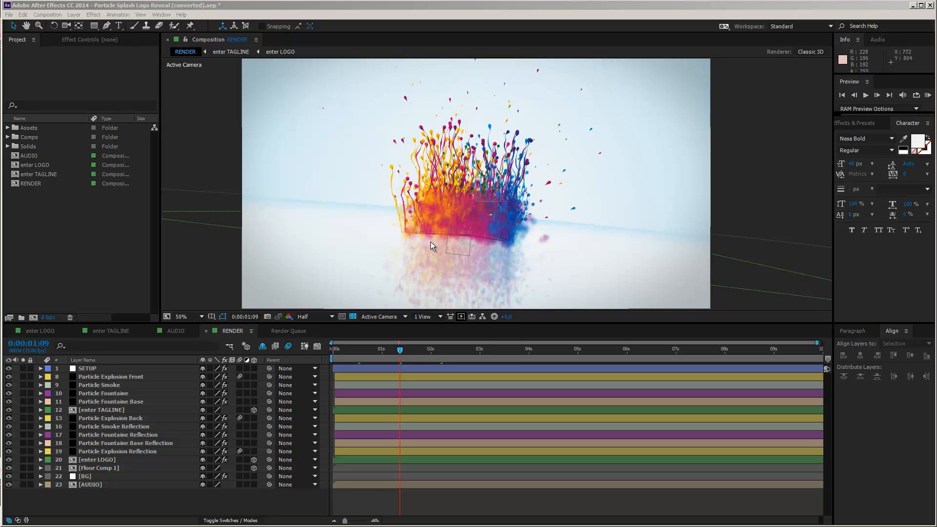
mouse_move(495, 192)
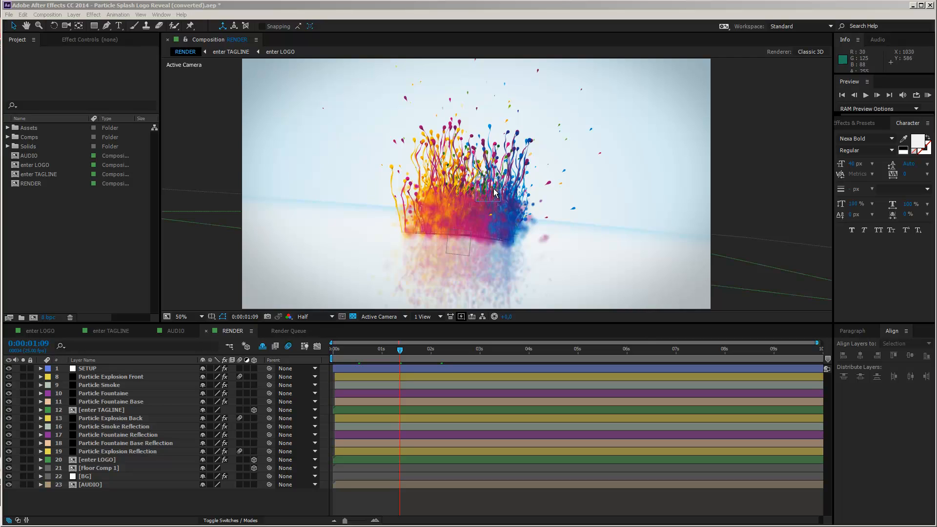
mouse_move(131, 32)
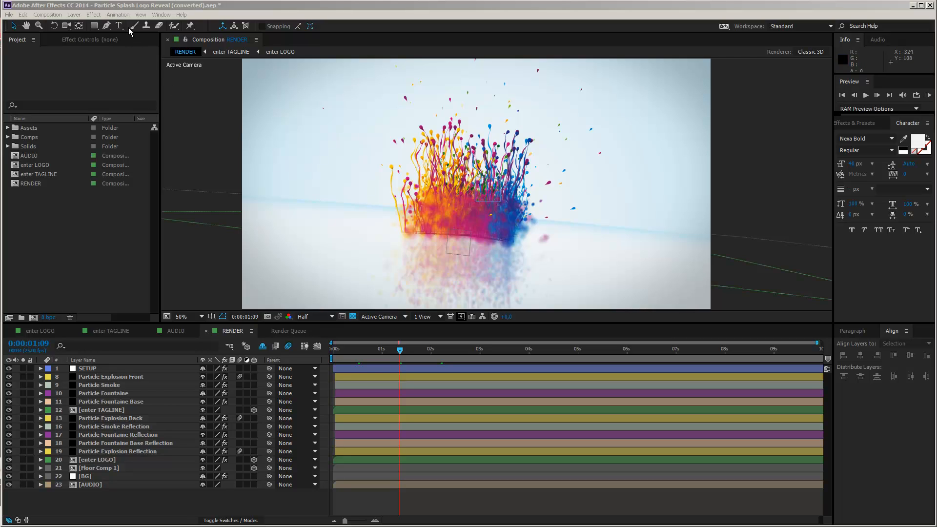
mouse_move(155, 14)
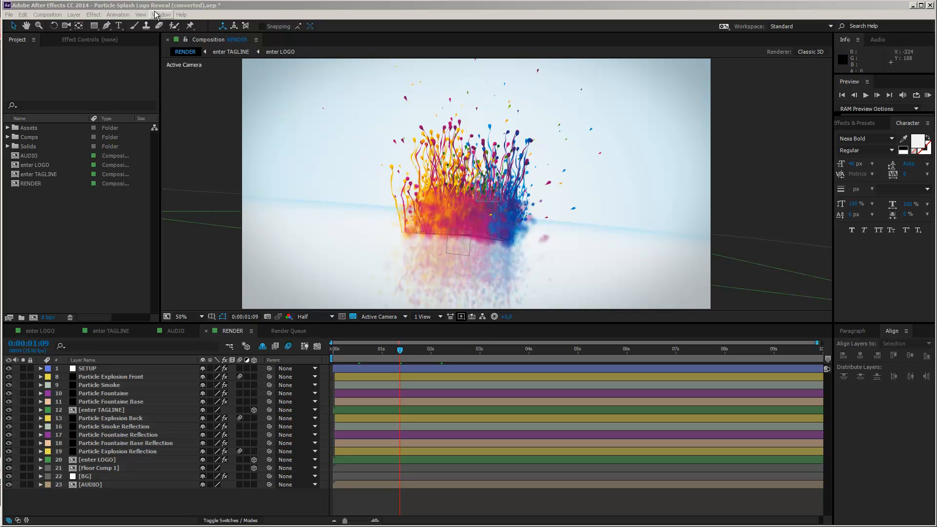
mouse_move(548, 216)
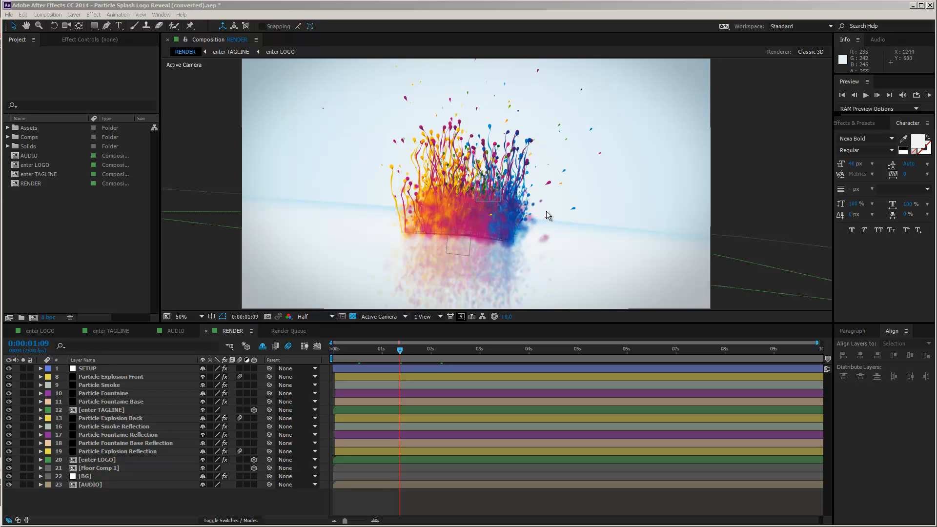
mouse_move(551, 192)
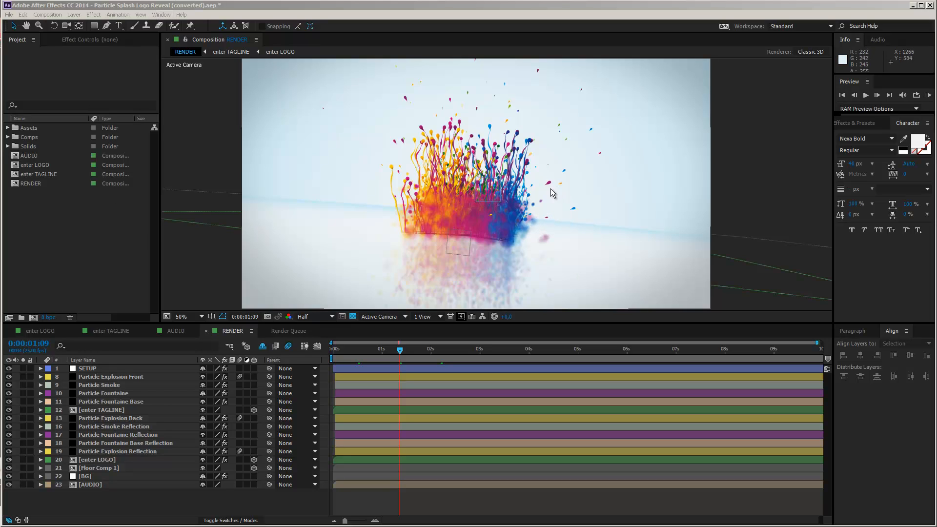
mouse_move(428, 163)
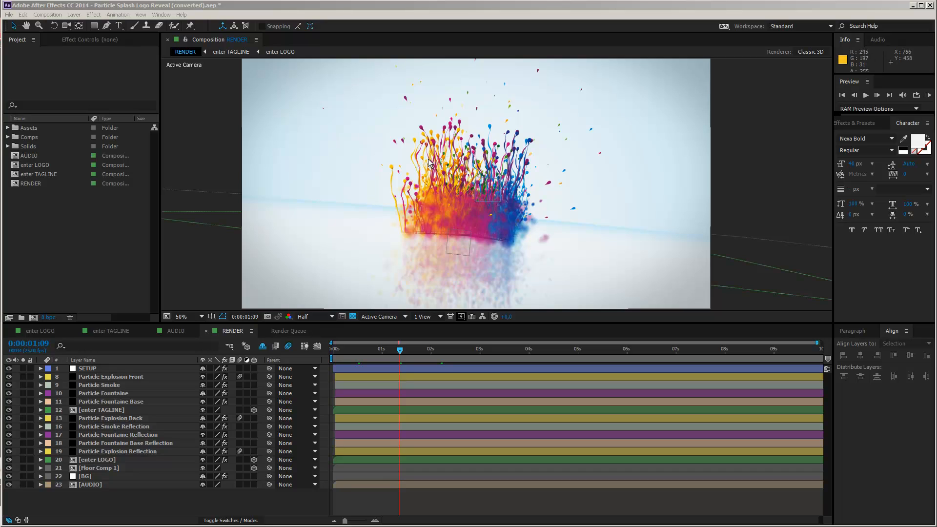
mouse_move(442, 162)
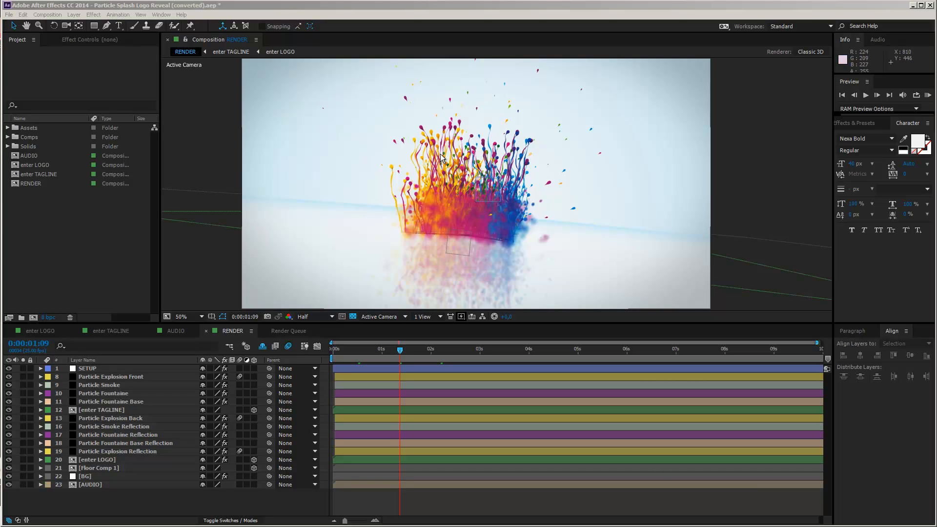
mouse_move(495, 150)
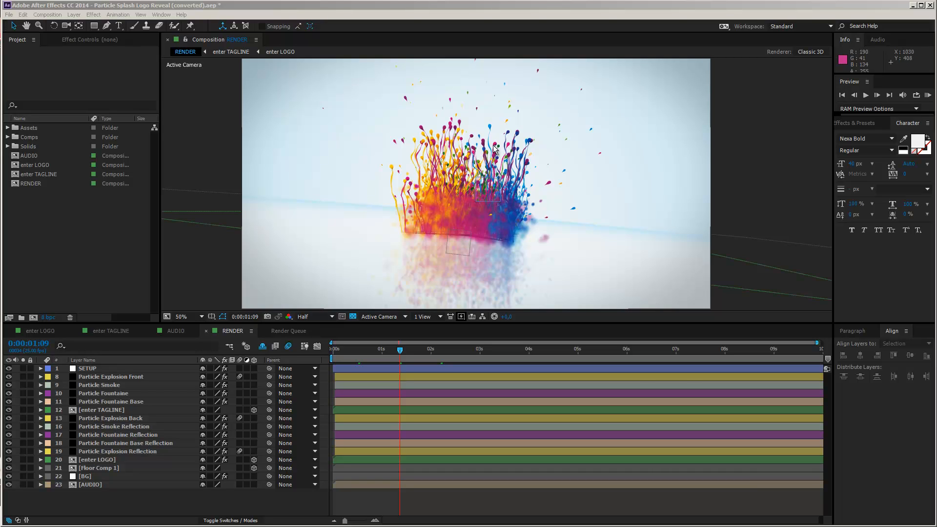
mouse_move(495, 155)
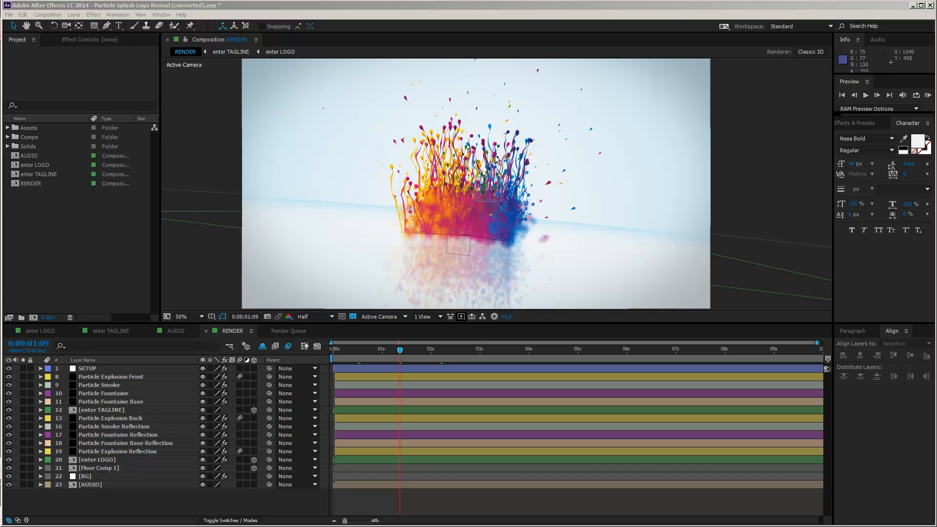
mouse_move(498, 143)
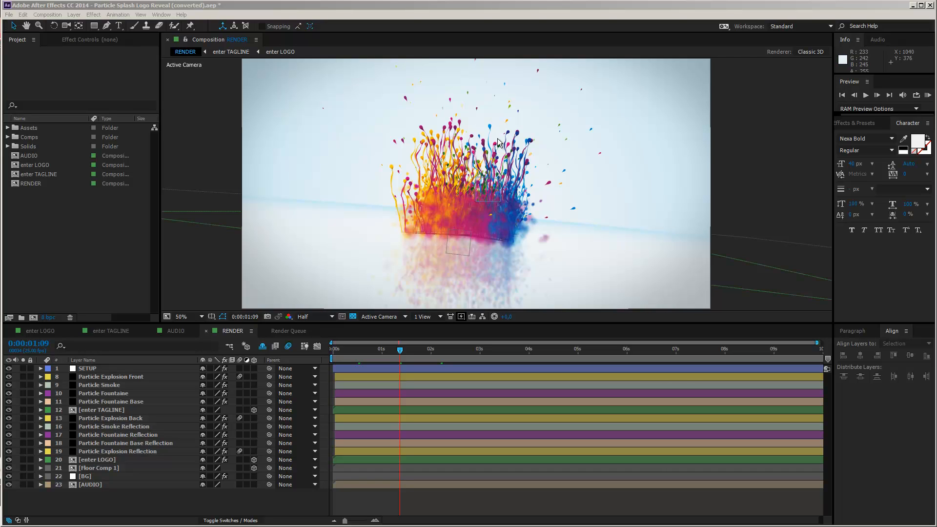
mouse_move(479, 142)
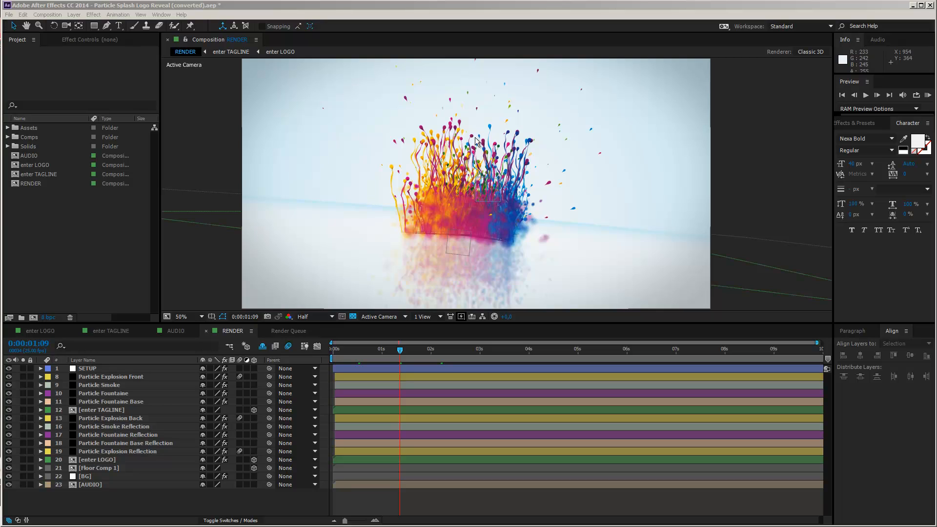
mouse_move(509, 148)
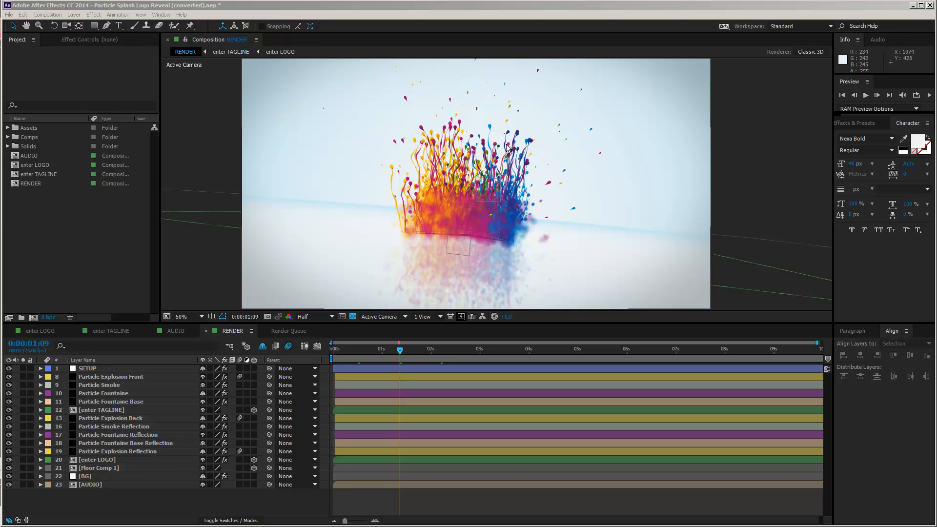
mouse_move(413, 128)
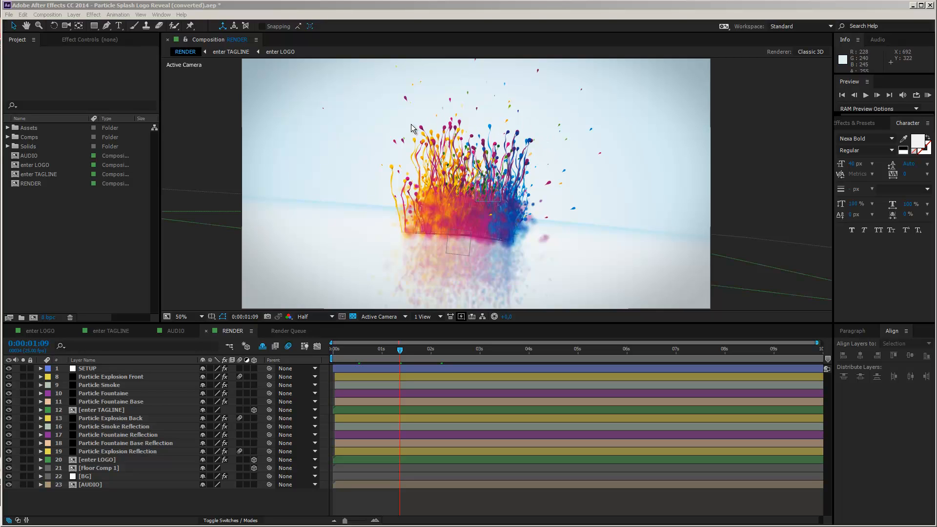
mouse_move(244, 255)
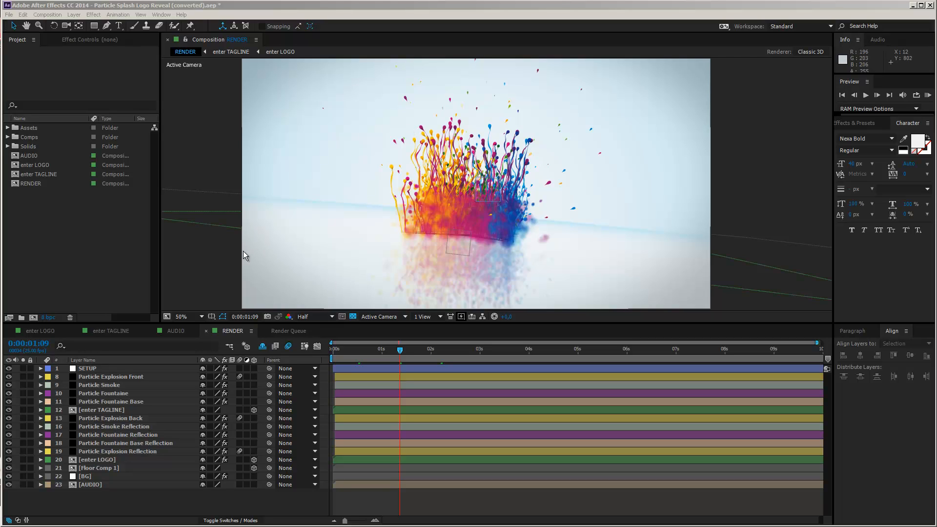
mouse_move(445, 362)
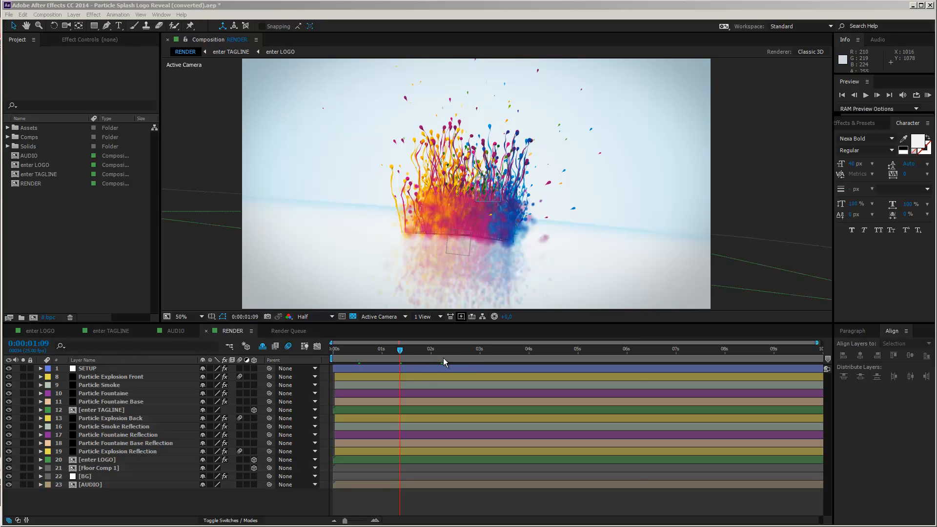
mouse_move(508, 153)
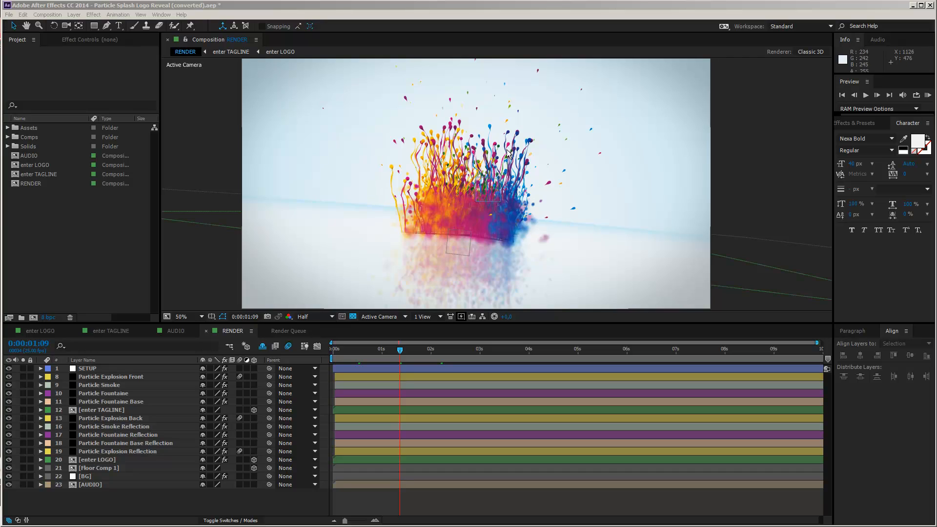
mouse_move(649, 354)
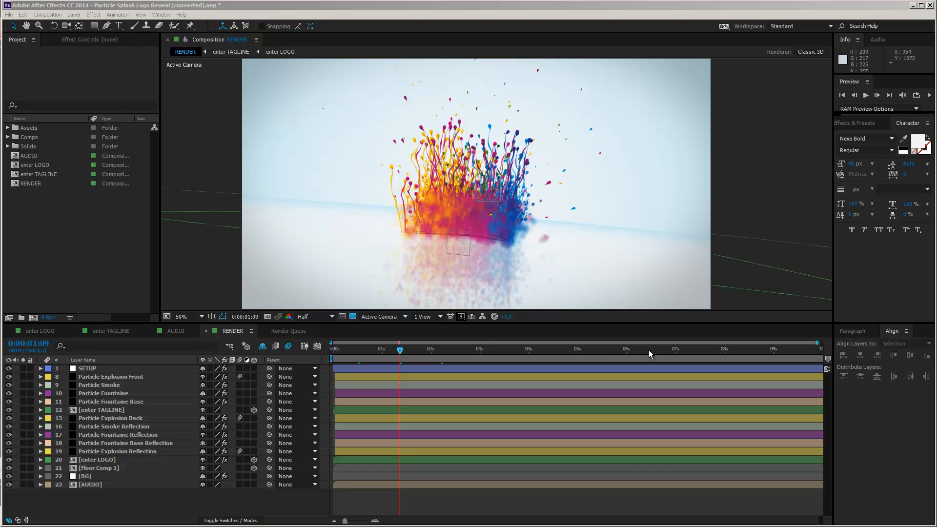
Move the current-time indicator to about 0:00:06:12, where the finished logo and website appear
left_click(651, 348)
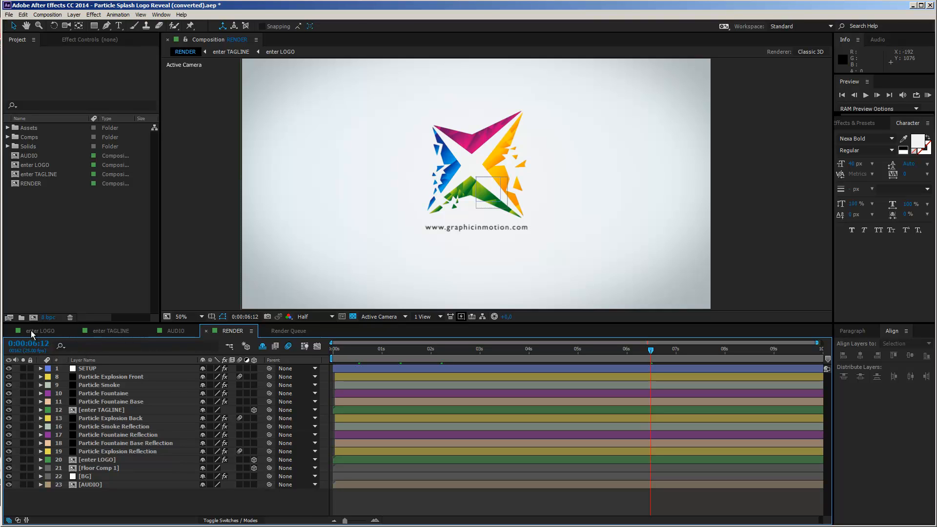
mouse_move(47, 336)
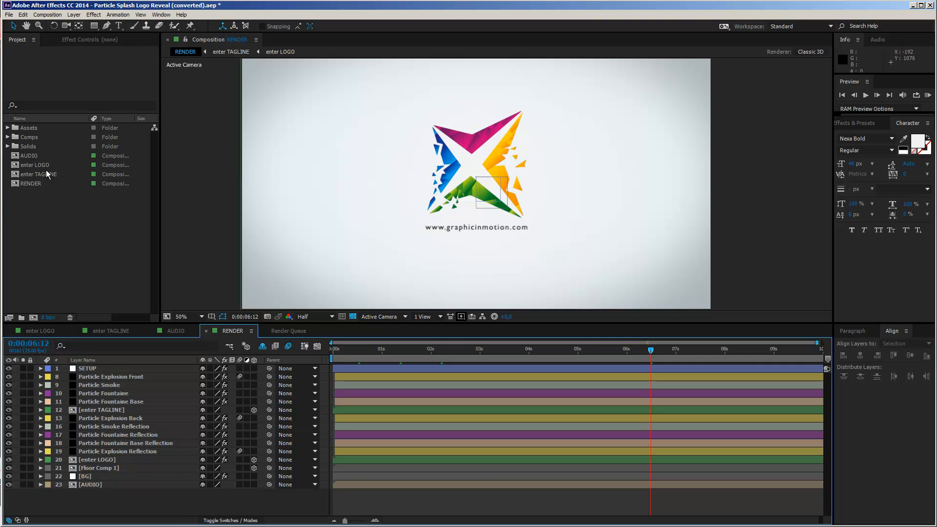
Open the enter LOGO composition from the Project panel to see its logo PNG layer
left_click(39, 174)
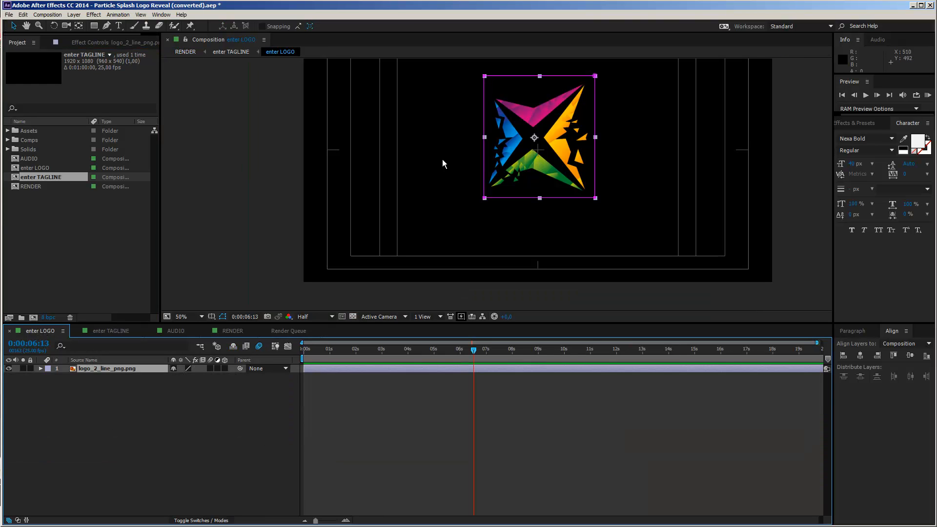
mouse_move(146, 303)
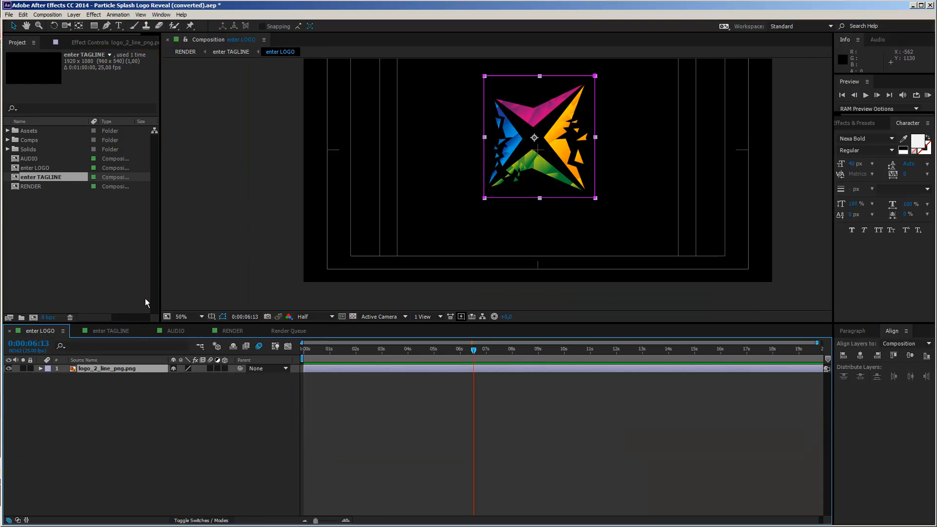
mouse_move(78, 226)
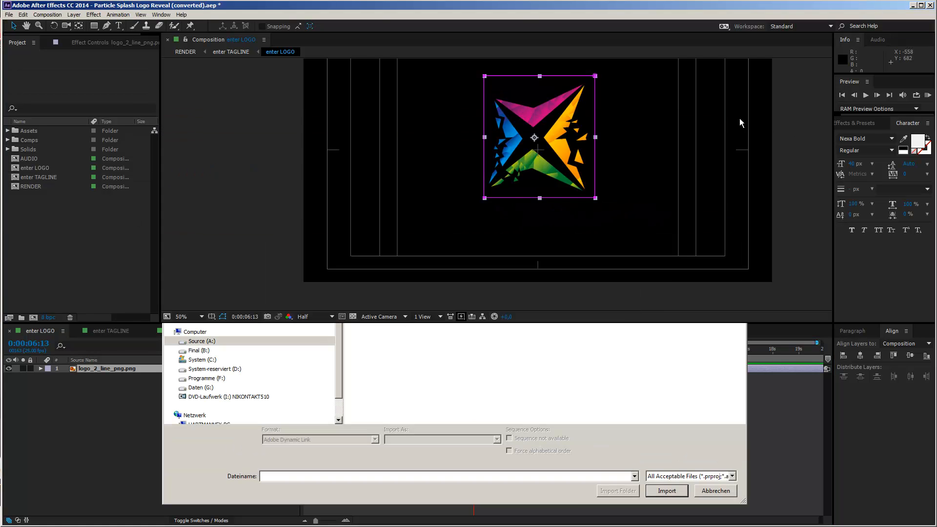
Import Circus Logo.ai from the AE Templates 2015 Logo Particle Splash folder
left_click(714, 490)
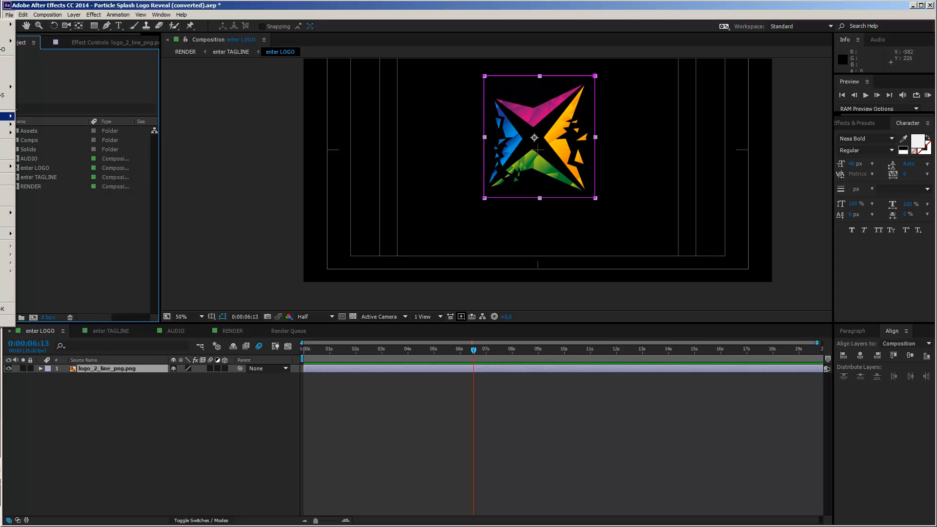
left_click(9, 14)
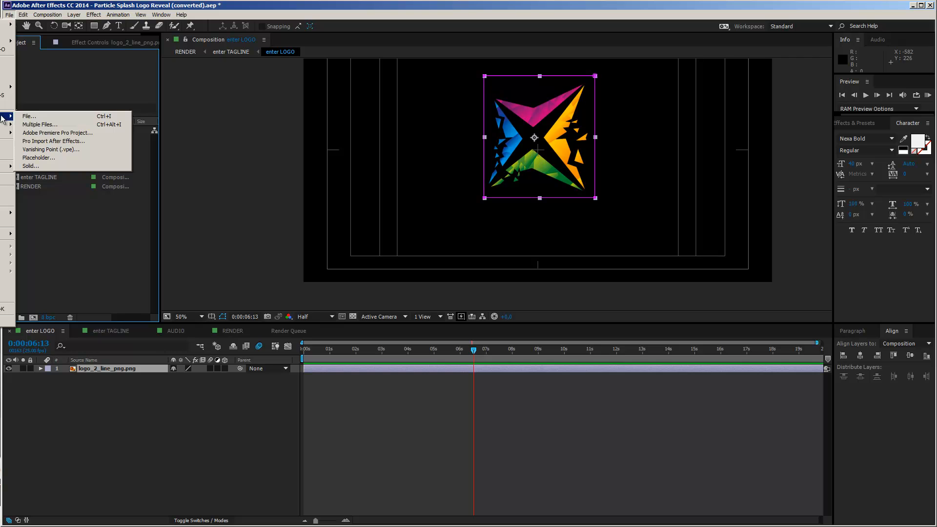
left_click(29, 116)
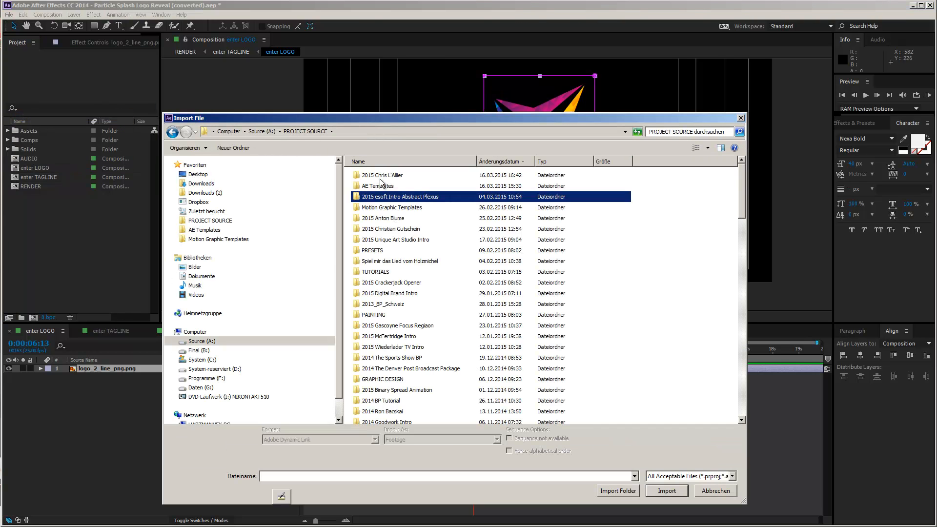
double_click(377, 185)
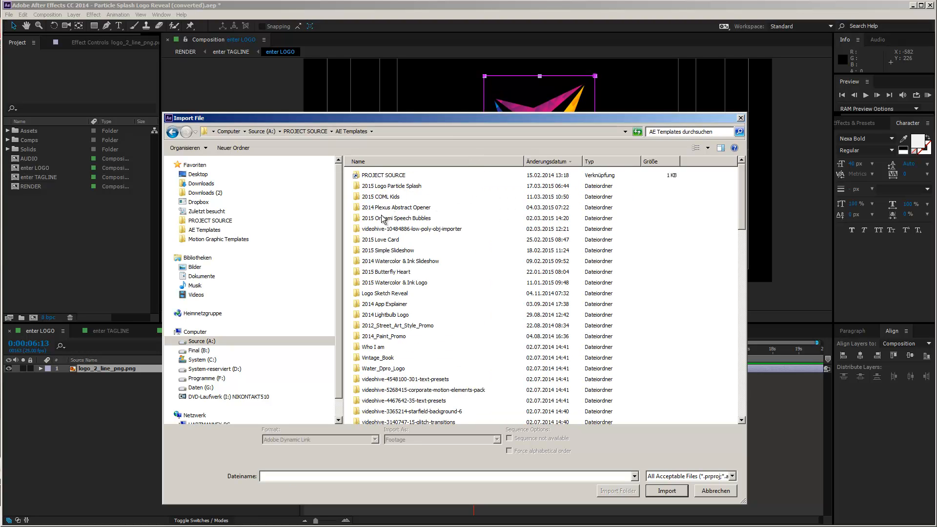
double_click(392, 186)
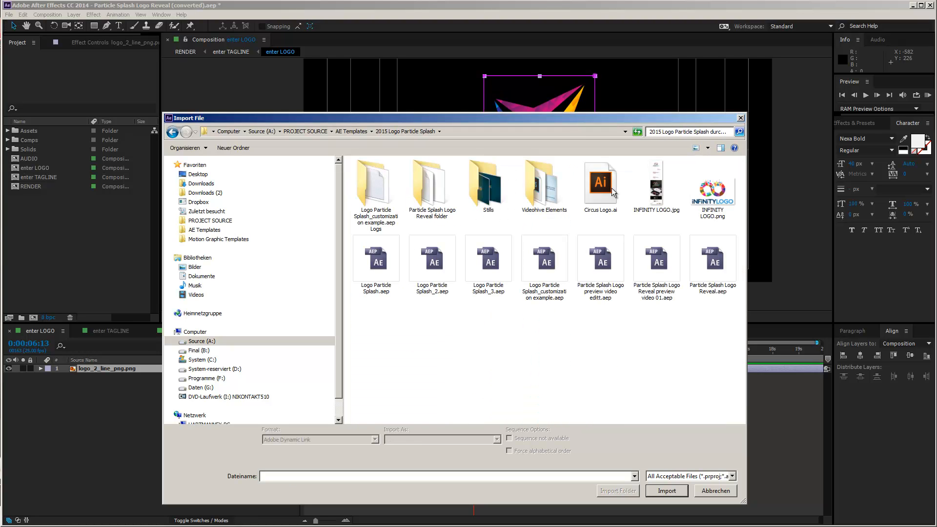
left_click(600, 182)
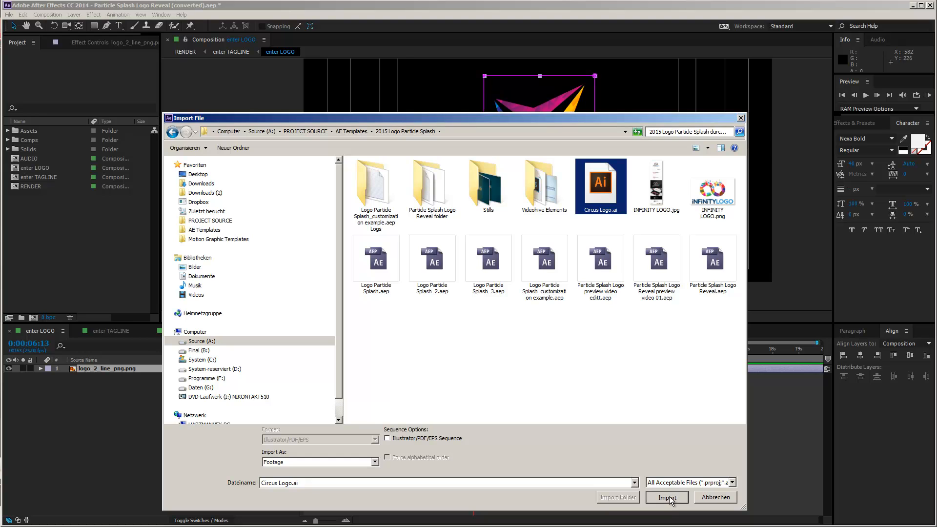
left_click(666, 498)
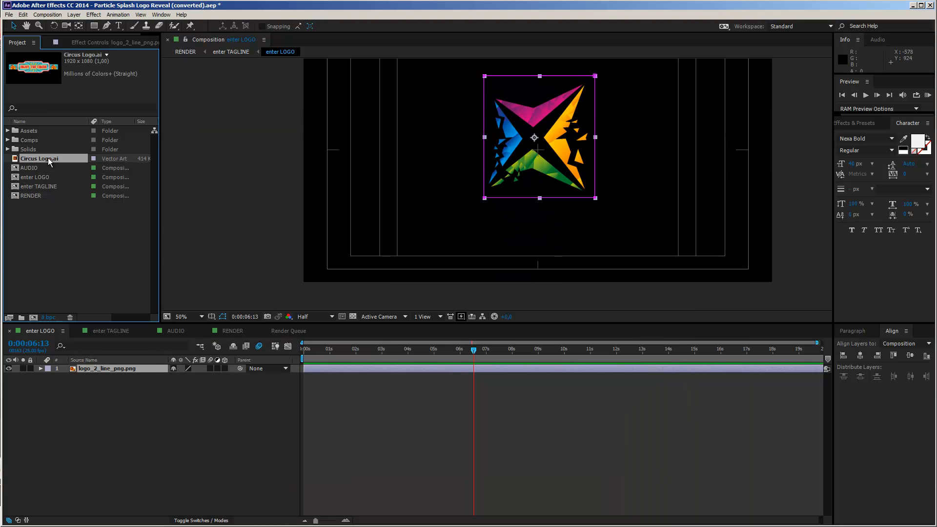
Add Circus Logo.ai to the enter LOGO timeline and hide the logo_2_line_png.png layer
left_click(29, 168)
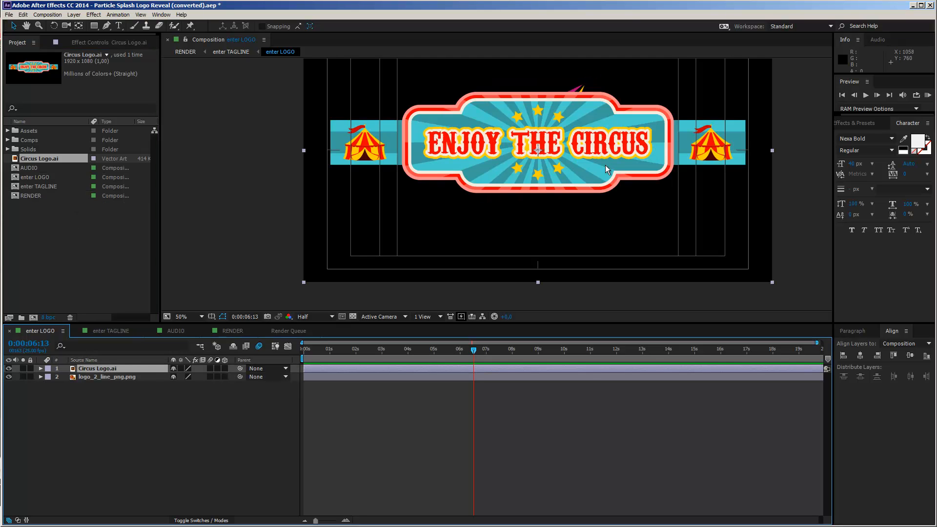
left_click(8, 378)
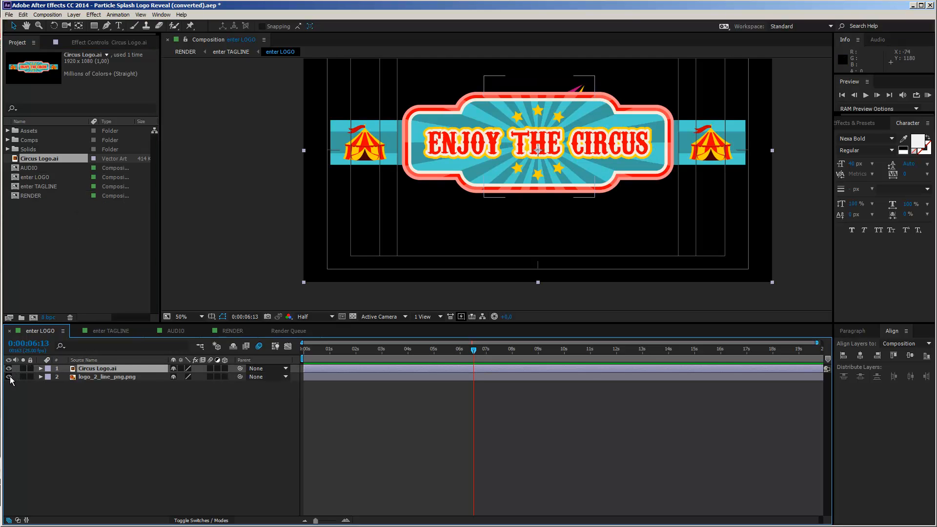
left_click(107, 376)
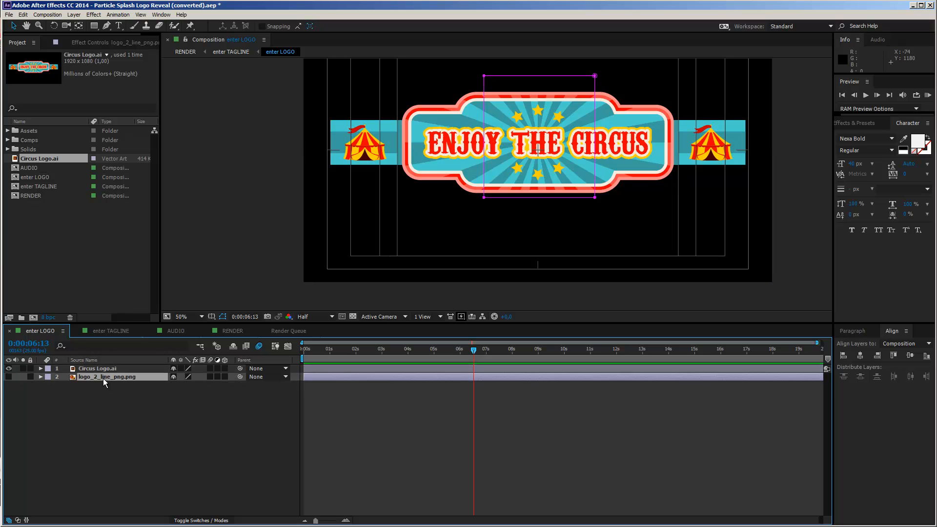
left_click(97, 368)
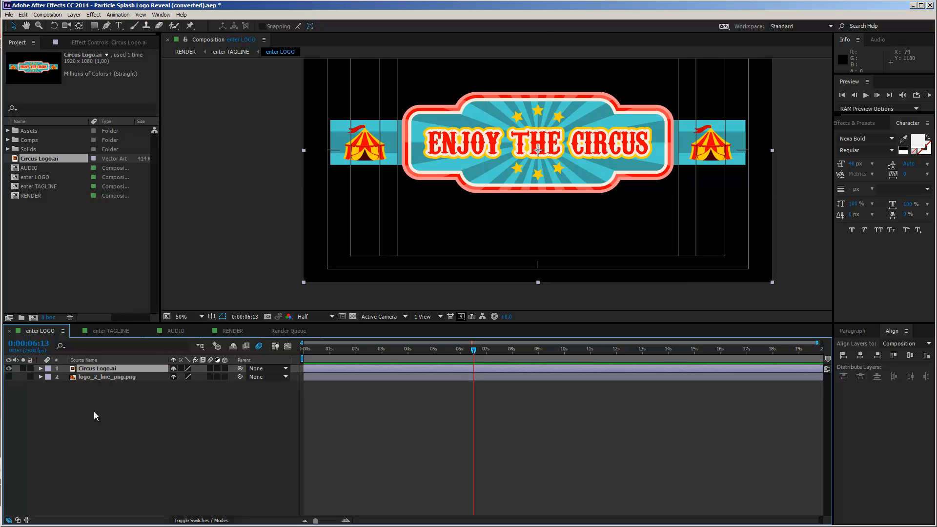
Set the Circus Logo.ai layer's Scale to 50%
left_click(41, 368)
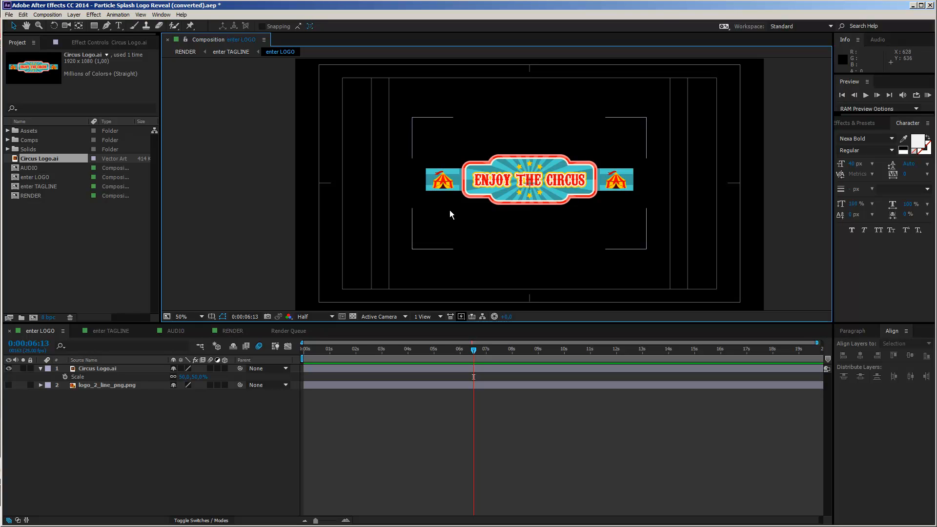
mouse_move(492, 223)
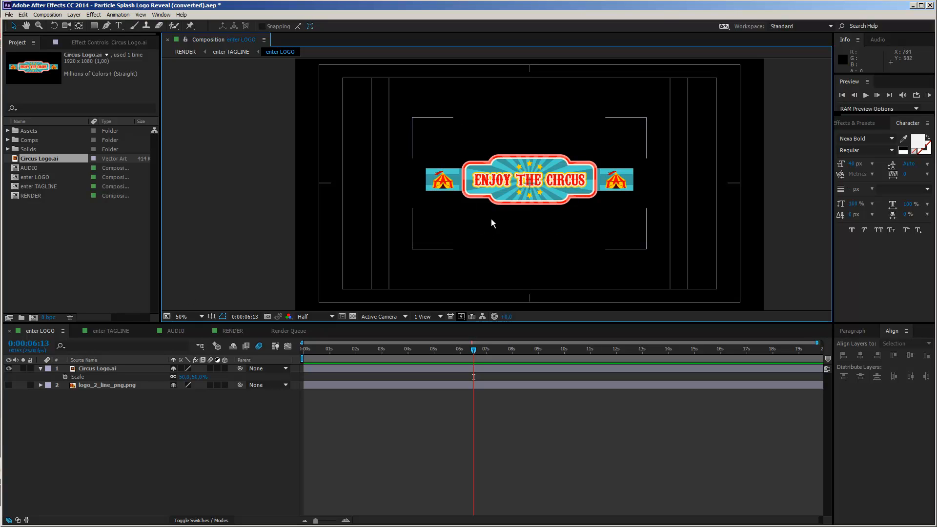
mouse_move(396, 223)
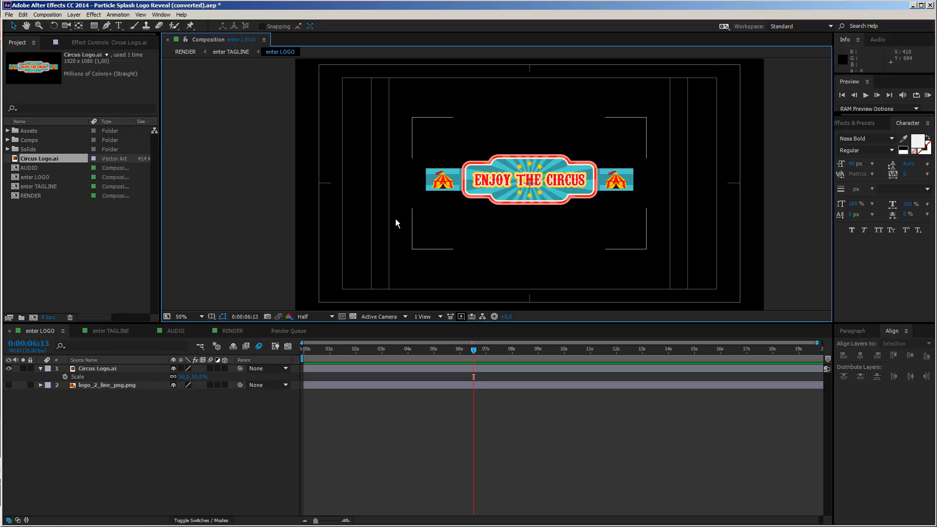
left_click(97, 368)
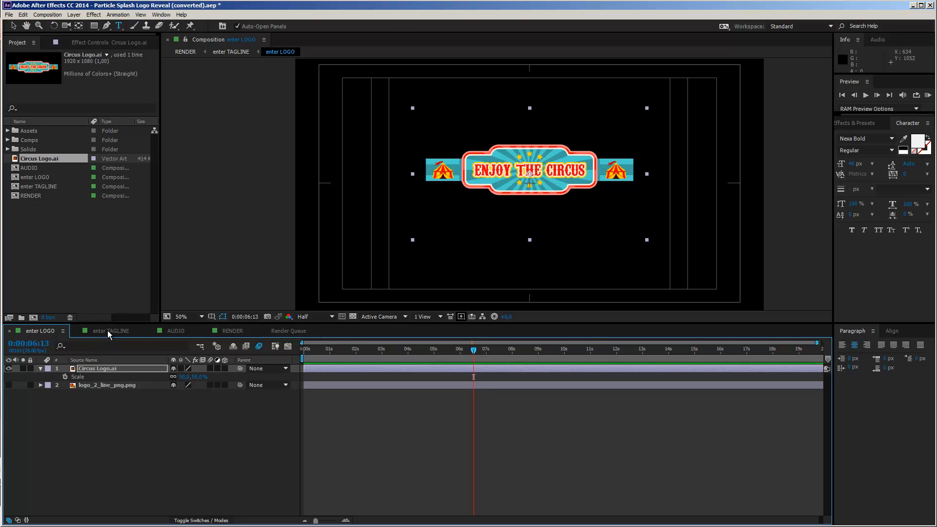
In enter TAGLINE, change the tagline to 'whatever you want' in teal Gill Sans MT, beneath the logo
left_click(111, 330)
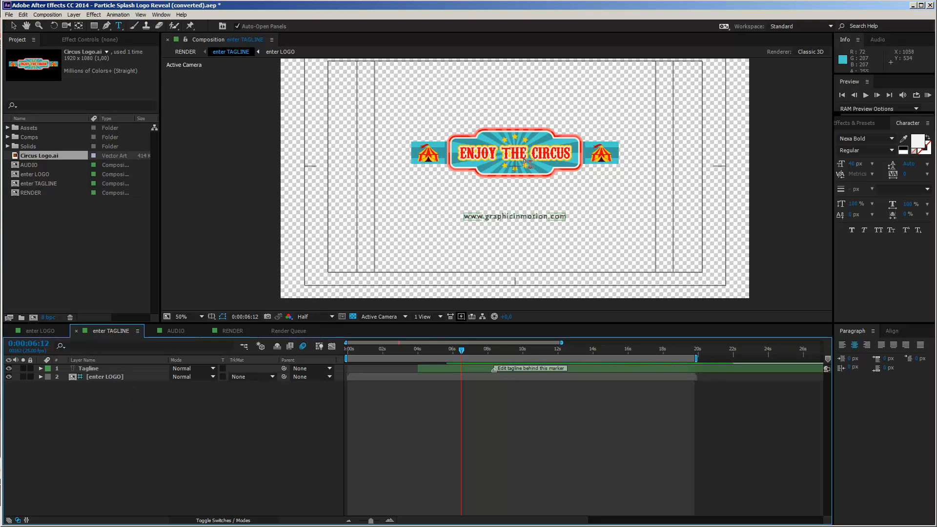
mouse_move(472, 252)
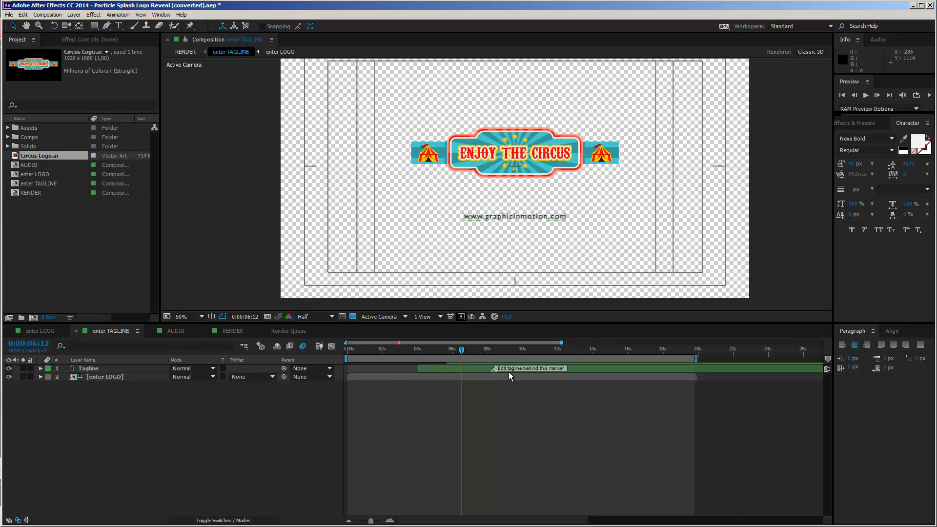
left_click(461, 348)
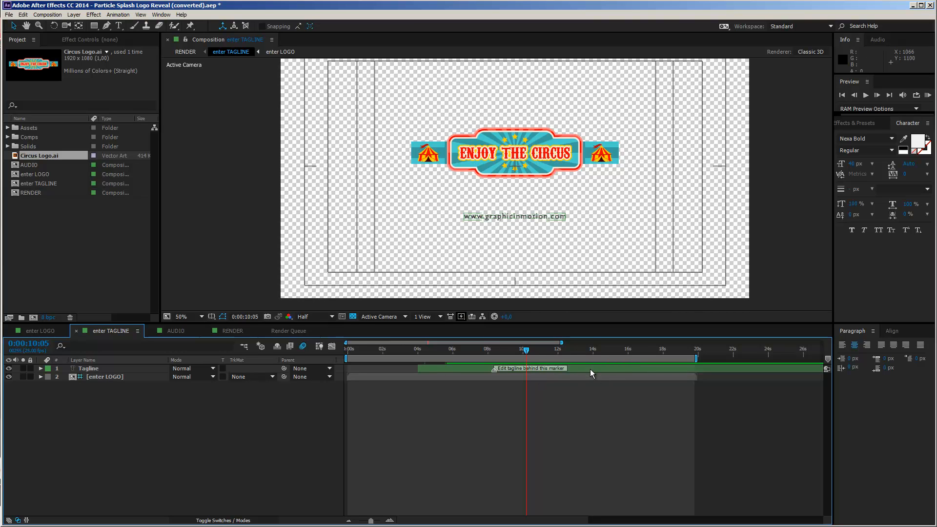
double_click(89, 368)
type("whatever you")
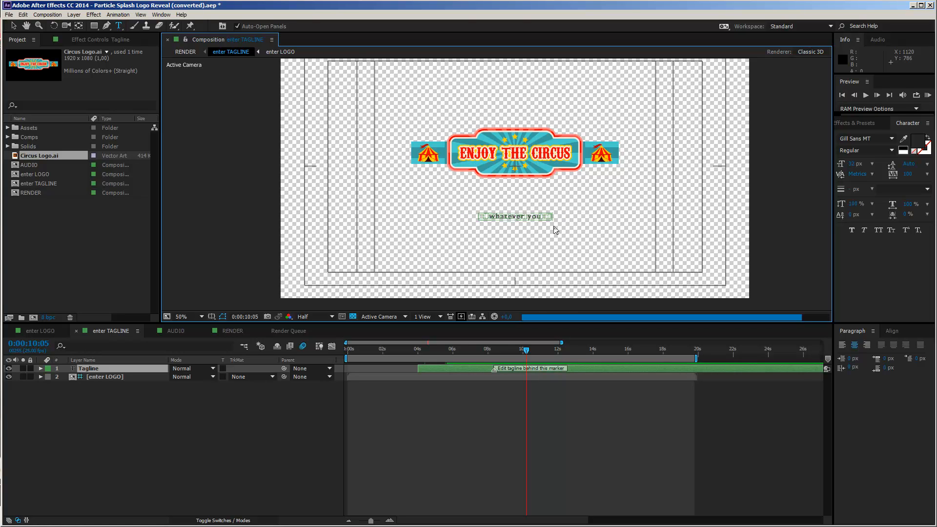
type("want")
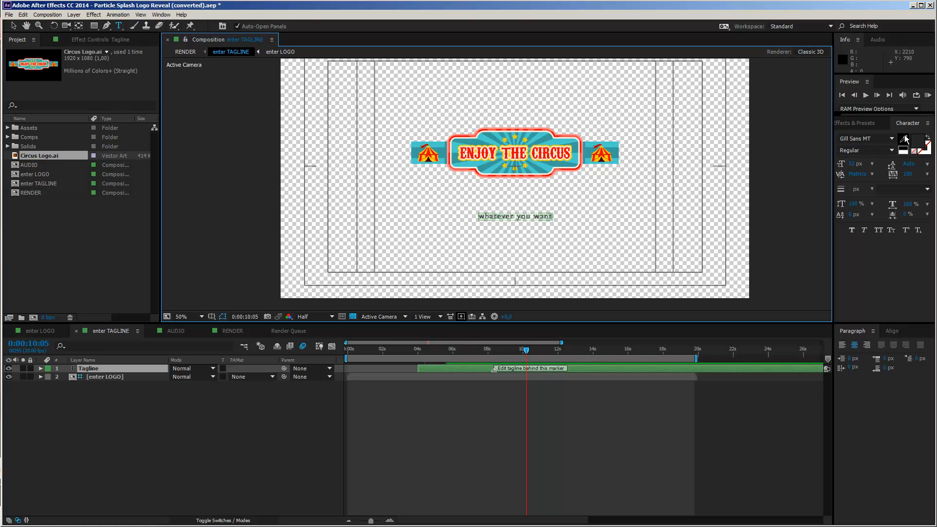
mouse_move(864, 150)
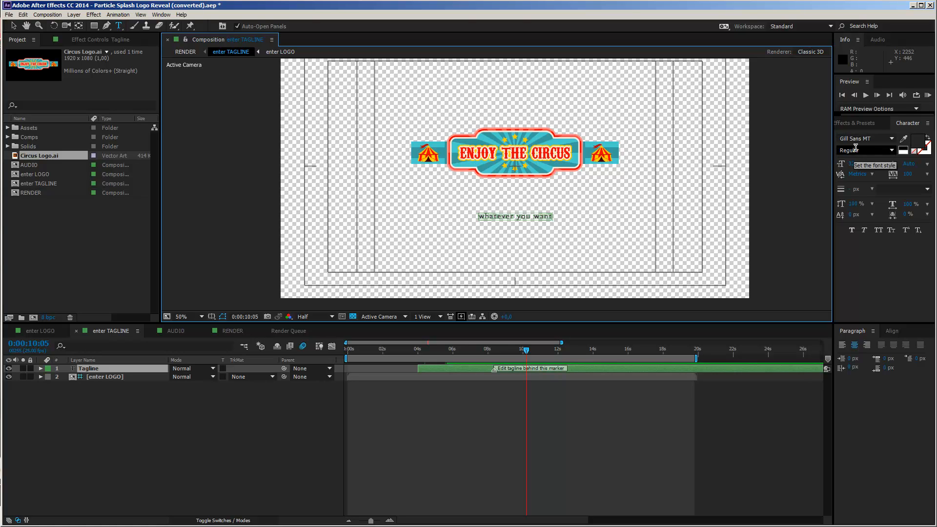
mouse_move(864, 138)
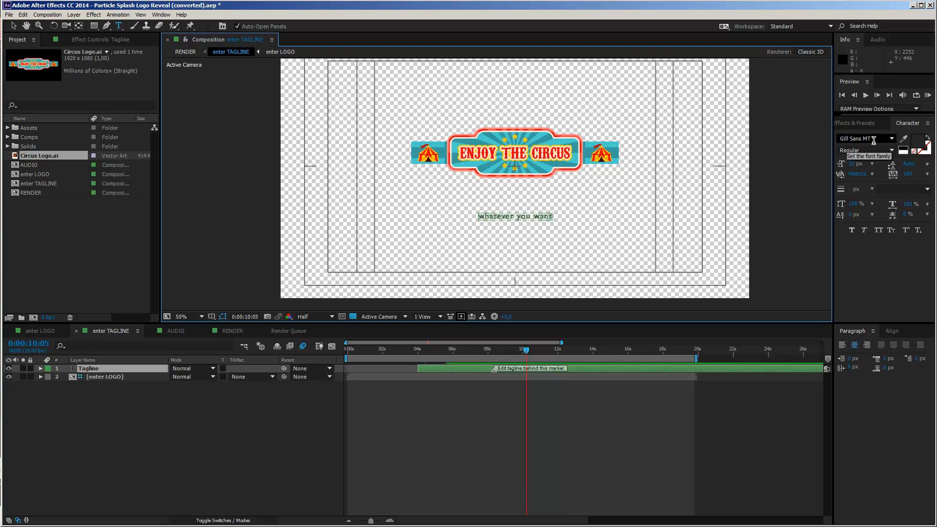
mouse_move(854, 150)
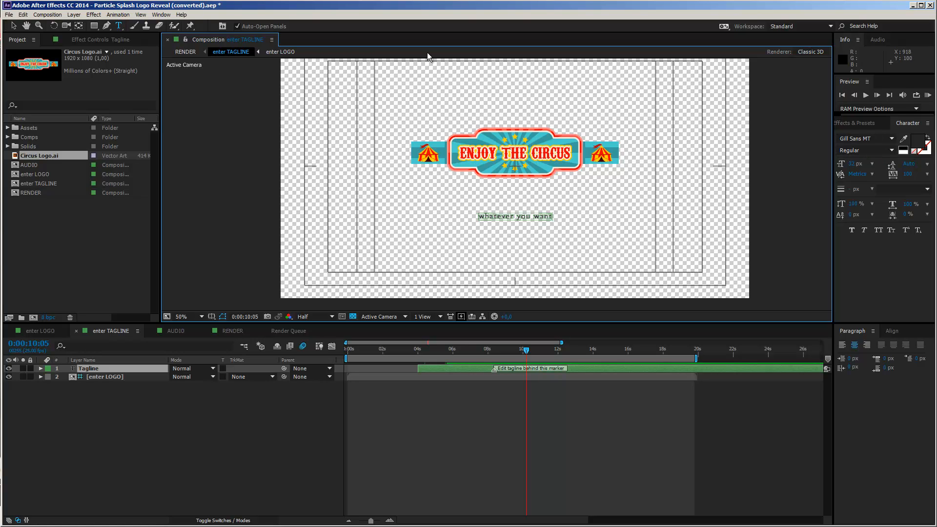
mouse_move(119, 372)
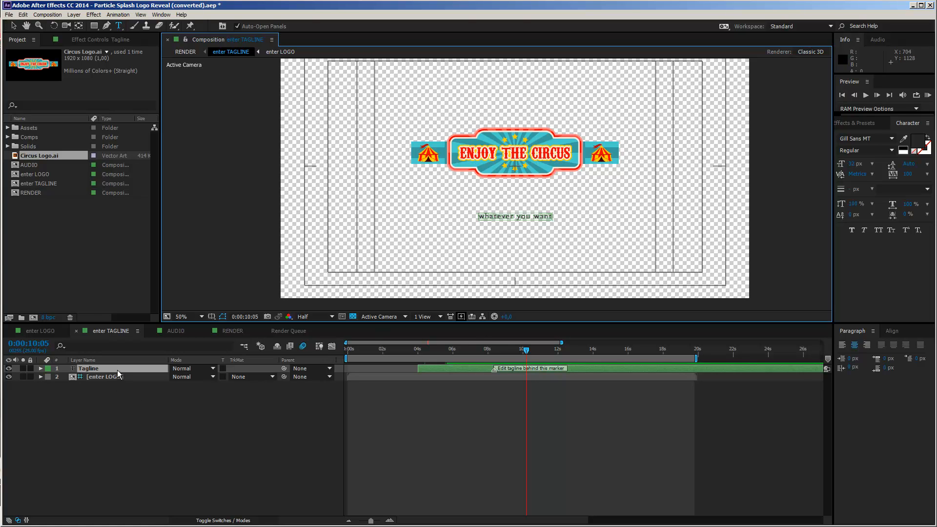
left_click(514, 217)
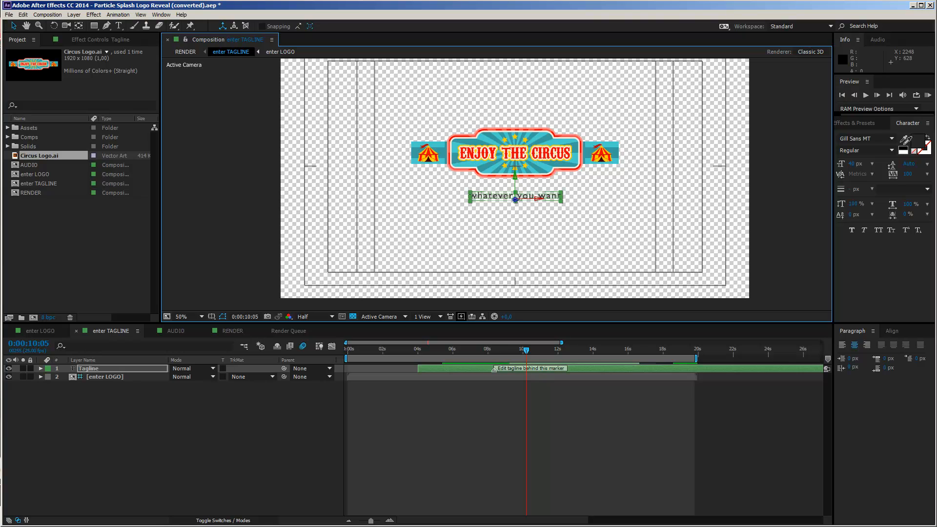
mouse_move(589, 155)
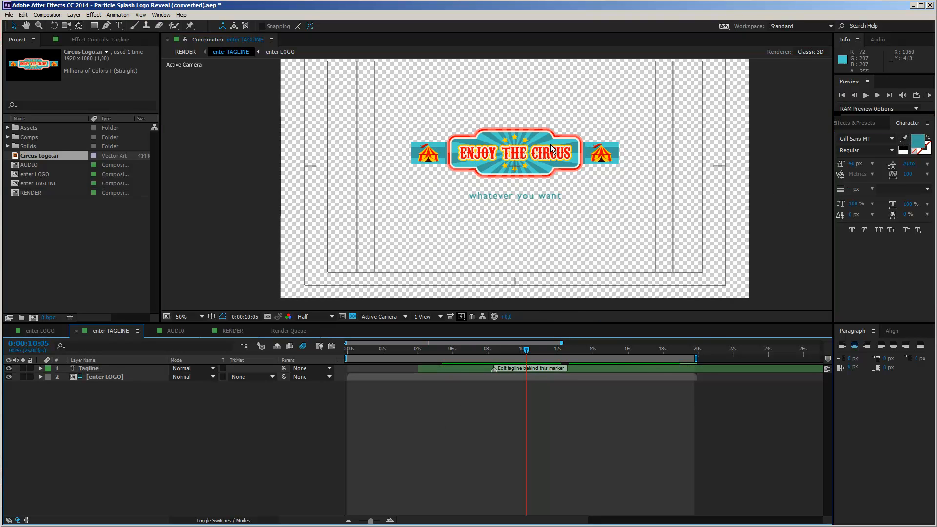
mouse_move(184, 342)
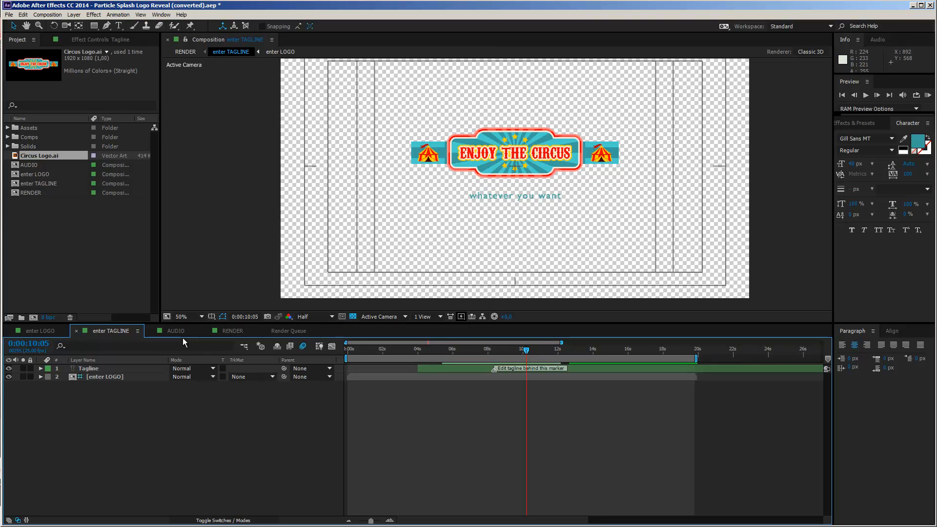
mouse_move(229, 335)
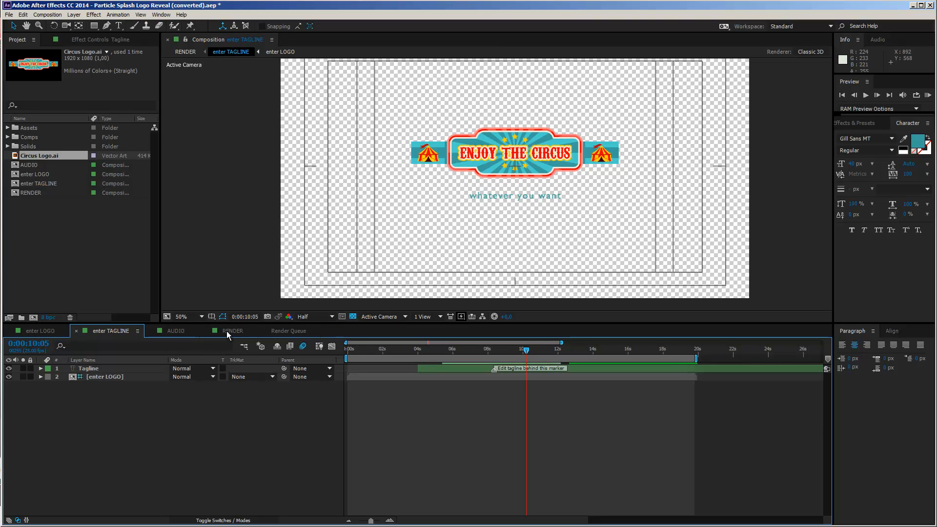
Switch to the RENDER composition, glance at AUDIO, then return to RENDER
left_click(233, 331)
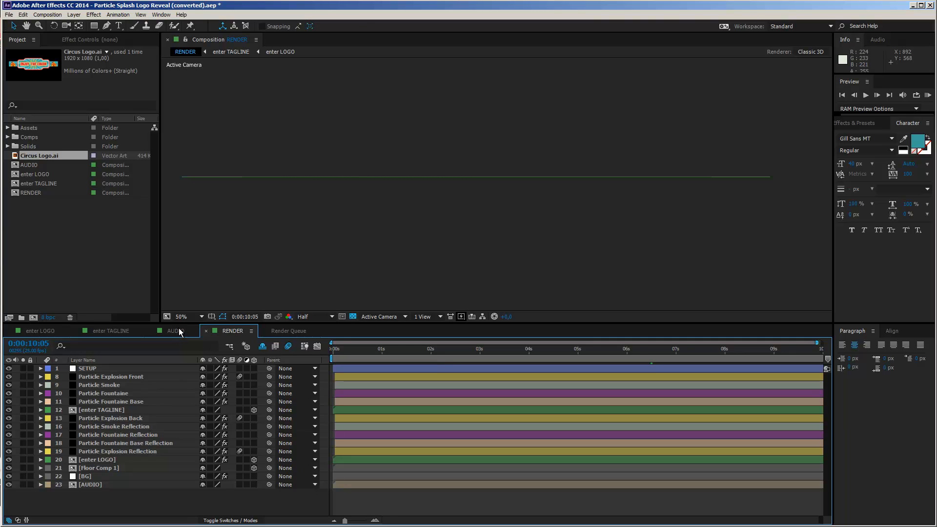
left_click(175, 330)
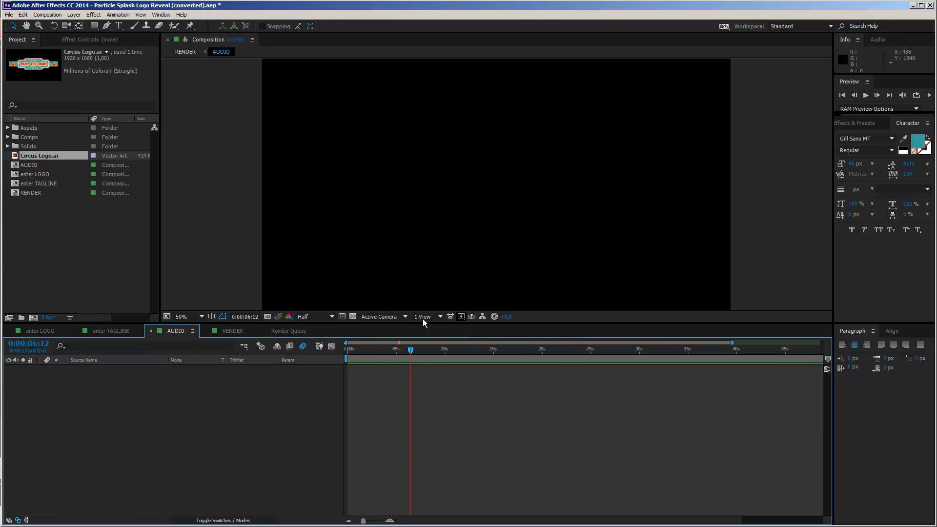
mouse_move(186, 344)
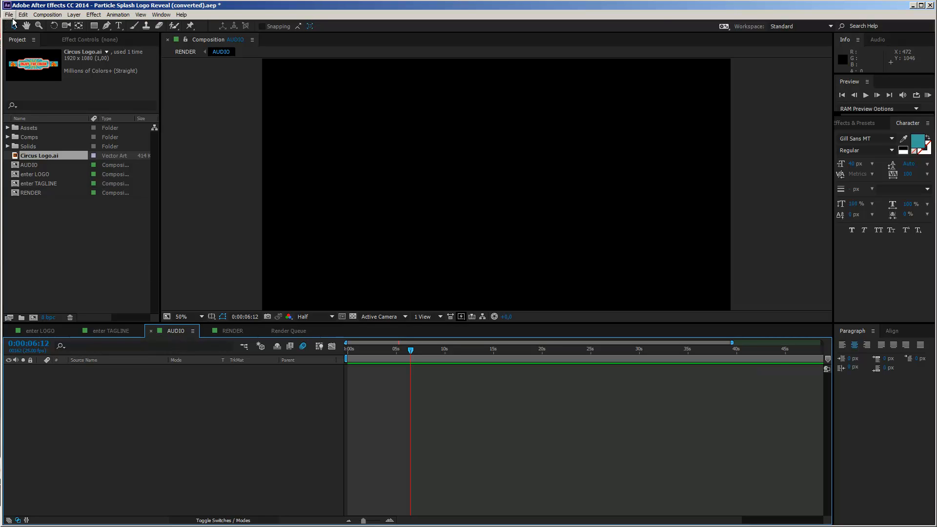
mouse_move(120, 174)
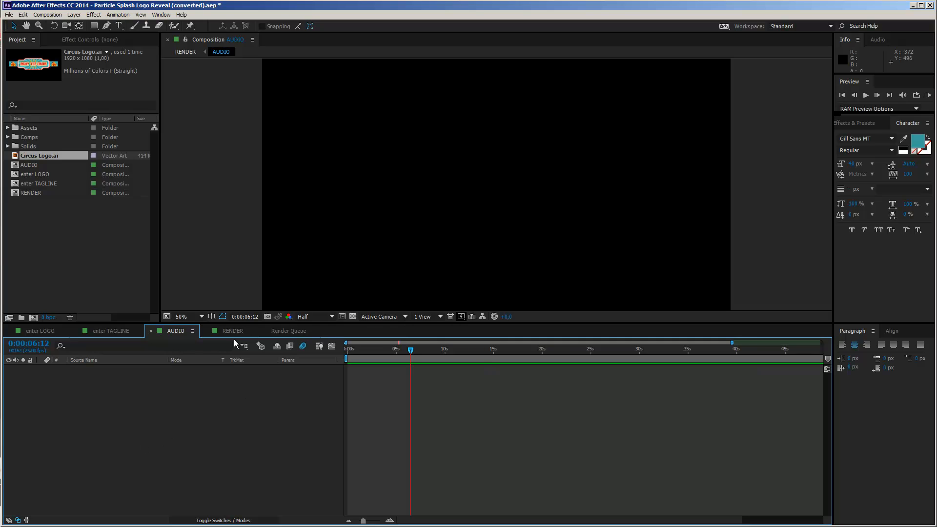
left_click(232, 330)
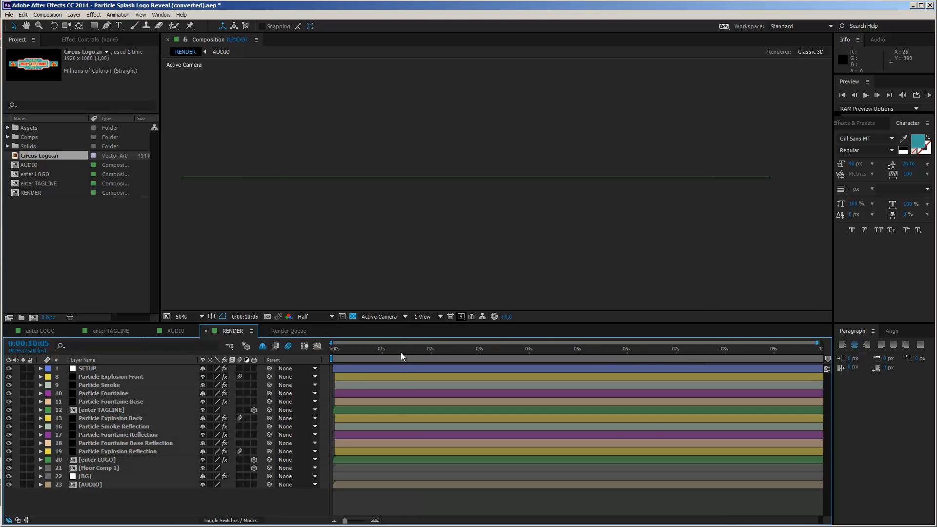
left_click(404, 349)
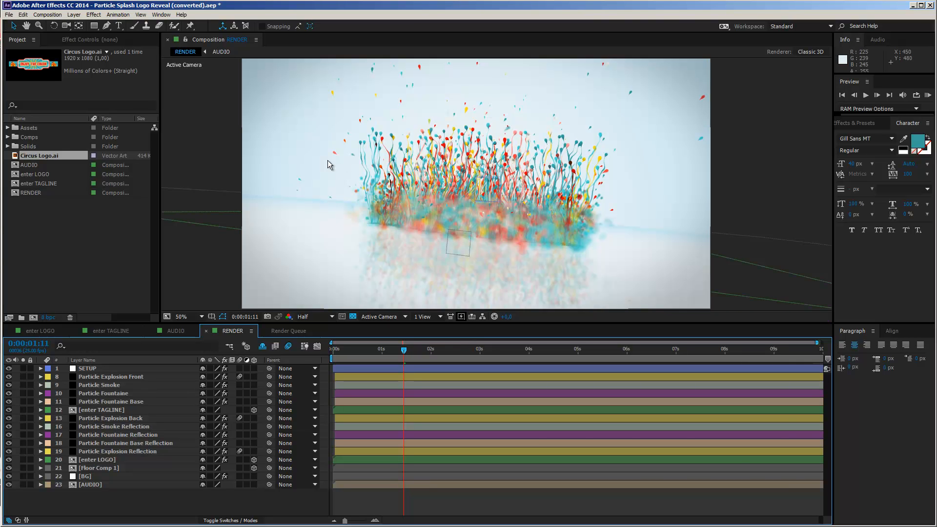
mouse_move(520, 166)
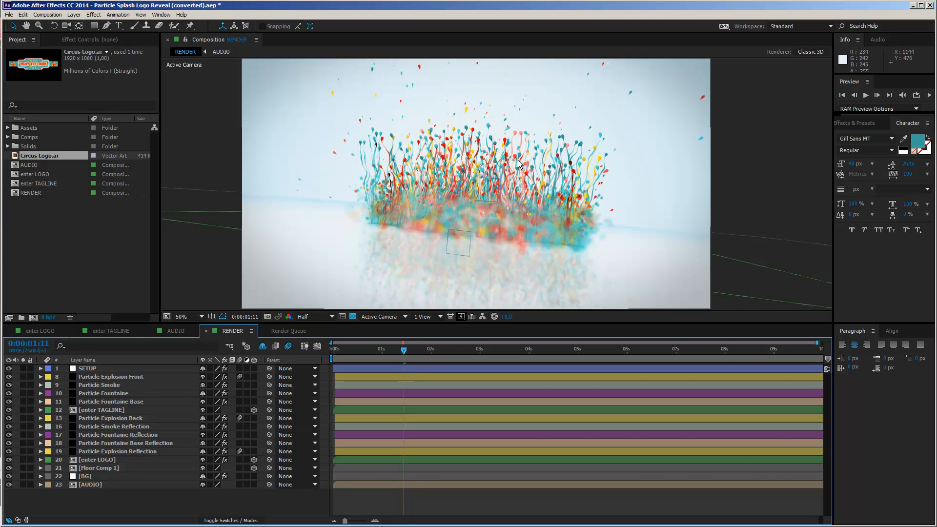
mouse_move(450, 235)
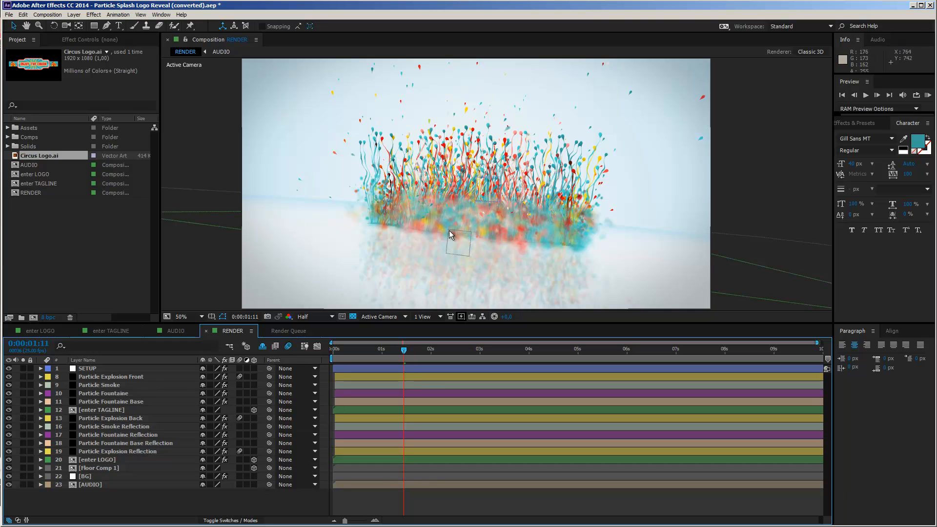
mouse_move(548, 202)
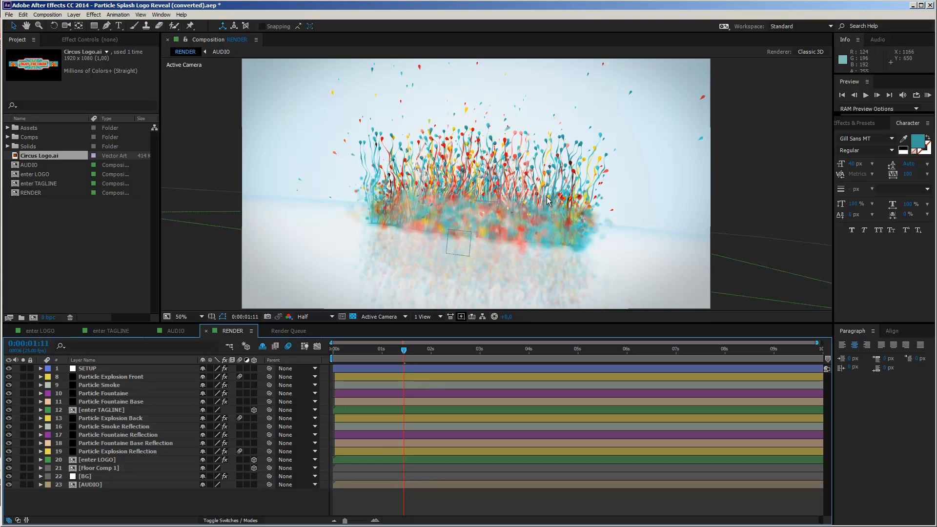
mouse_move(464, 147)
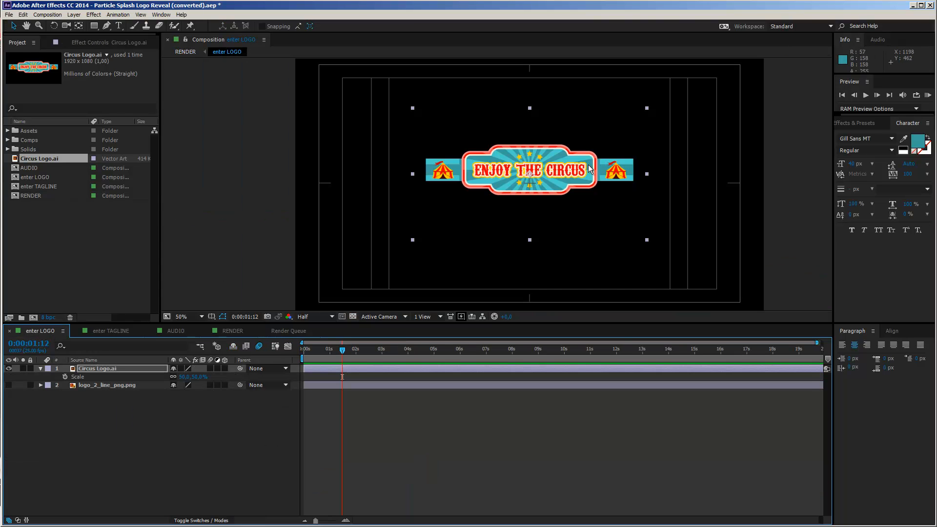
left_click(232, 330)
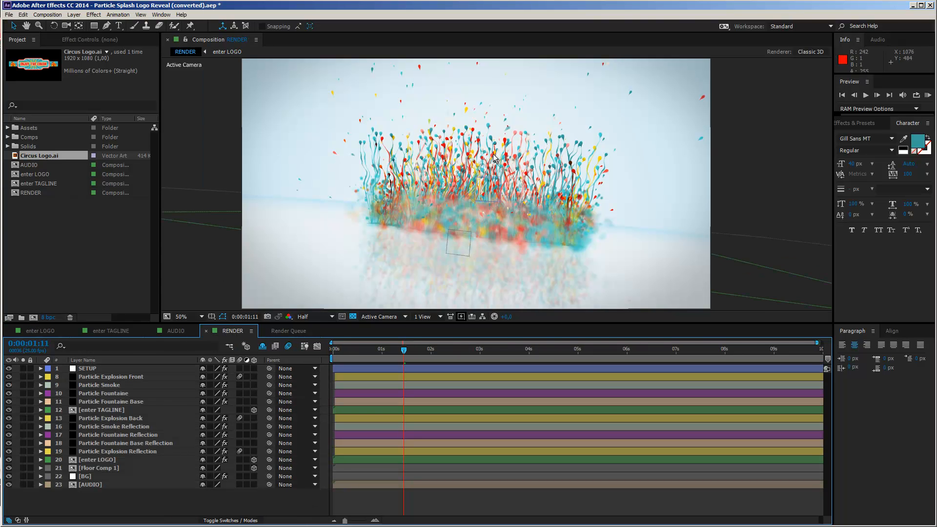
mouse_move(583, 200)
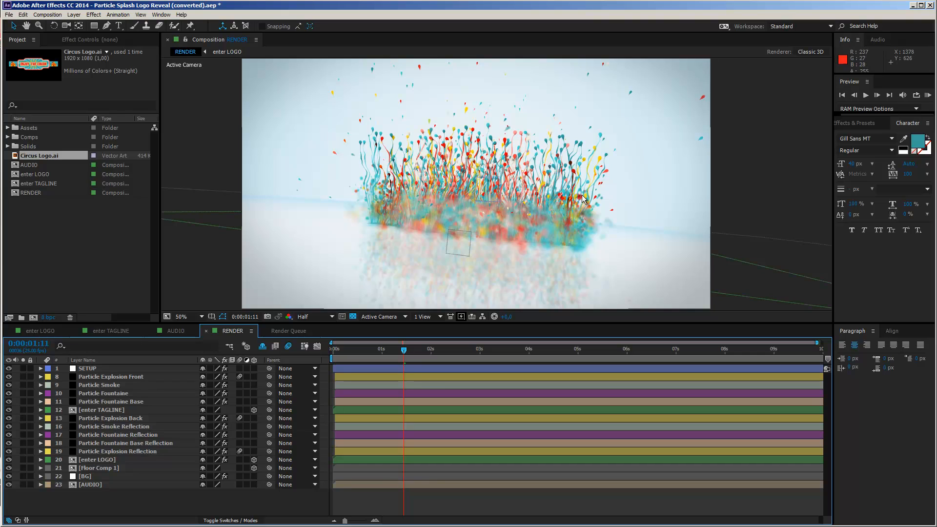
mouse_move(361, 232)
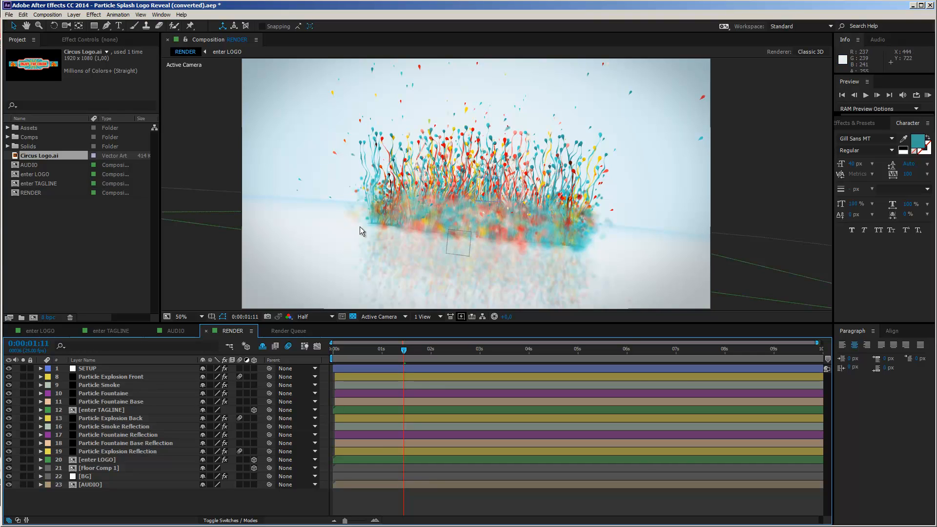
mouse_move(424, 230)
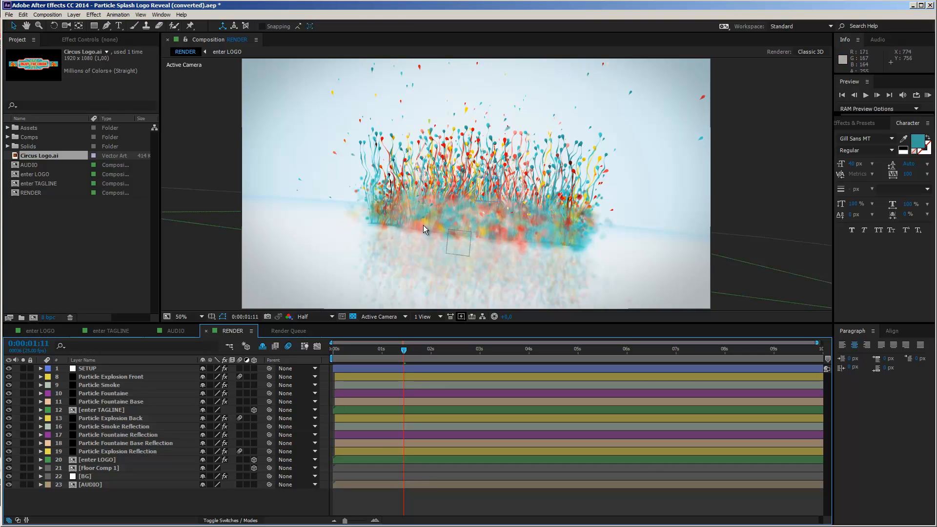
mouse_move(426, 313)
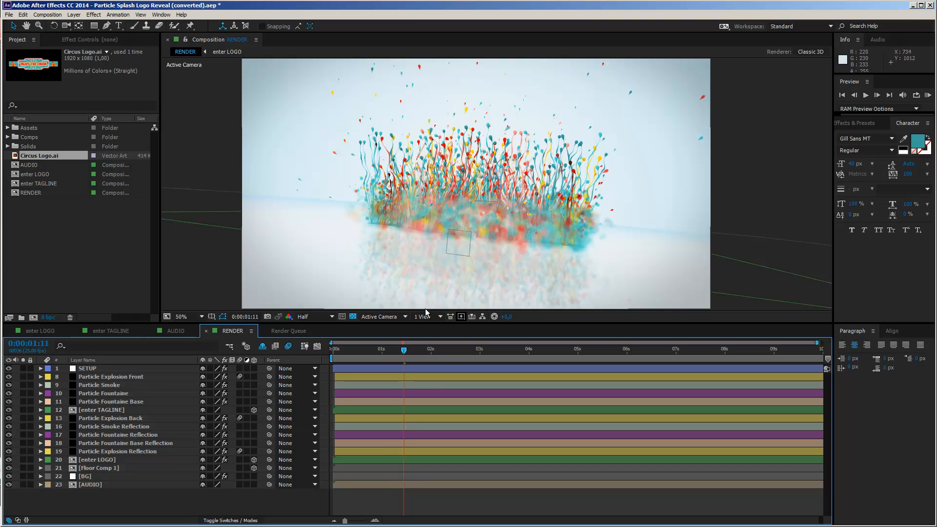
mouse_move(448, 340)
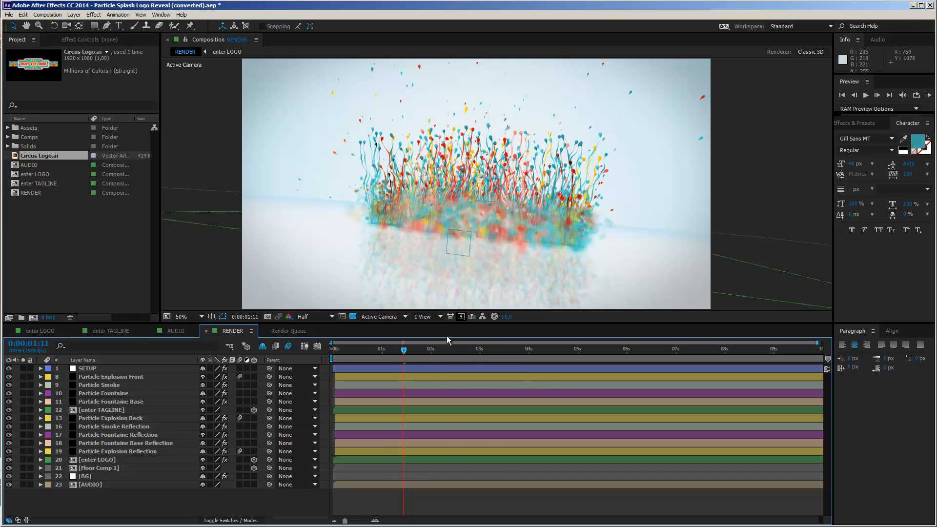
mouse_move(534, 238)
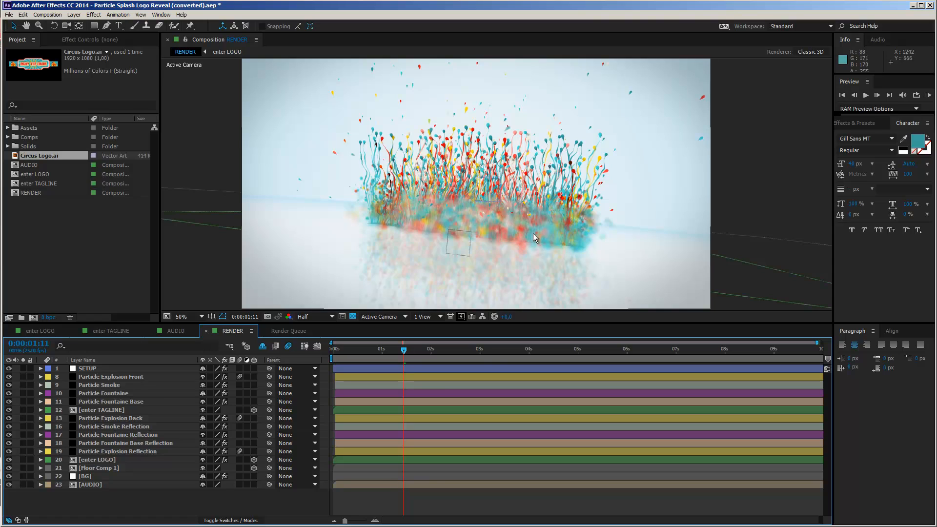
mouse_move(459, 379)
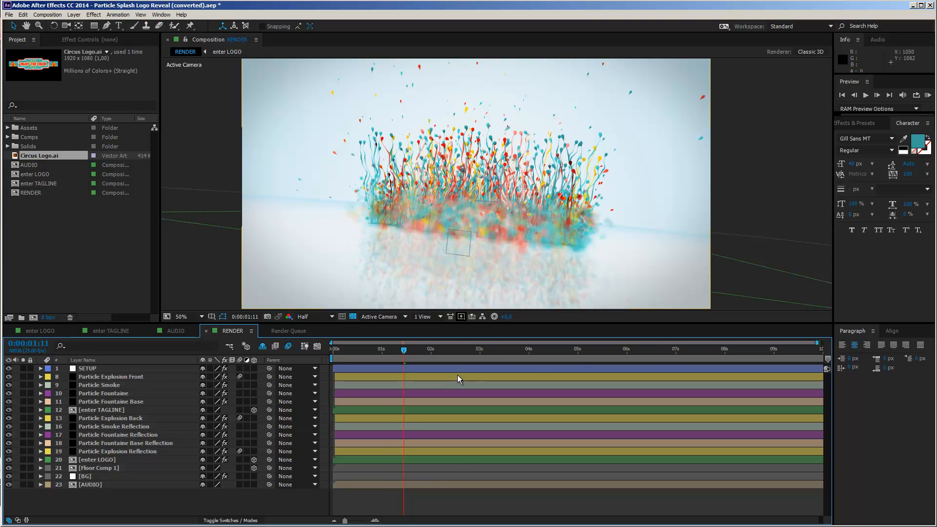
mouse_move(94, 373)
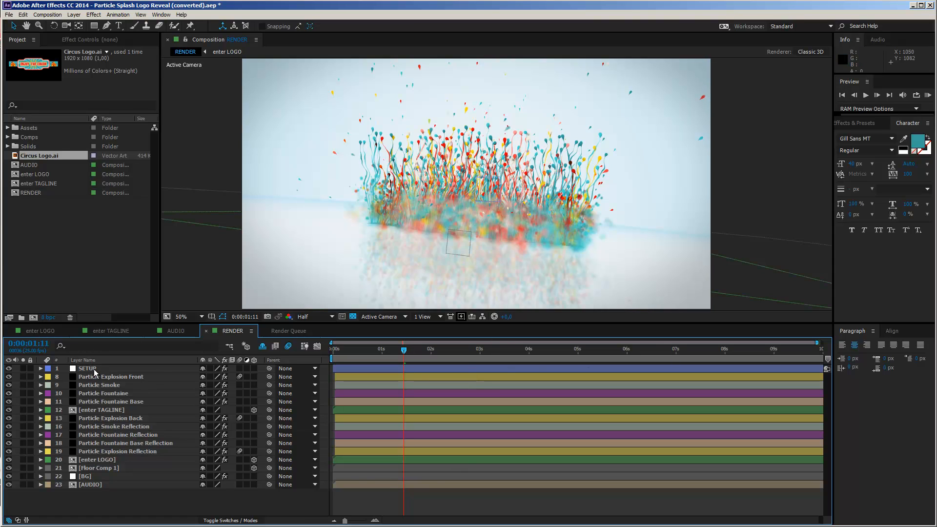
Turn off Vignette ON/OFF for the SETUP layer in Effect Controls
left_click(88, 368)
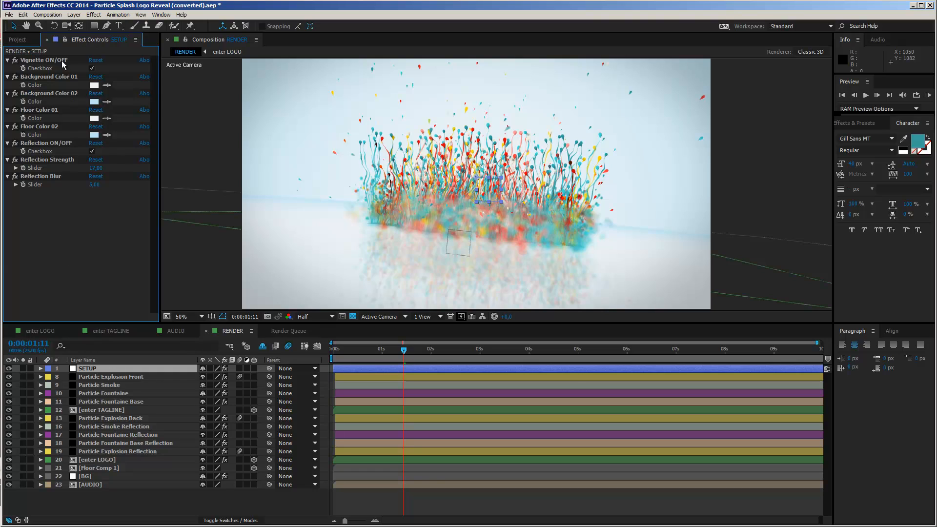
mouse_move(89, 47)
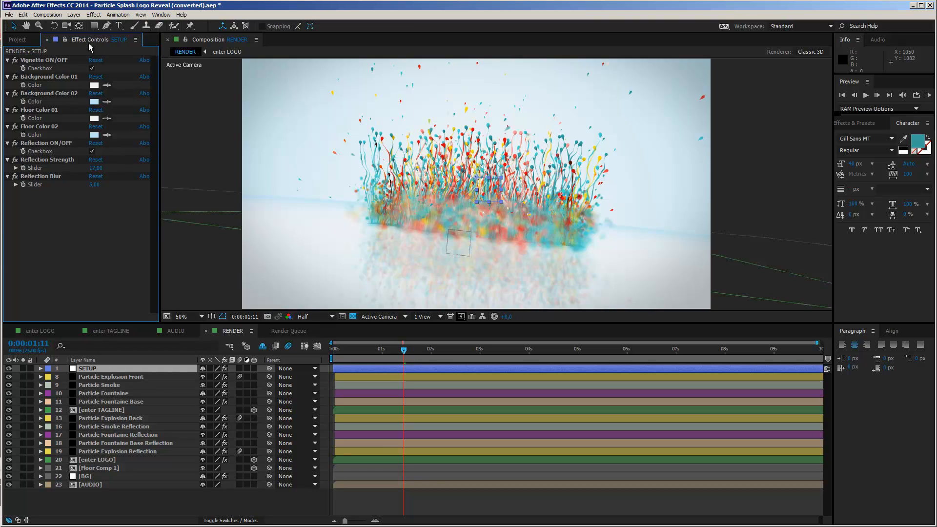
mouse_move(489, 133)
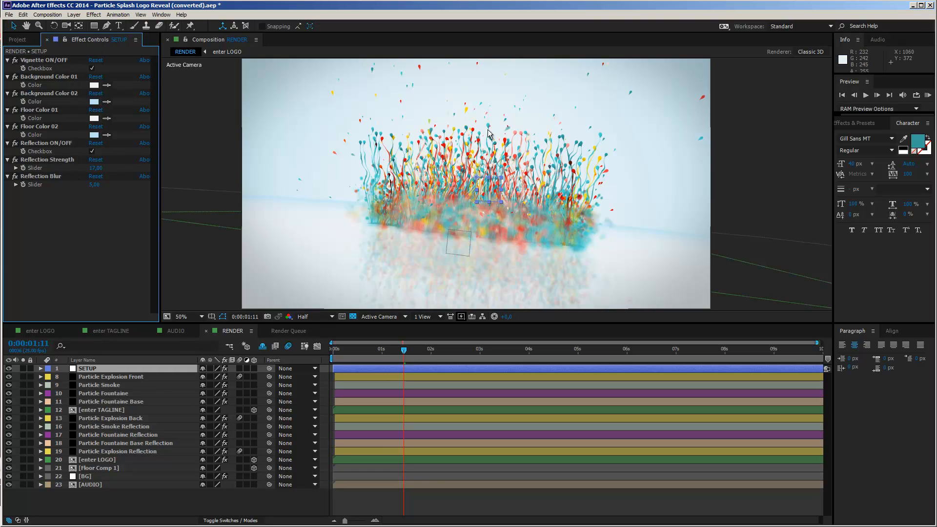
mouse_move(51, 65)
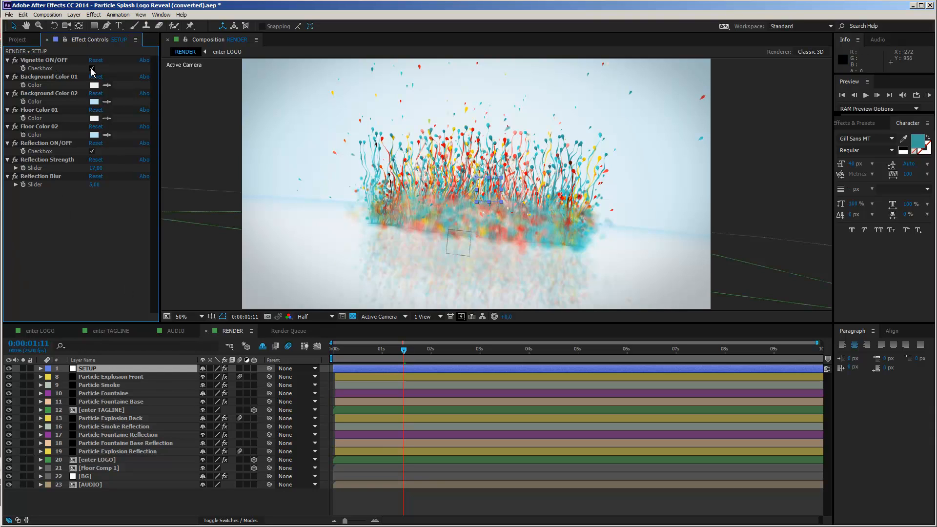
left_click(91, 68)
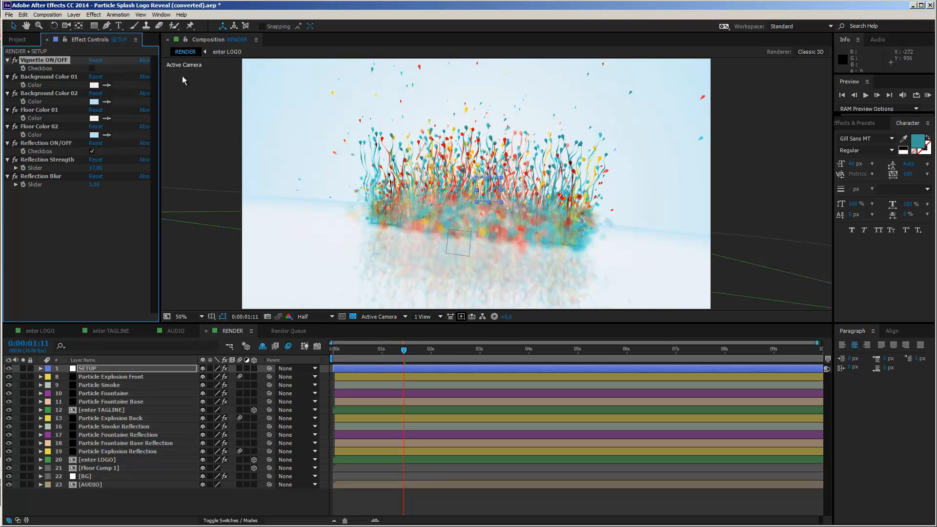
mouse_move(595, 89)
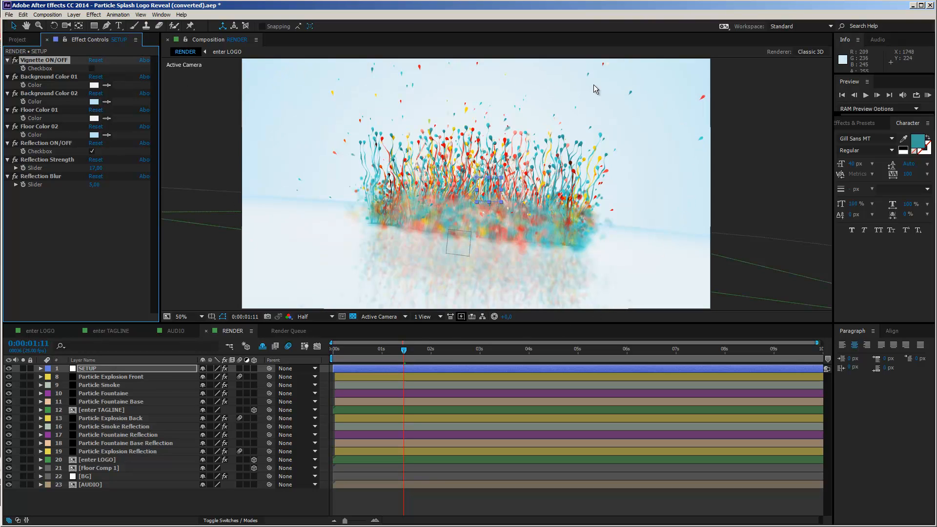
mouse_move(287, 175)
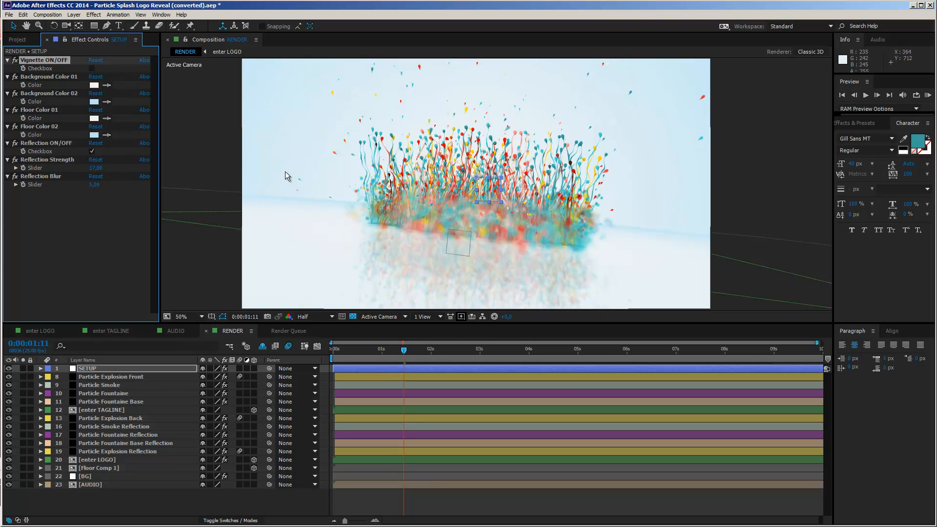
left_click(91, 68)
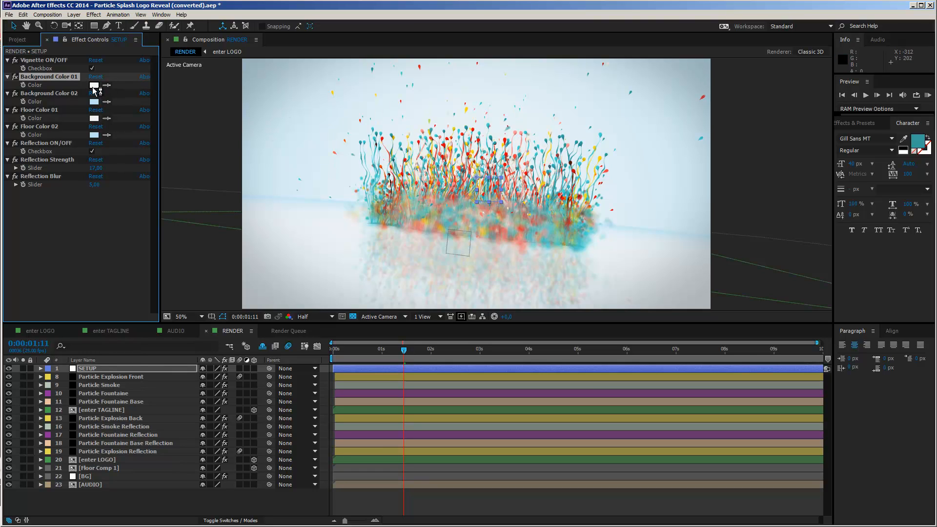
mouse_move(418, 227)
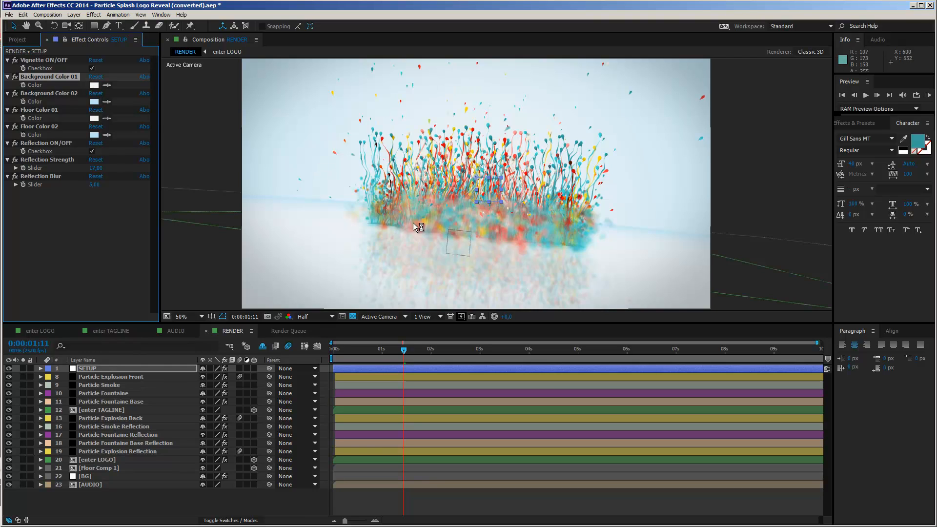
mouse_move(737, 356)
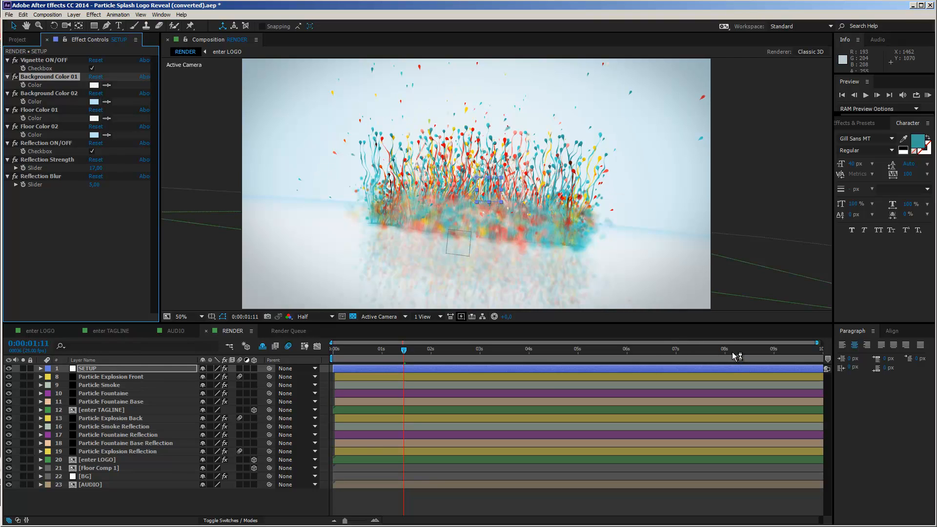
Set the SETUP layer's Background Color 02 to a dark teal
left_click(734, 349)
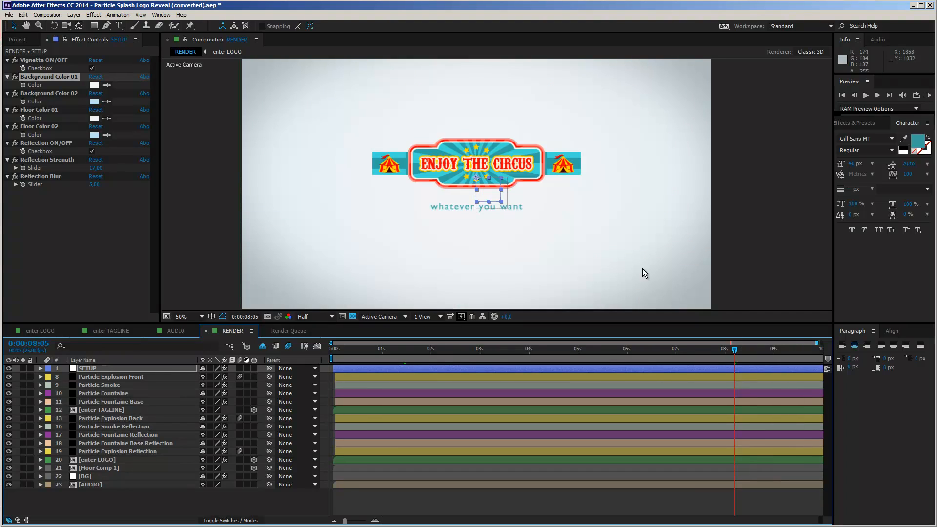
mouse_move(541, 177)
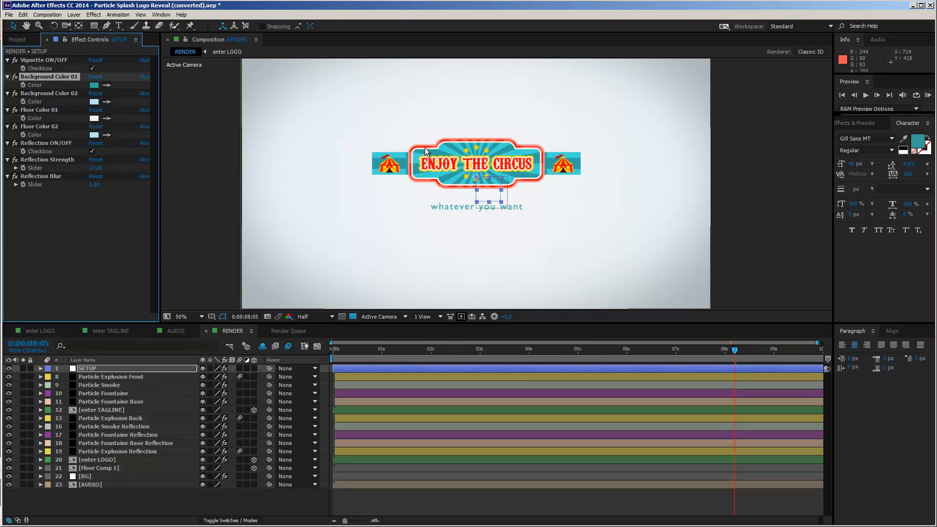
mouse_move(314, 173)
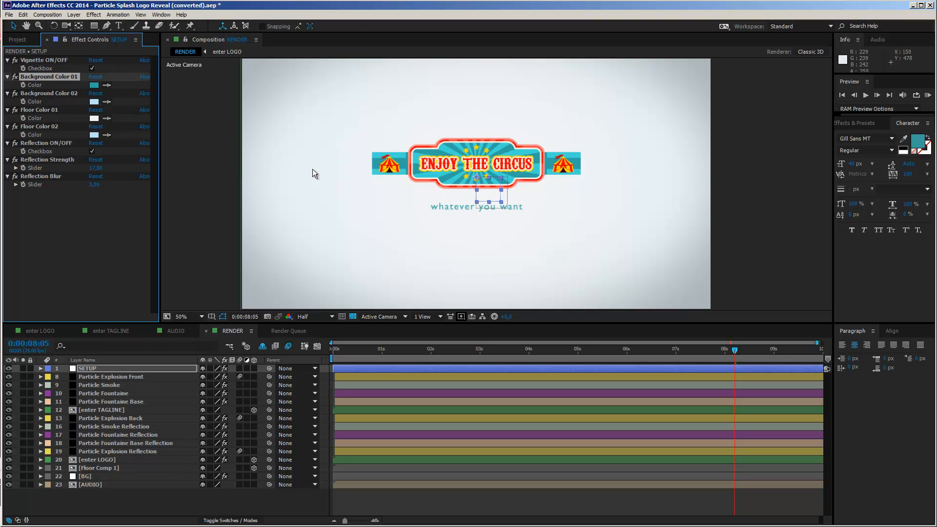
mouse_move(496, 127)
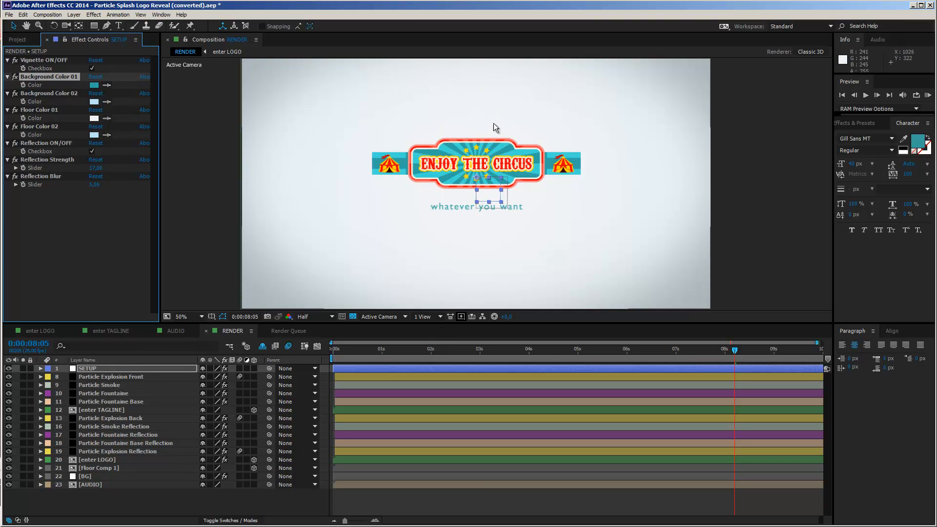
mouse_move(442, 351)
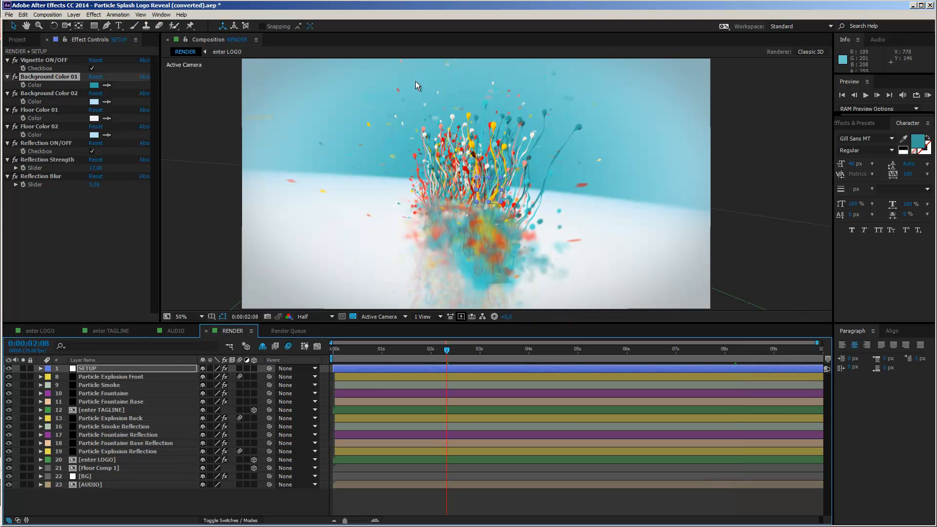
mouse_move(66, 118)
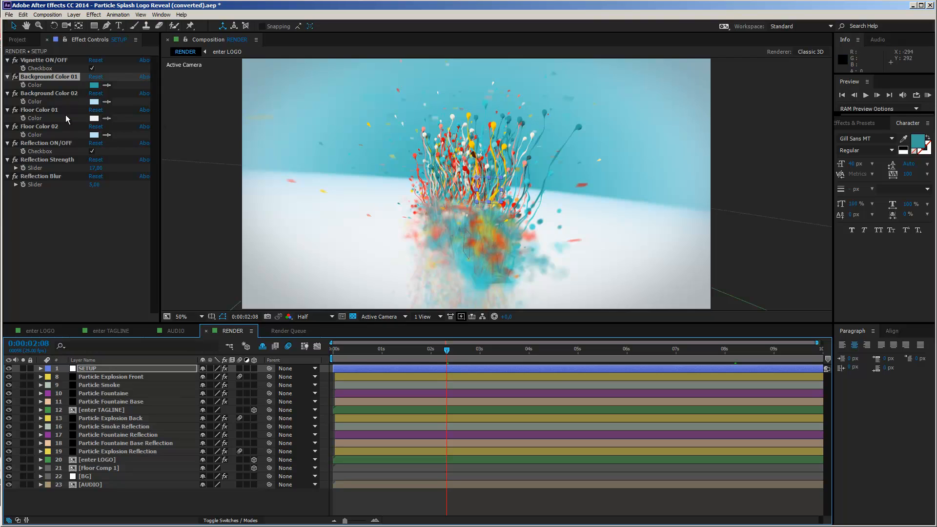
mouse_move(70, 98)
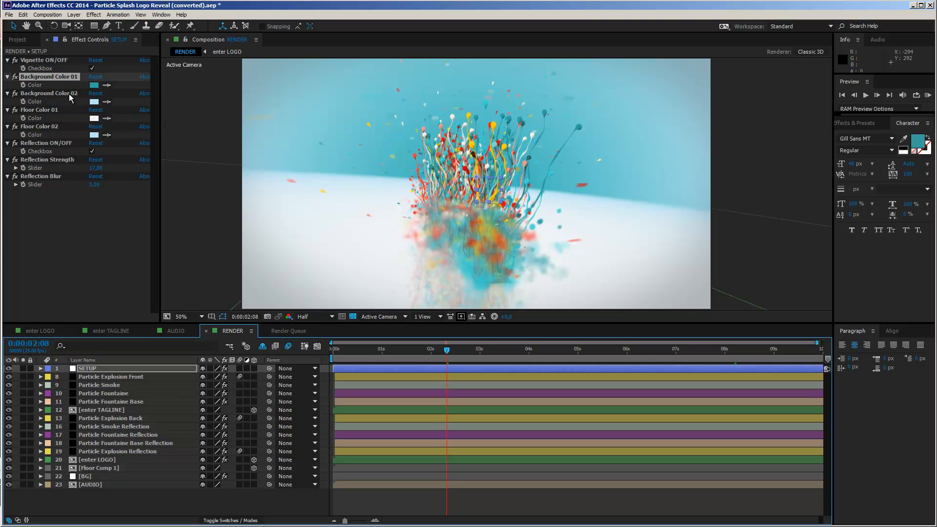
mouse_move(360, 123)
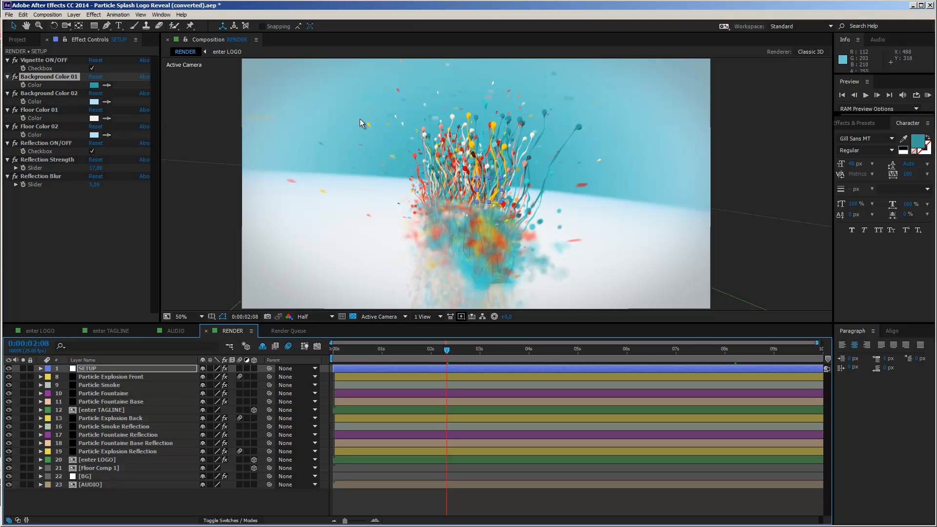
mouse_move(87, 92)
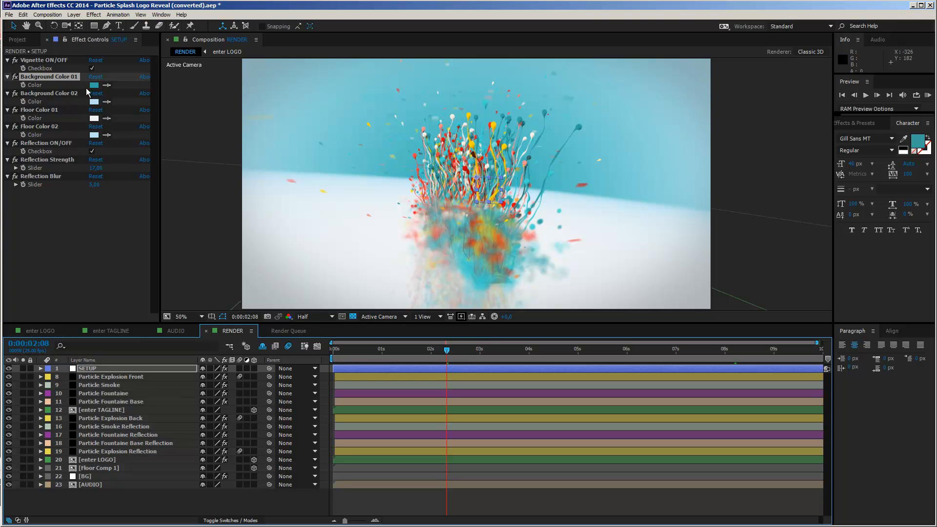
mouse_move(394, 146)
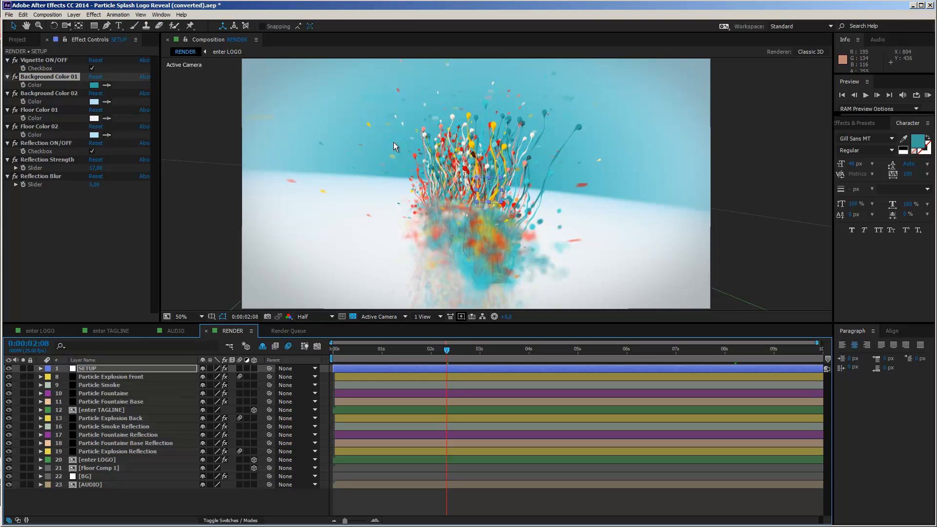
mouse_move(50, 119)
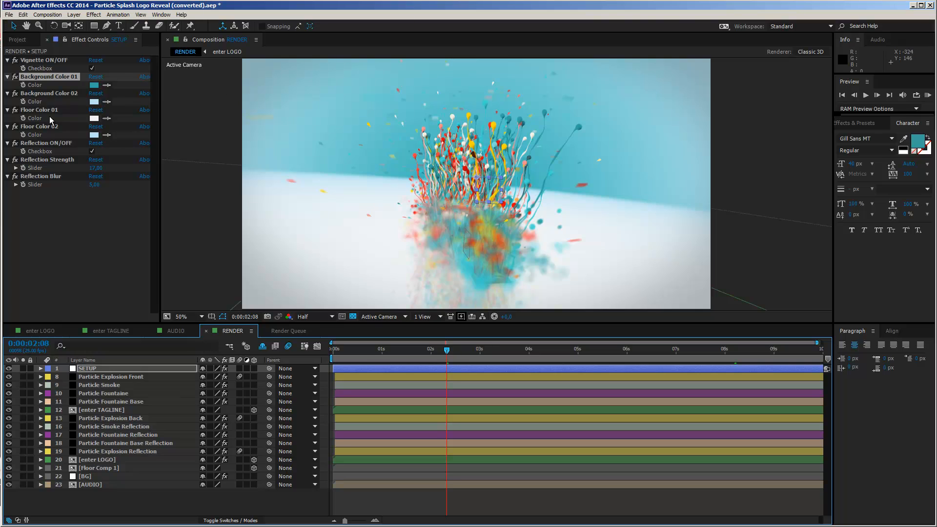
left_click(94, 118)
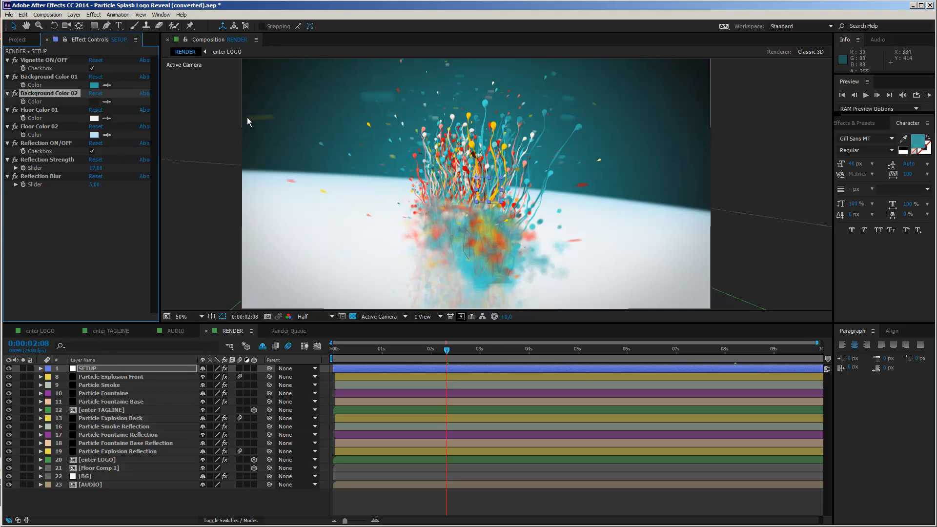
left_click(94, 101)
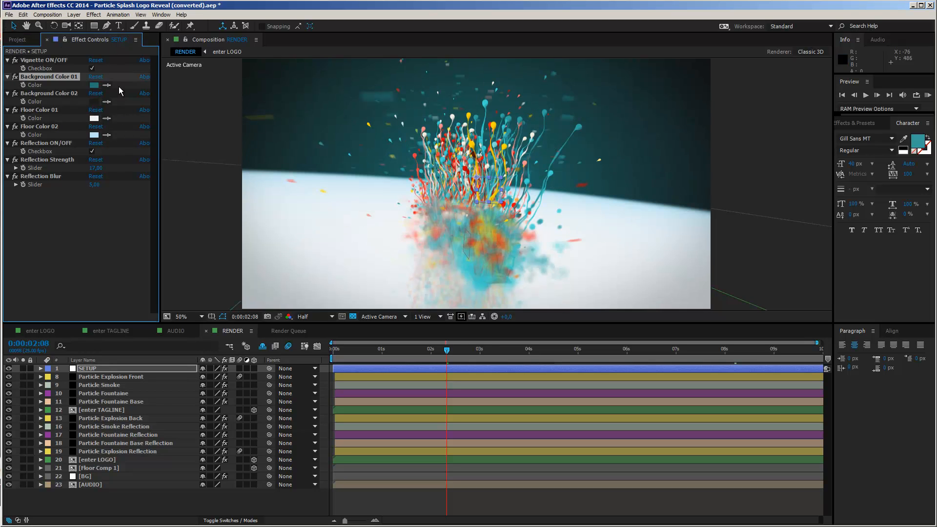
mouse_move(34, 114)
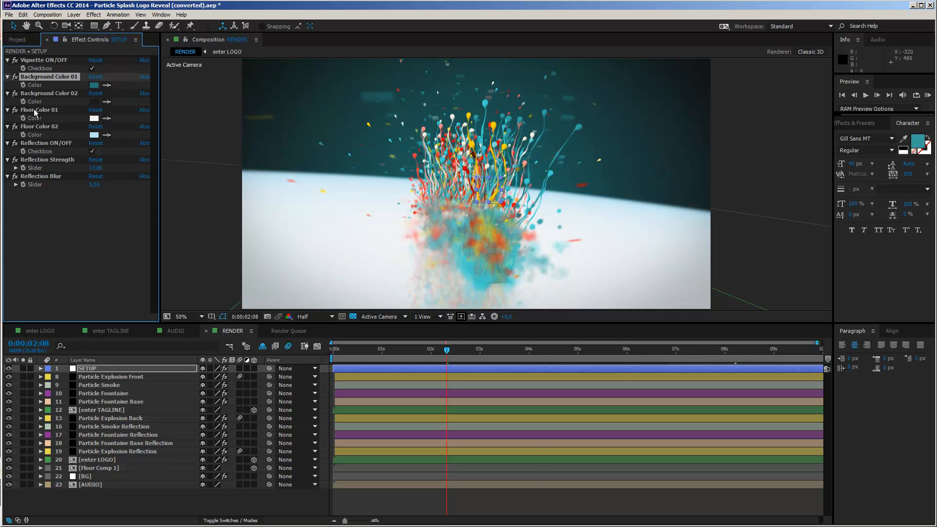
Set SETUP Floor Color 01 and Floor Color 02 both to teal
left_click(40, 109)
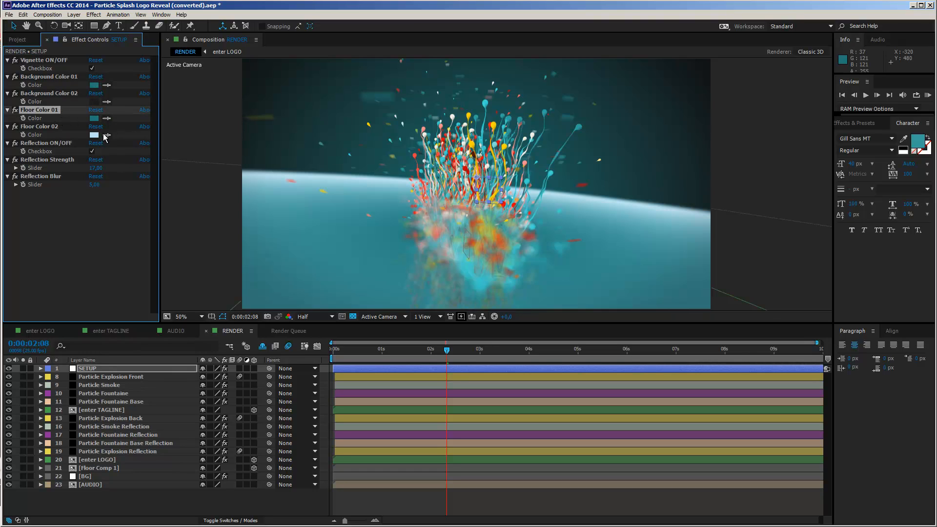
left_click(40, 126)
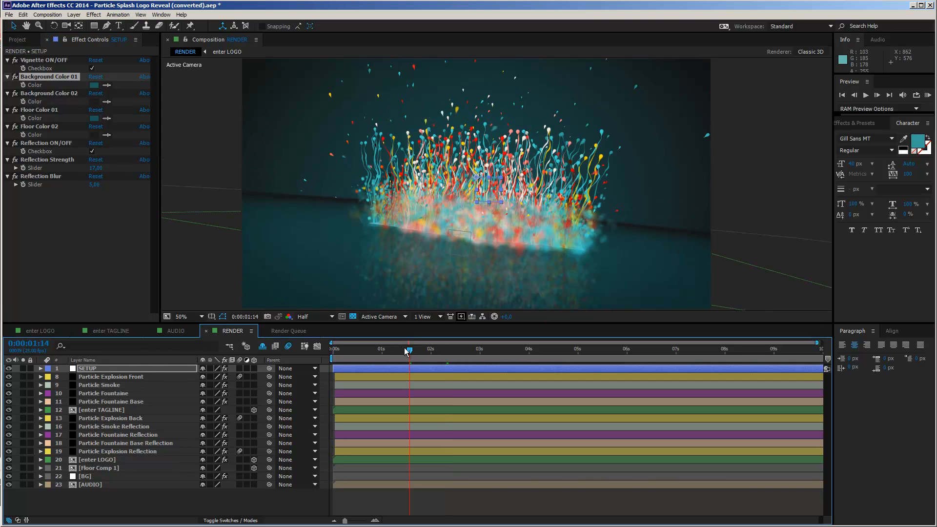
mouse_move(45, 158)
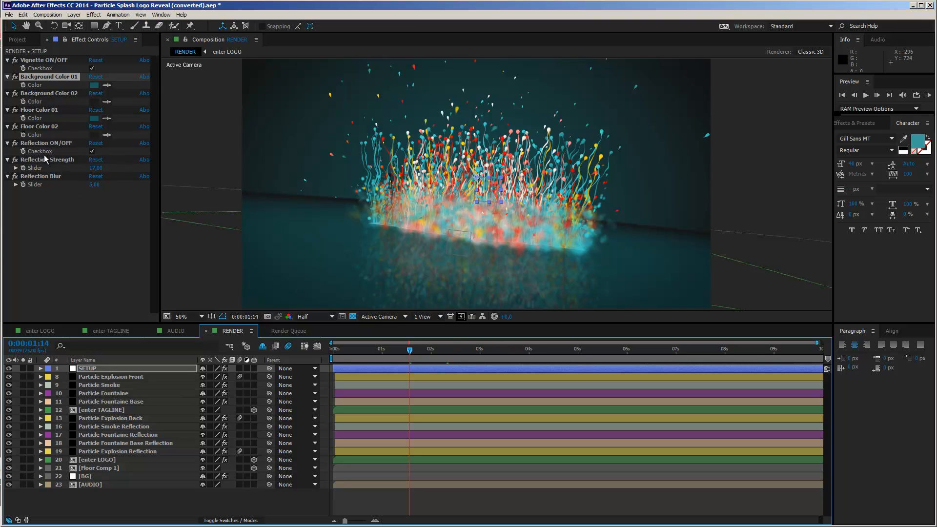
mouse_move(70, 147)
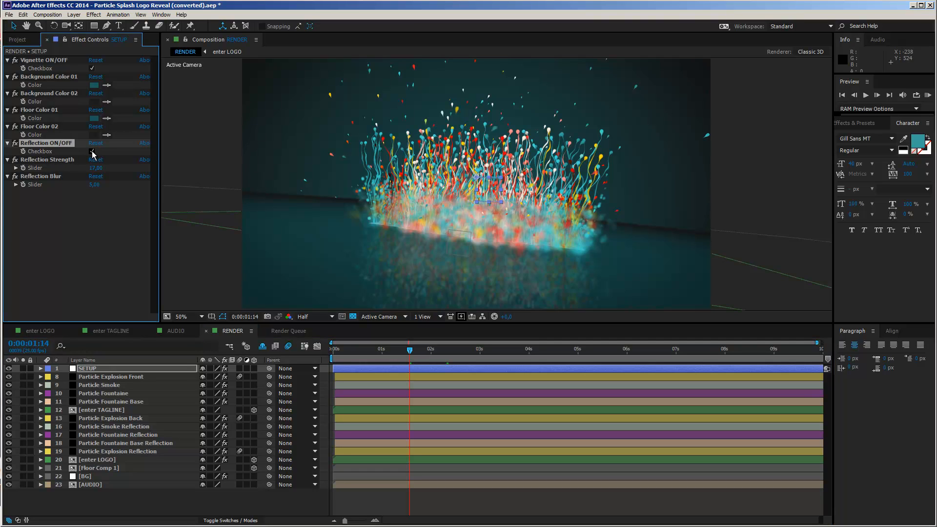
Compare the floor reflection on and off, then raise SETUP's Reflection Strength to 100
left_click(92, 151)
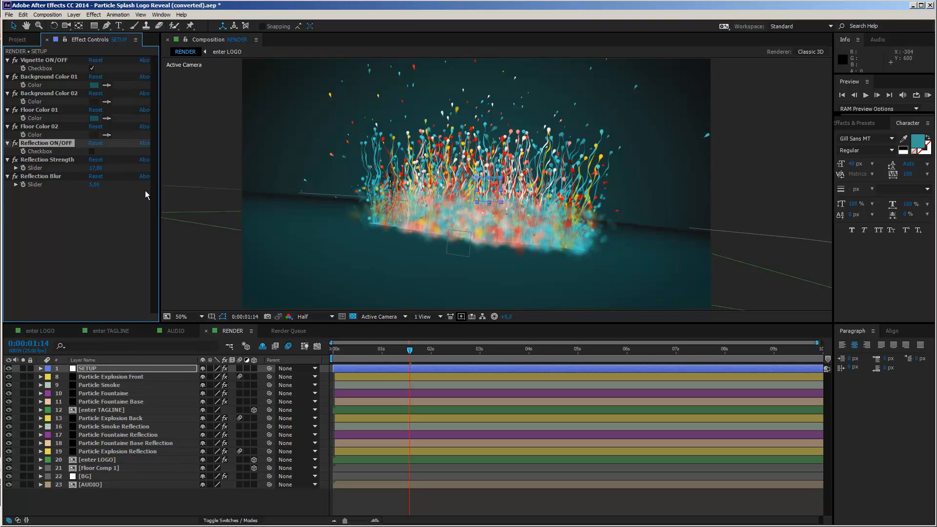
left_click(91, 151)
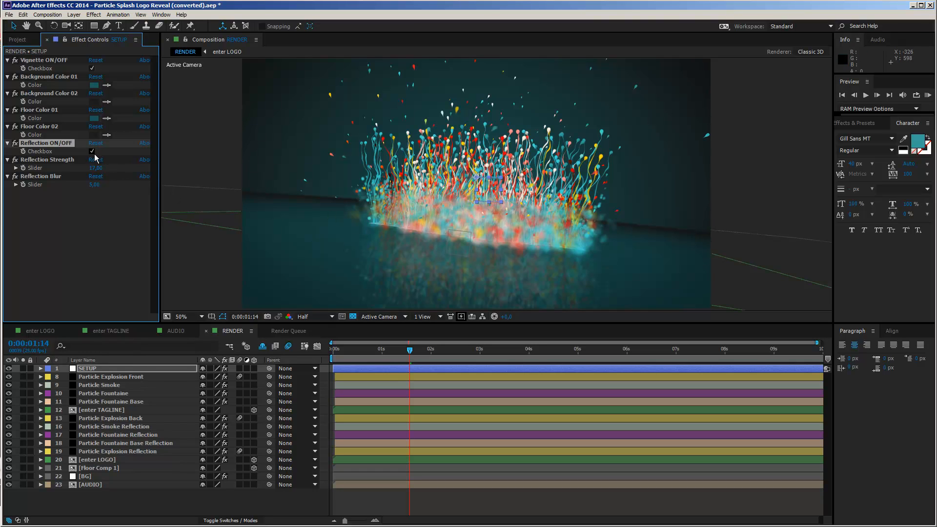
mouse_move(51, 167)
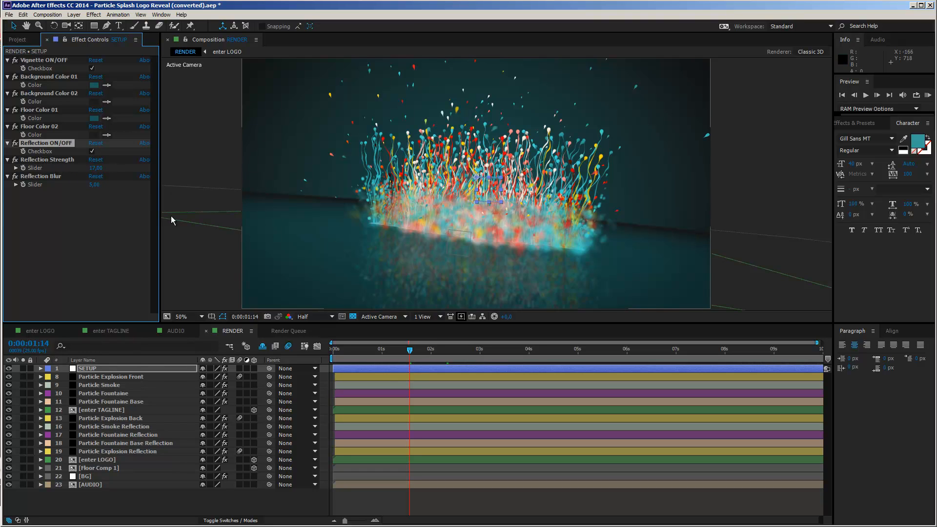
double_click(96, 168)
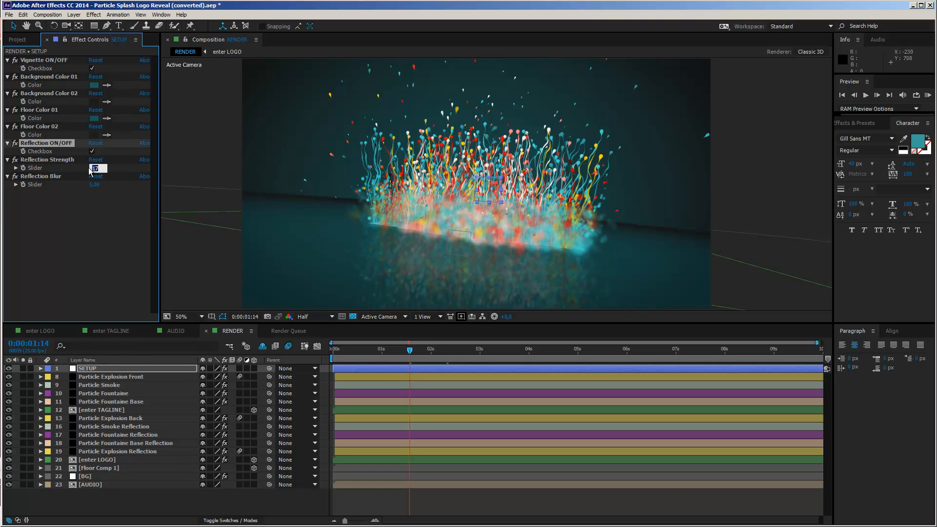
mouse_move(99, 200)
type("25")
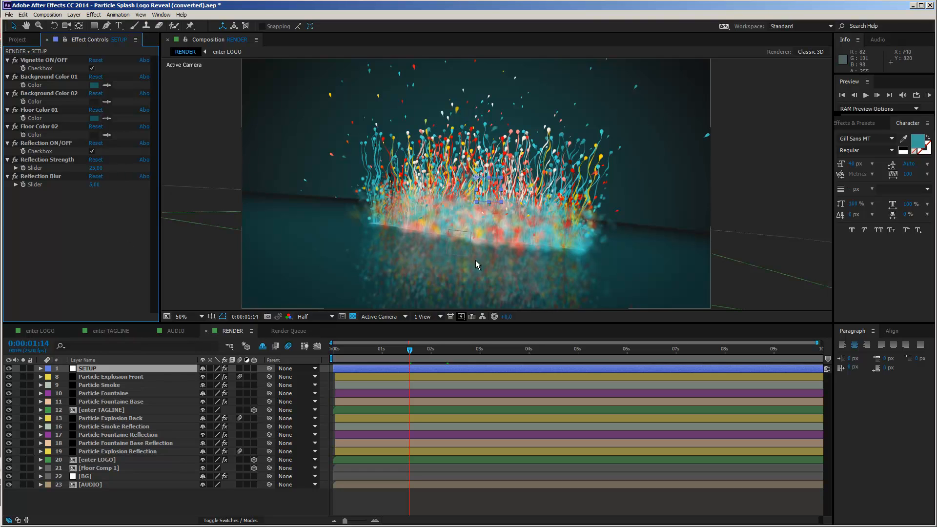
mouse_move(96, 169)
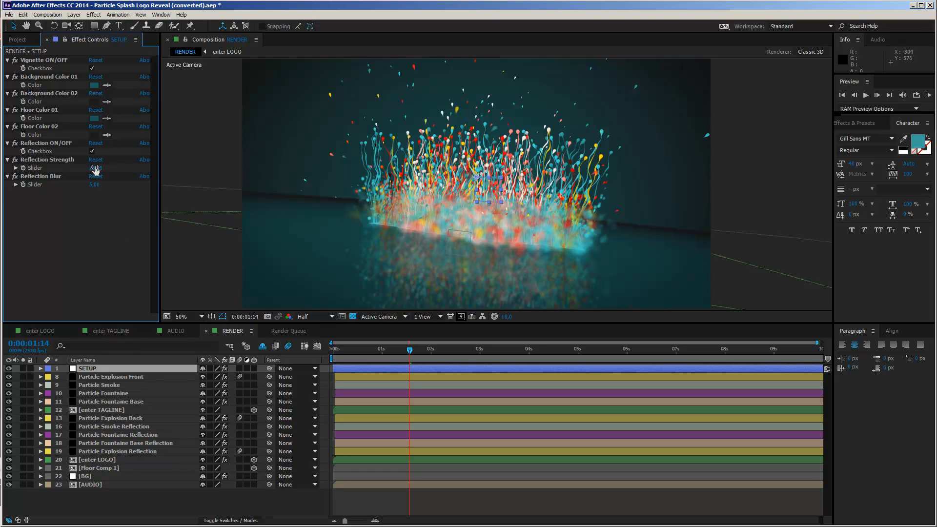
double_click(93, 168)
type("100")
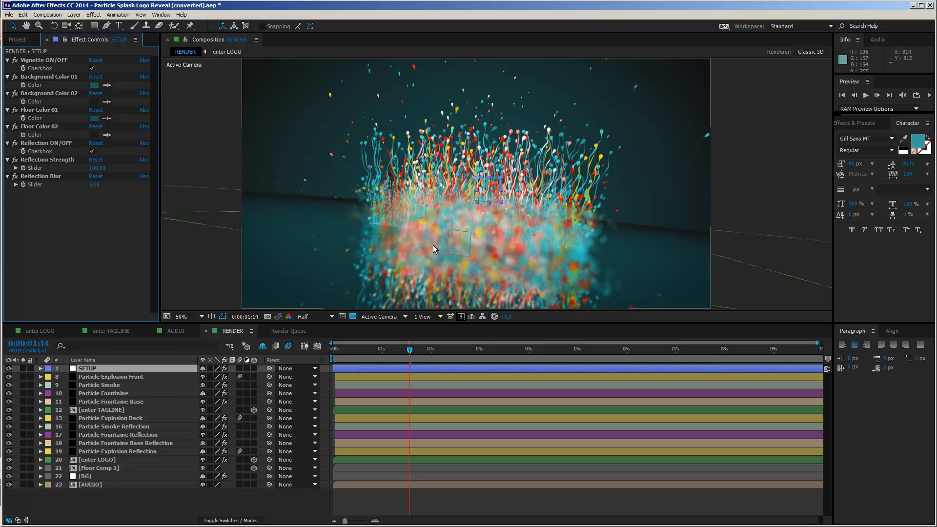
mouse_move(93, 173)
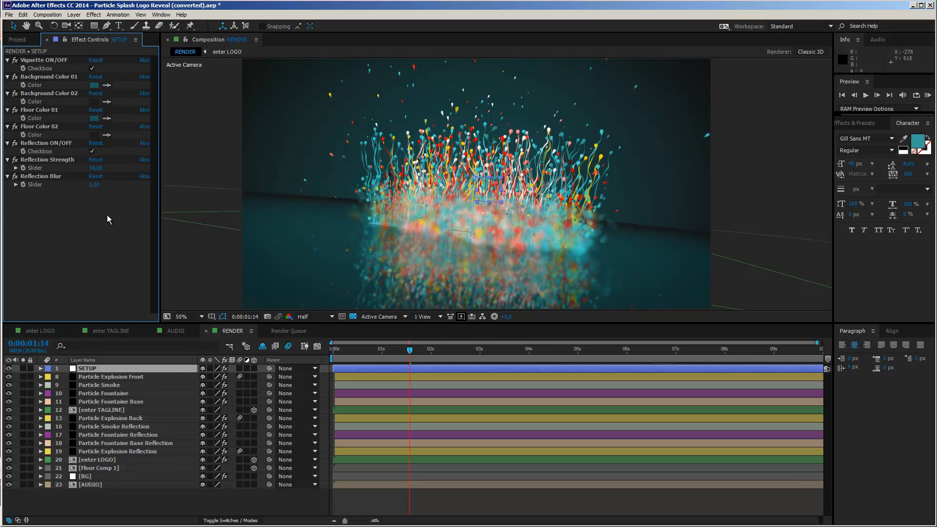
mouse_move(227, 211)
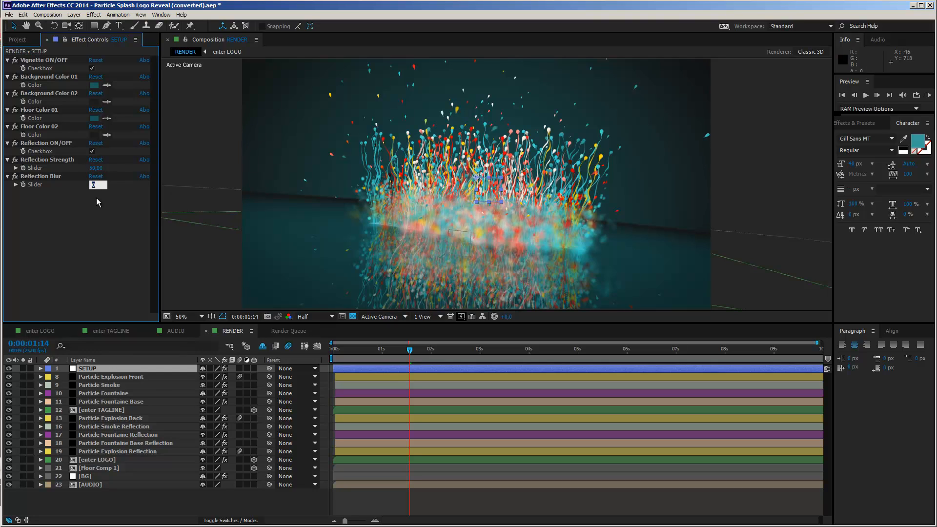
type("5.00")
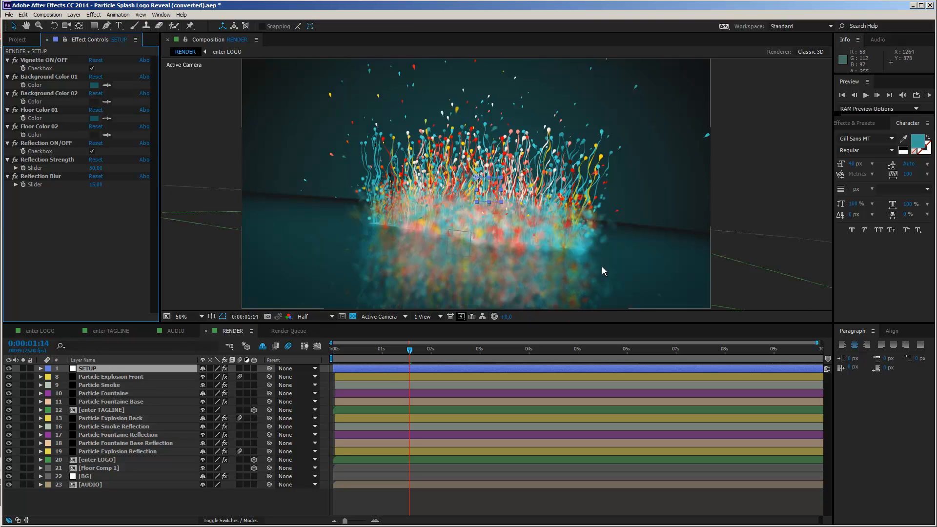
mouse_move(352, 226)
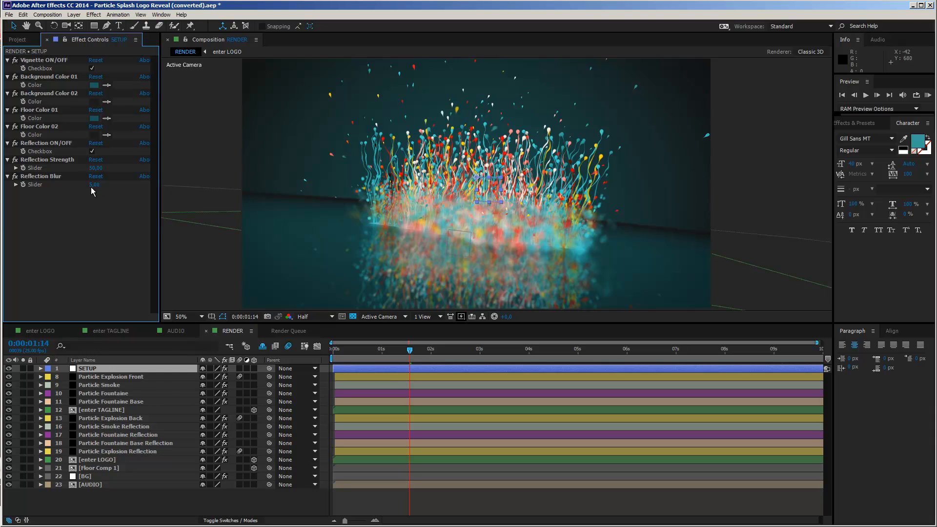
mouse_move(417, 355)
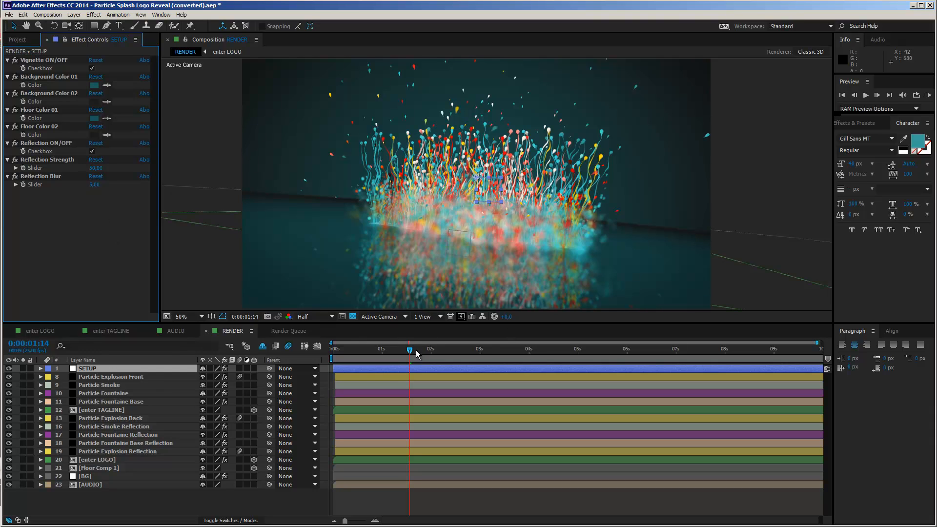
mouse_move(394, 151)
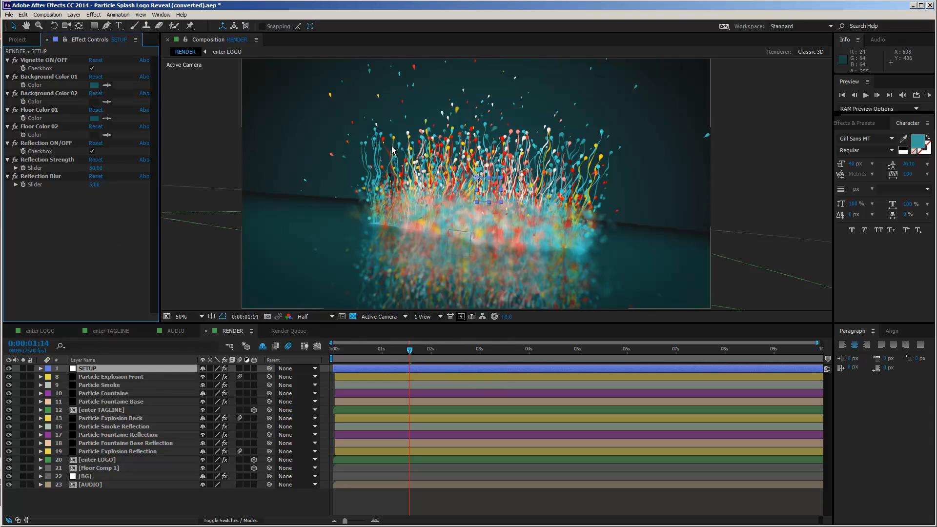
mouse_move(554, 210)
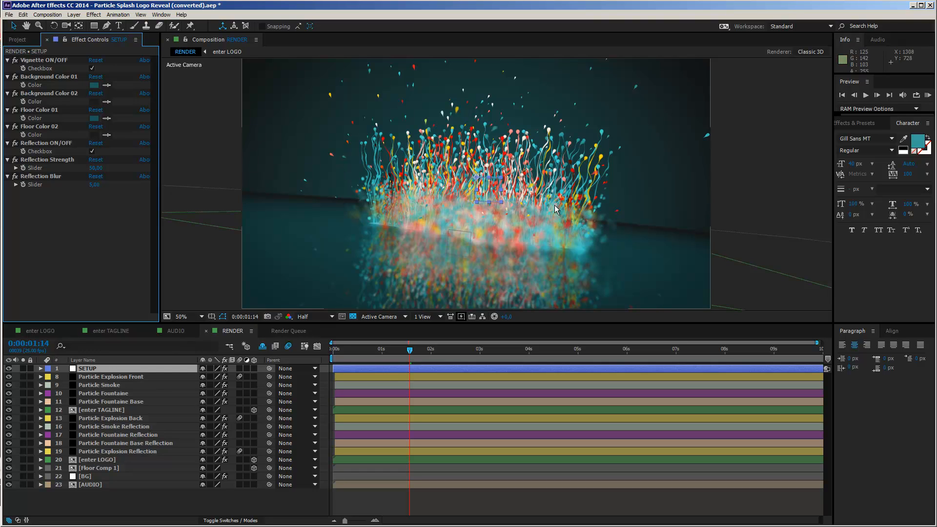
mouse_move(489, 201)
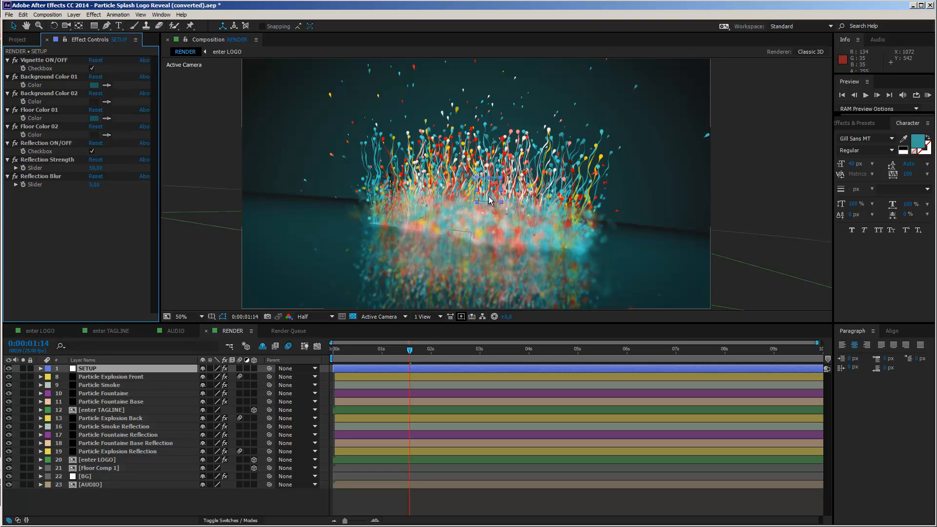
mouse_move(478, 179)
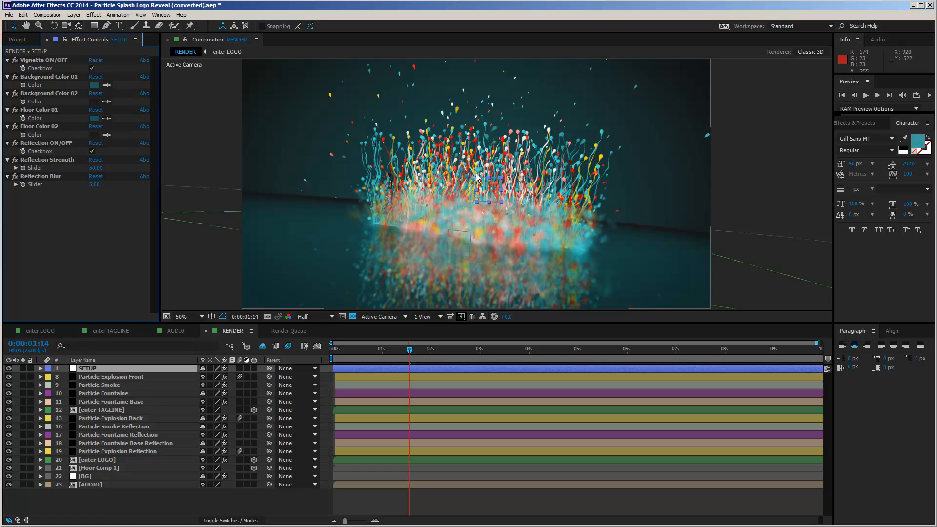
mouse_move(443, 149)
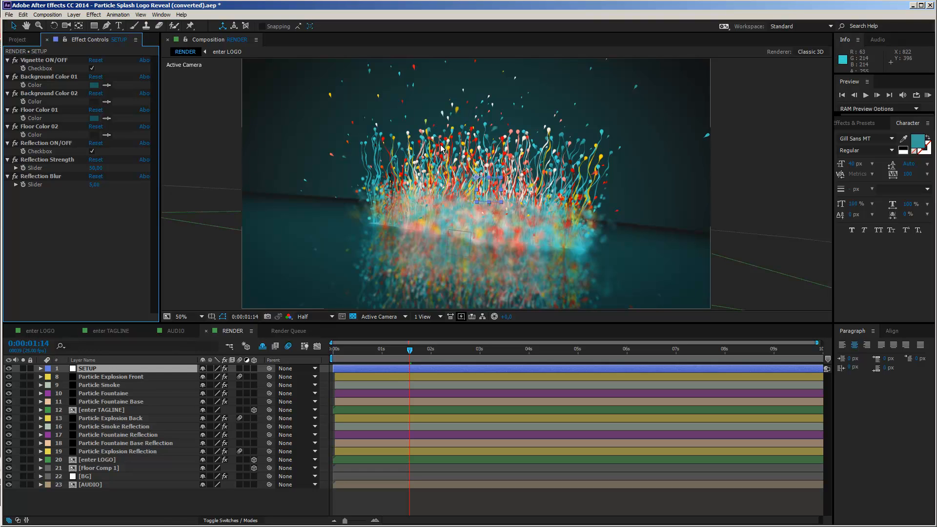
mouse_move(471, 131)
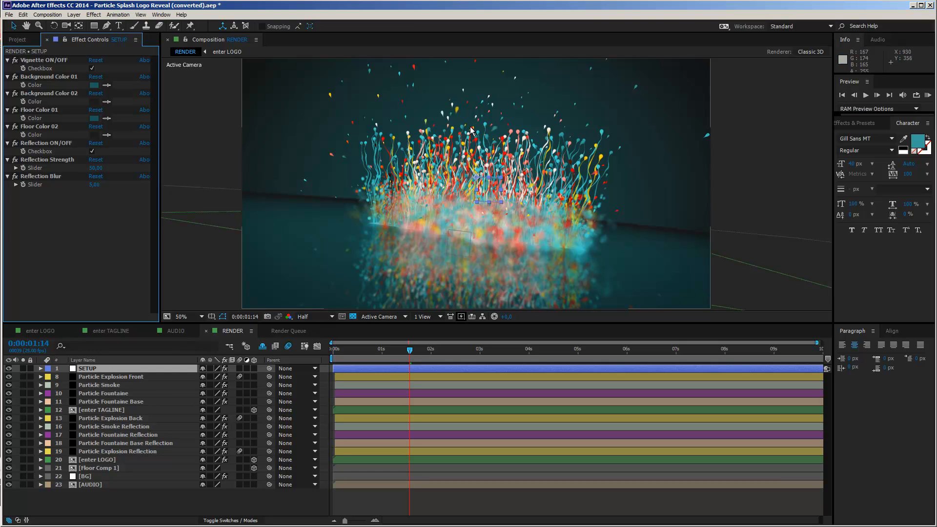
mouse_move(478, 168)
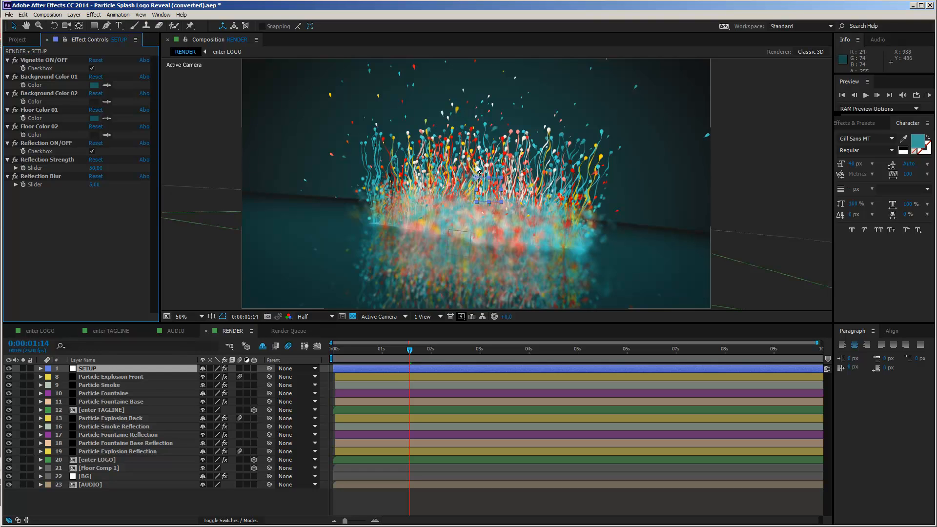
mouse_move(105, 401)
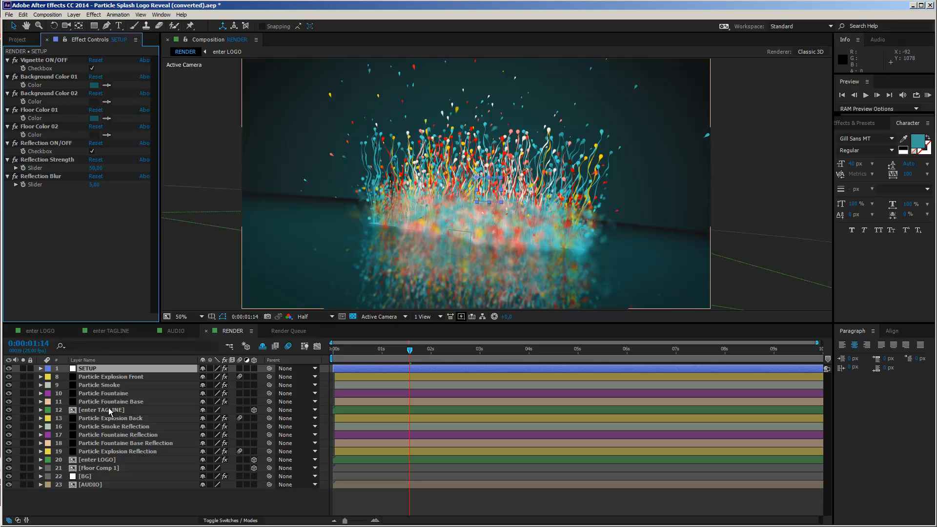
Reveal Particle Fountain's keyframes and set its first Particles/sec keyframe to 25
left_click(117, 434)
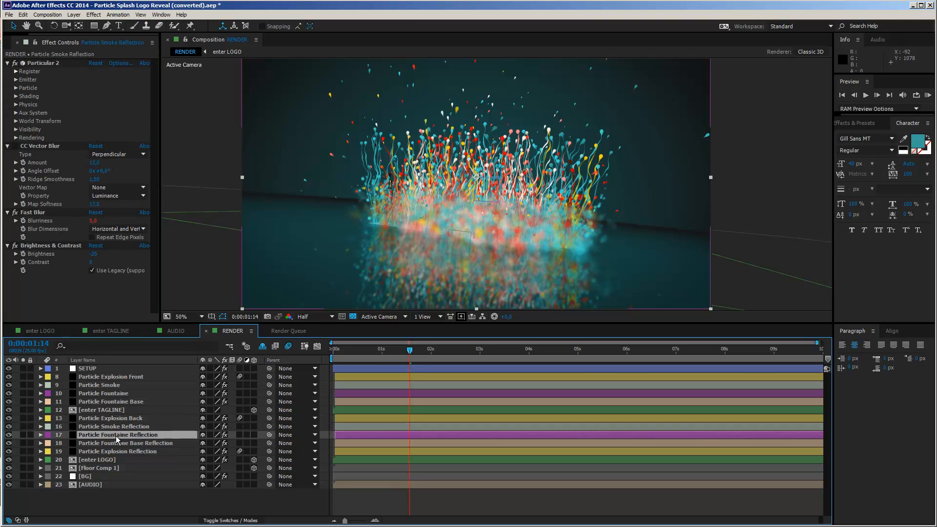
left_click(118, 451)
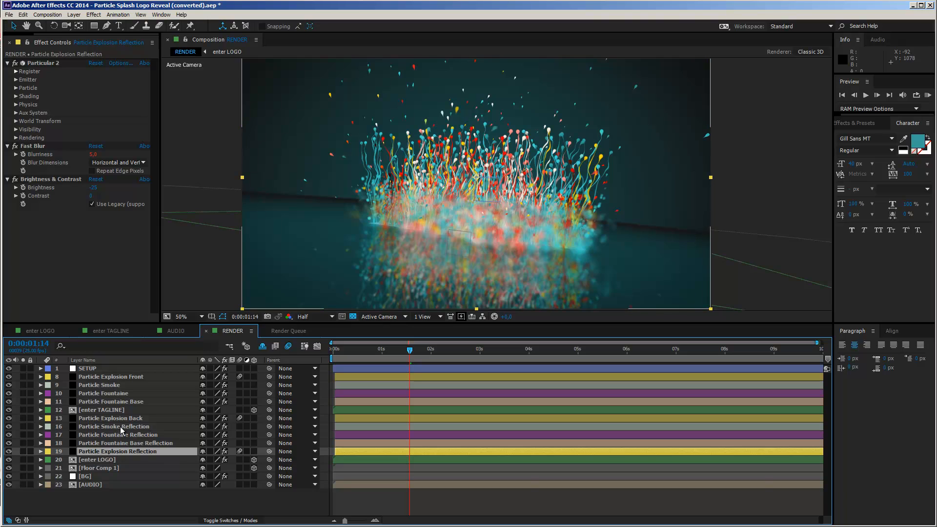
mouse_move(101, 397)
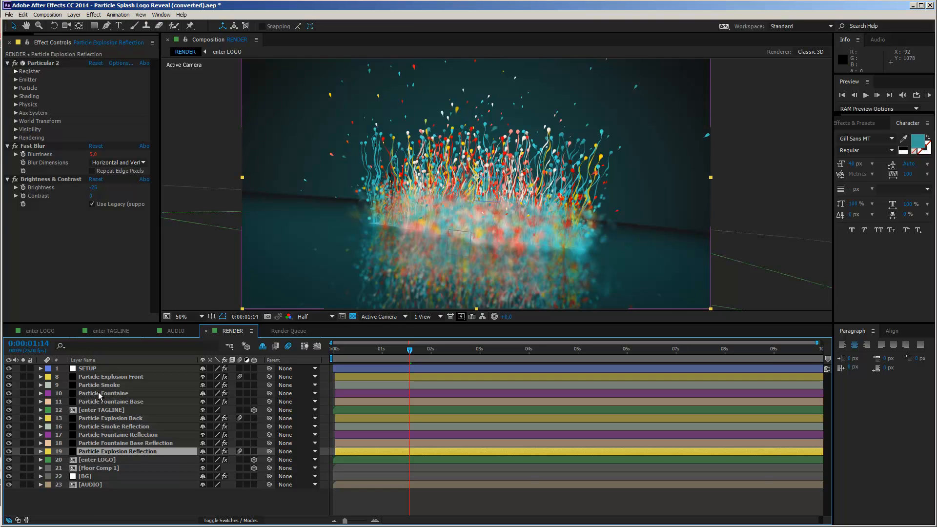
left_click(103, 394)
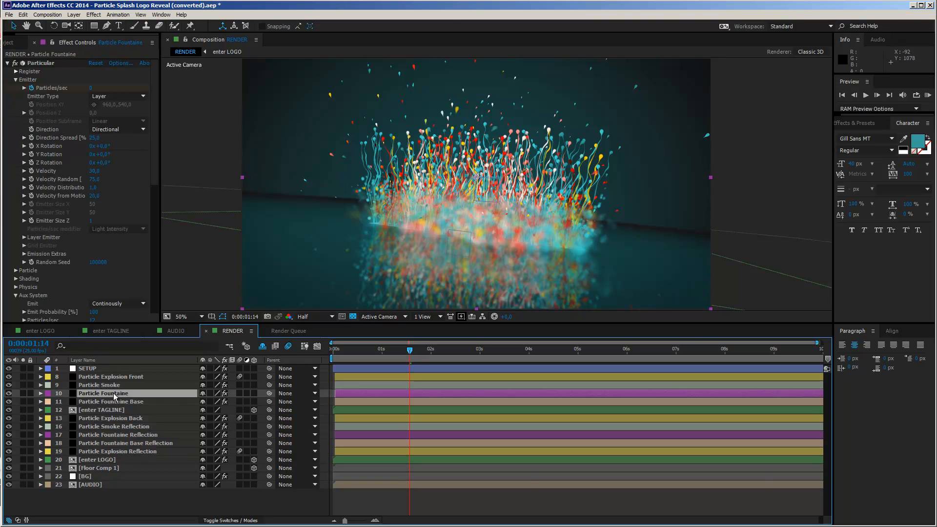
mouse_move(23, 400)
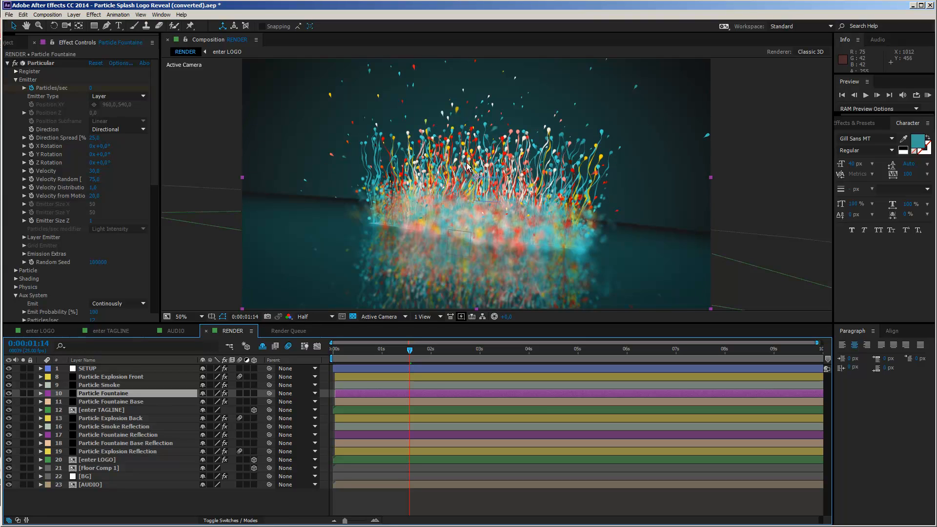
mouse_move(583, 180)
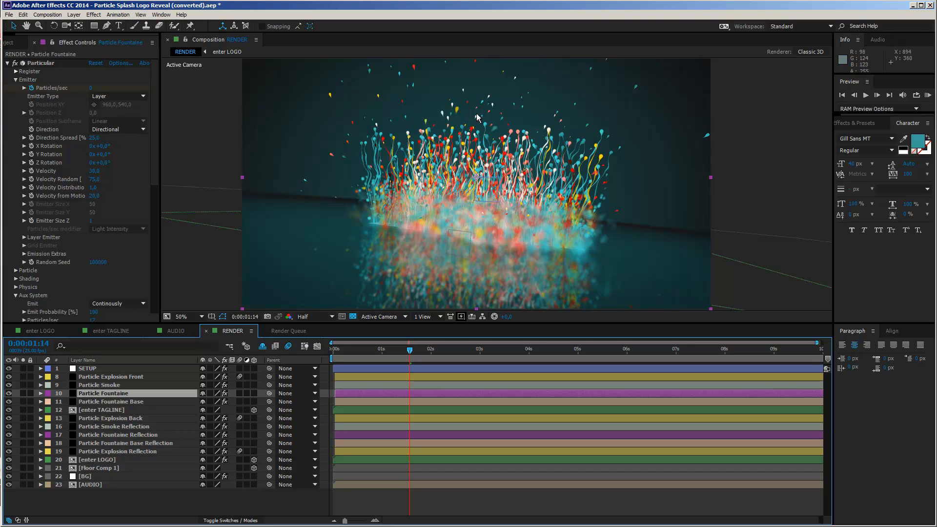
mouse_move(497, 144)
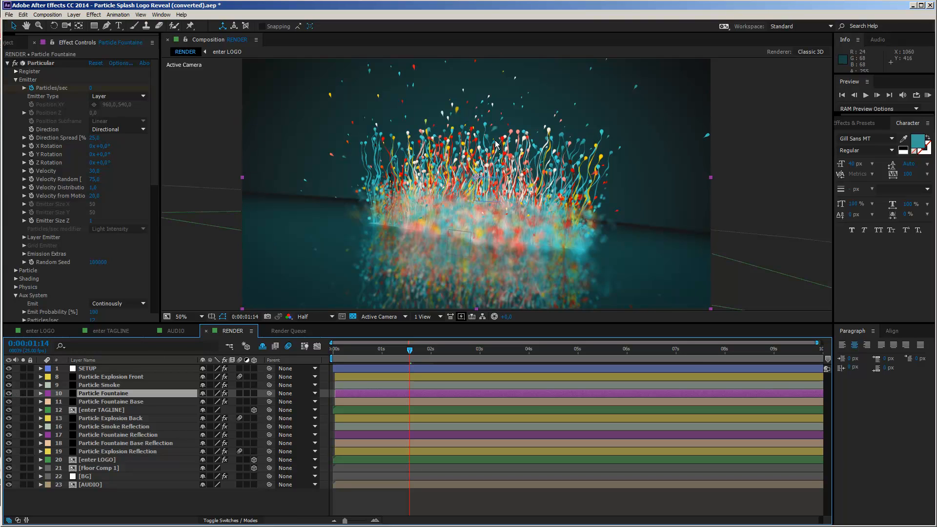
mouse_move(443, 132)
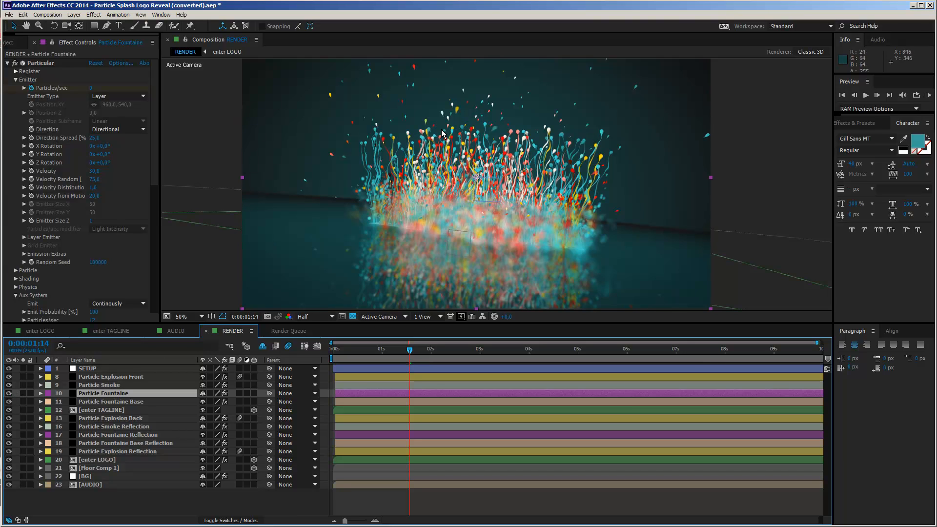
mouse_move(442, 133)
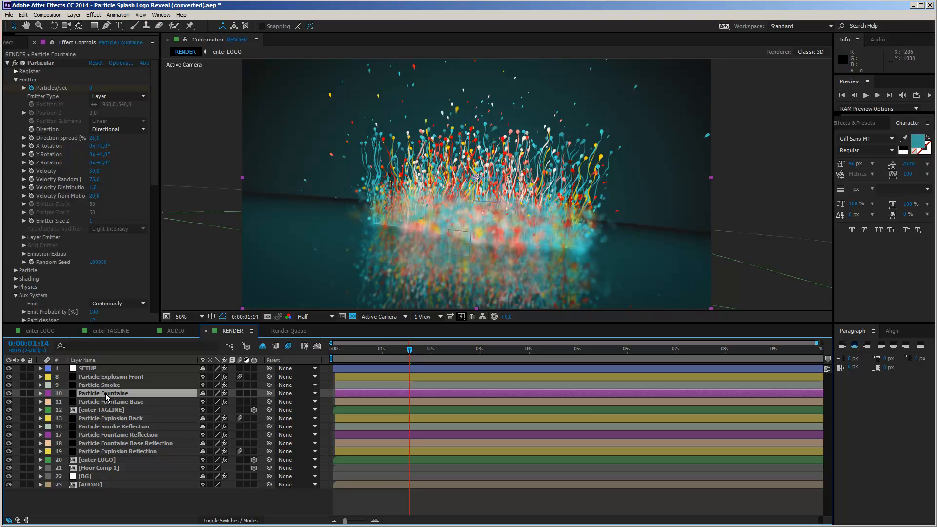
left_click(40, 393)
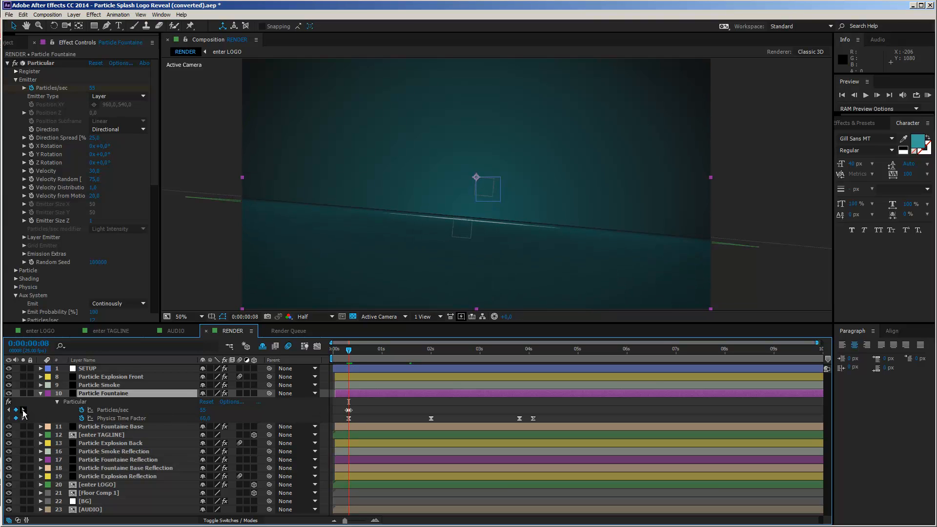
mouse_move(22, 409)
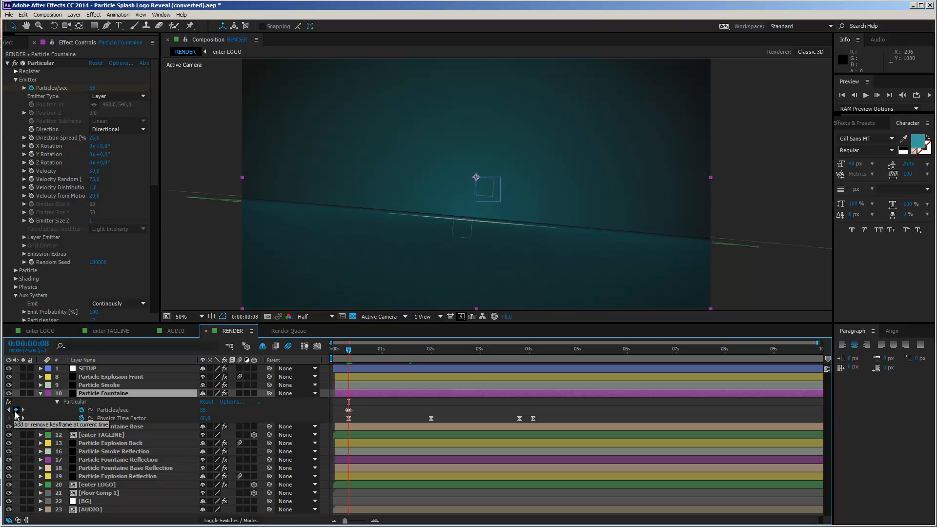
mouse_move(624, 205)
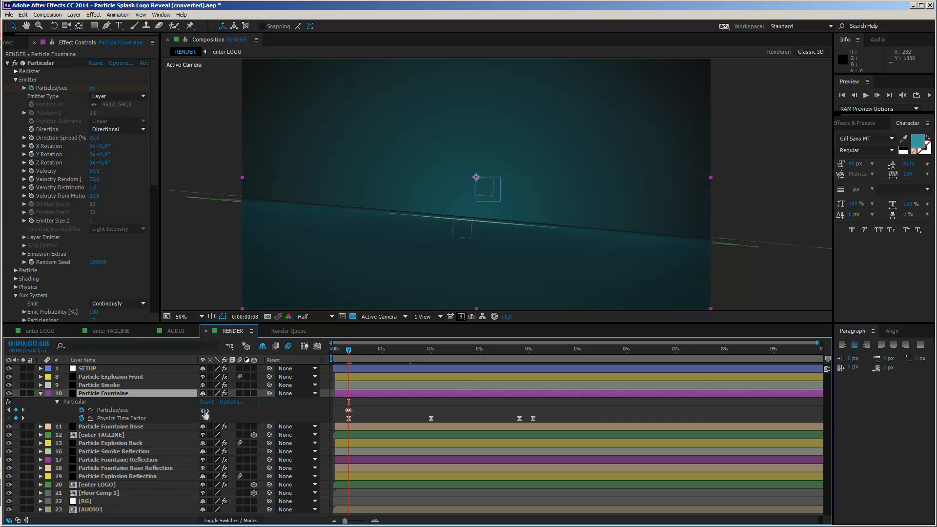
double_click(208, 410)
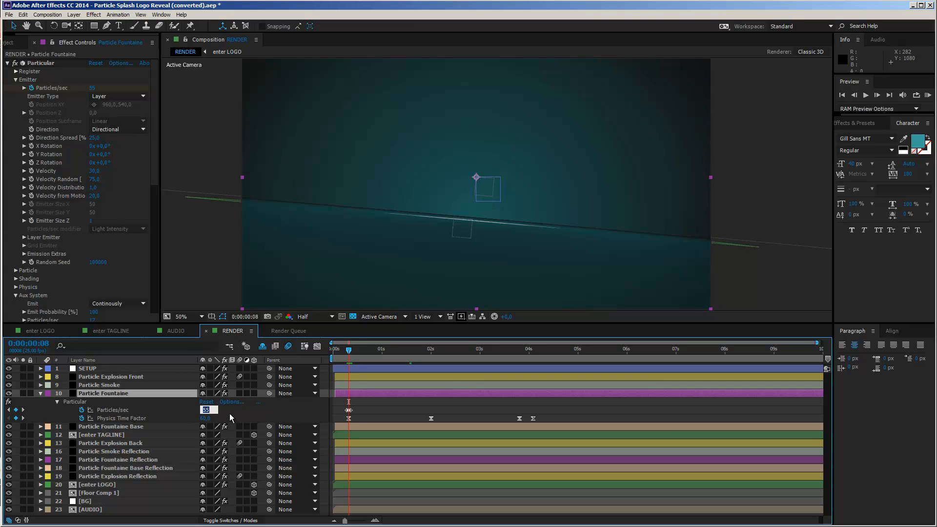
type("25")
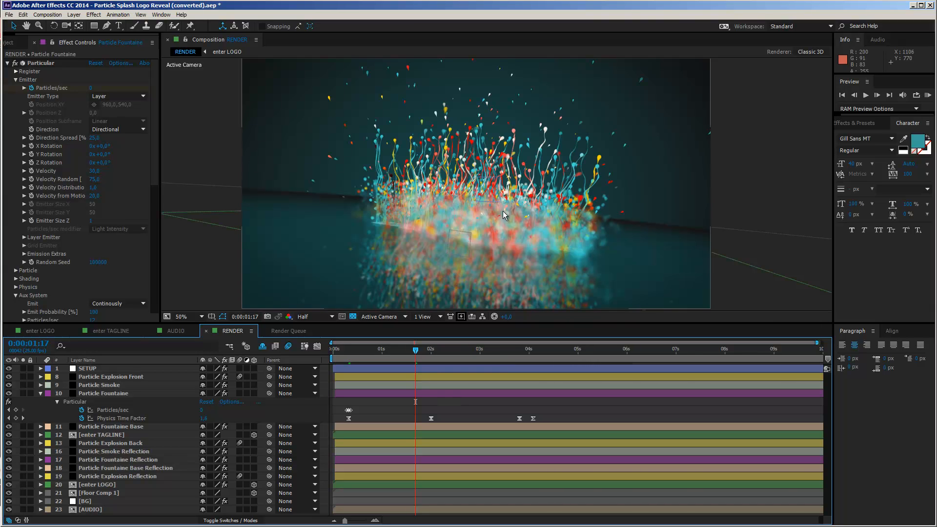
mouse_move(496, 165)
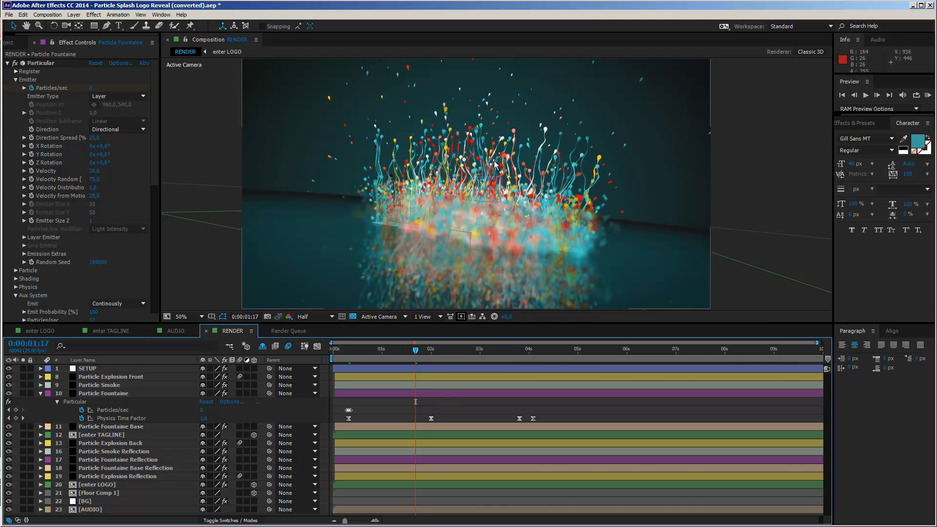
mouse_move(480, 220)
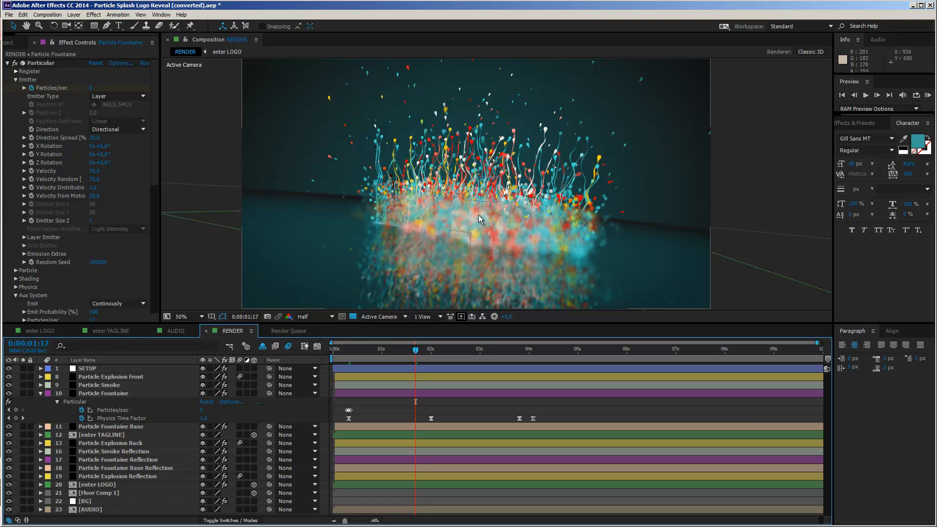
mouse_move(442, 229)
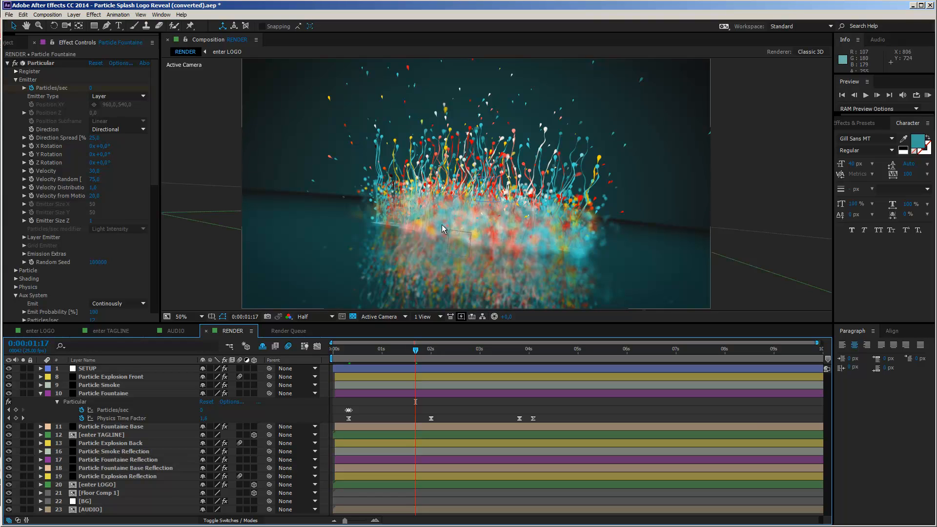
mouse_move(451, 208)
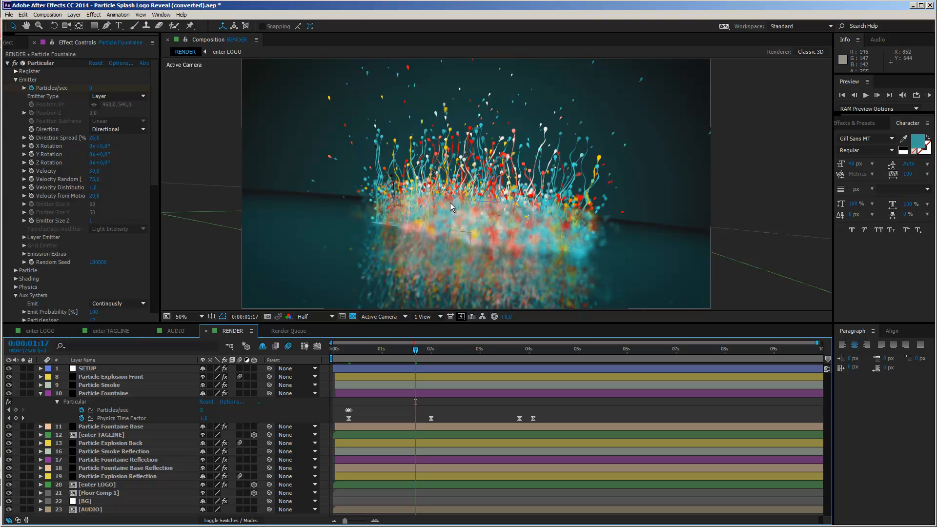
mouse_move(465, 186)
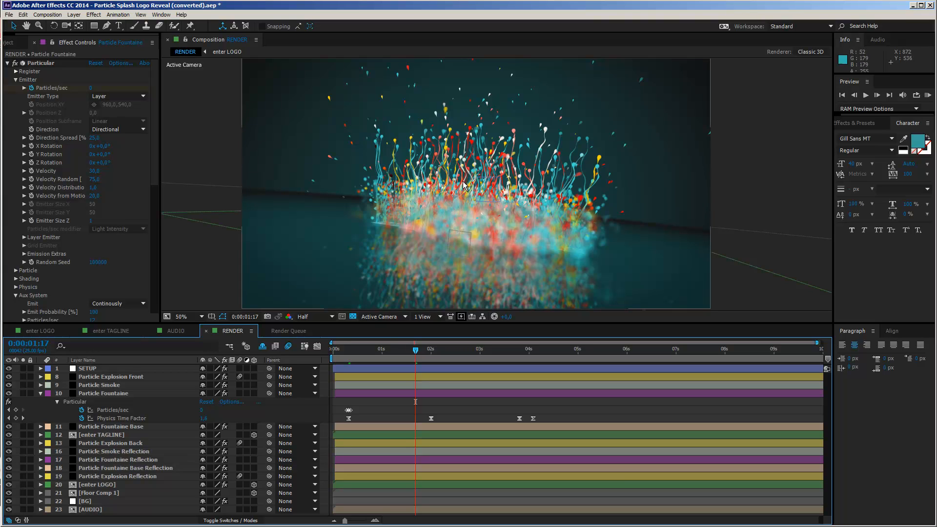
mouse_move(445, 159)
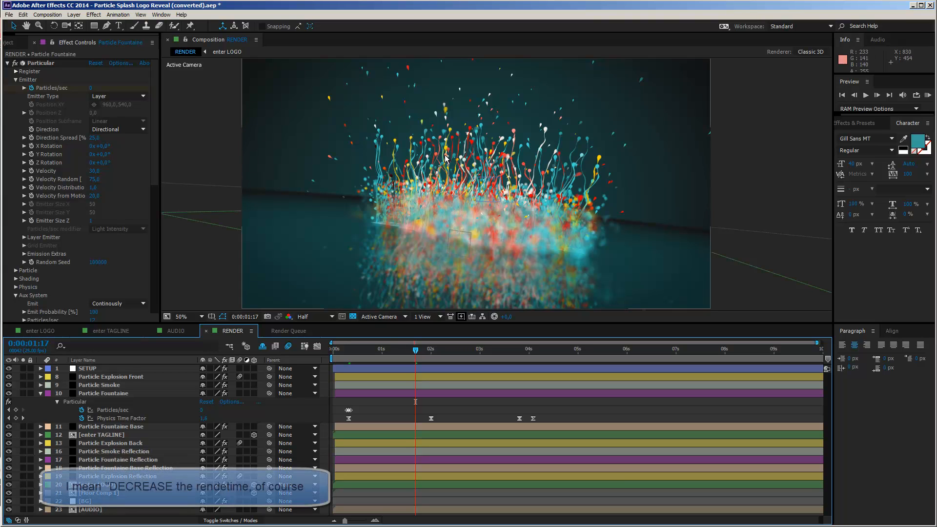
mouse_move(485, 166)
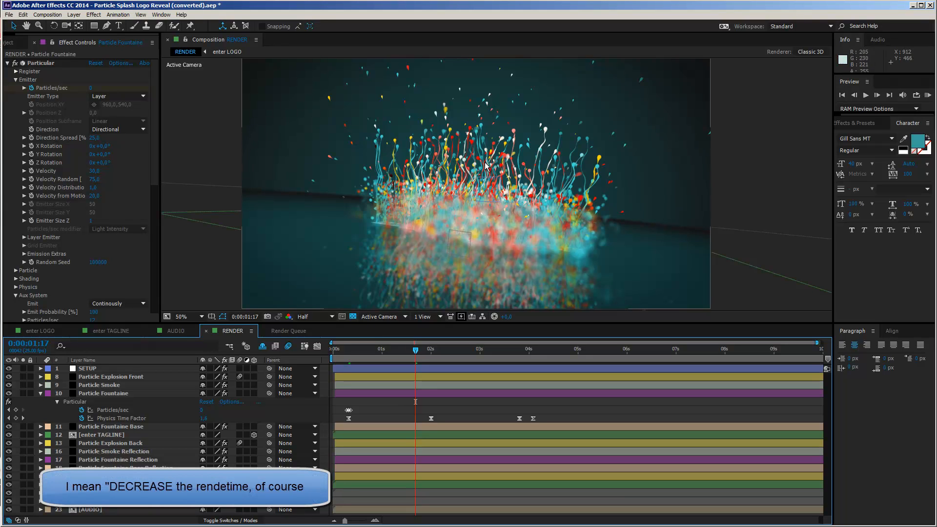
mouse_move(616, 186)
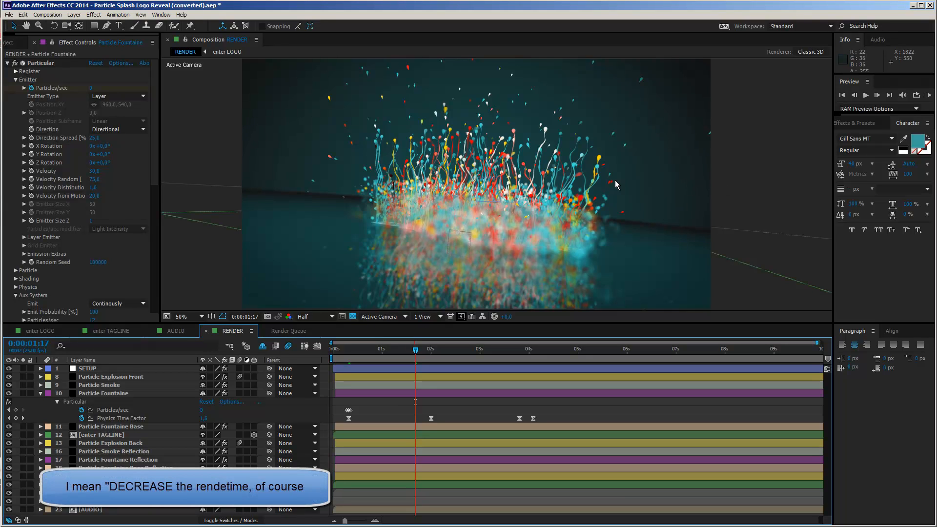
scroll("down", 3)
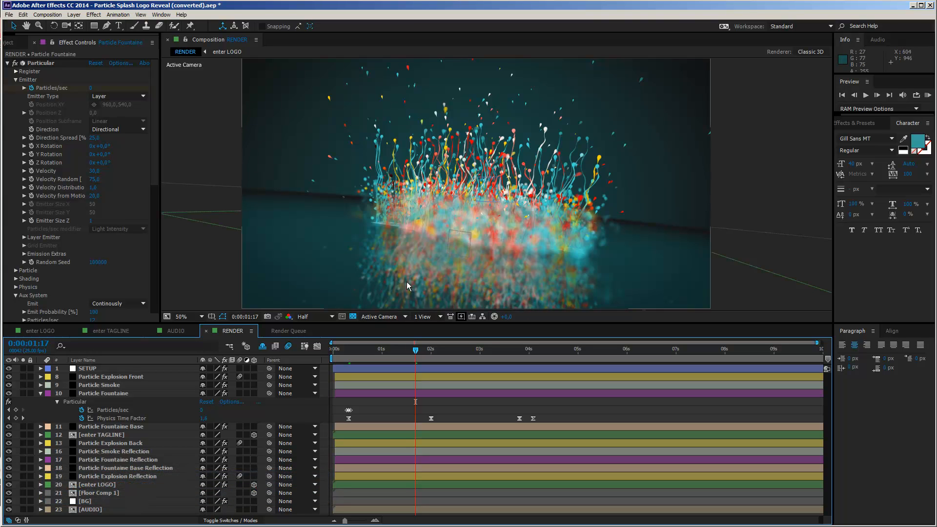
mouse_move(484, 291)
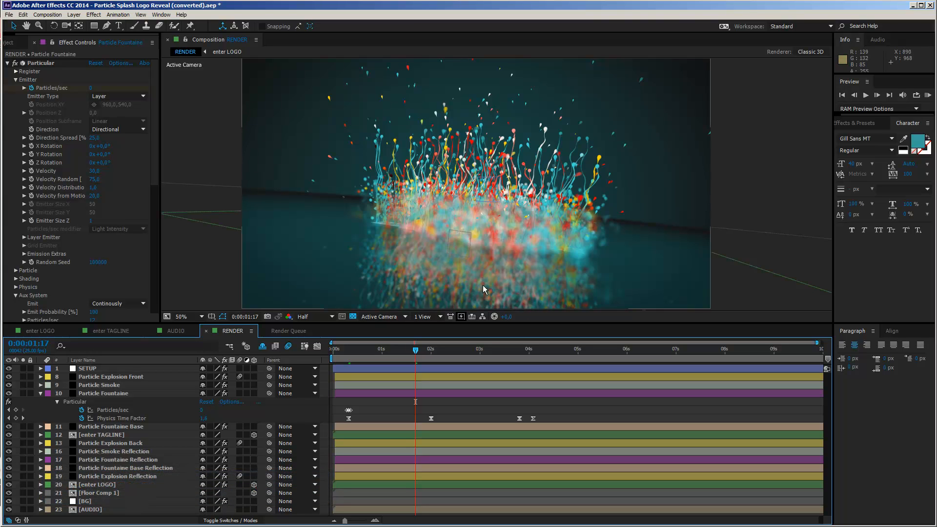
mouse_move(92, 464)
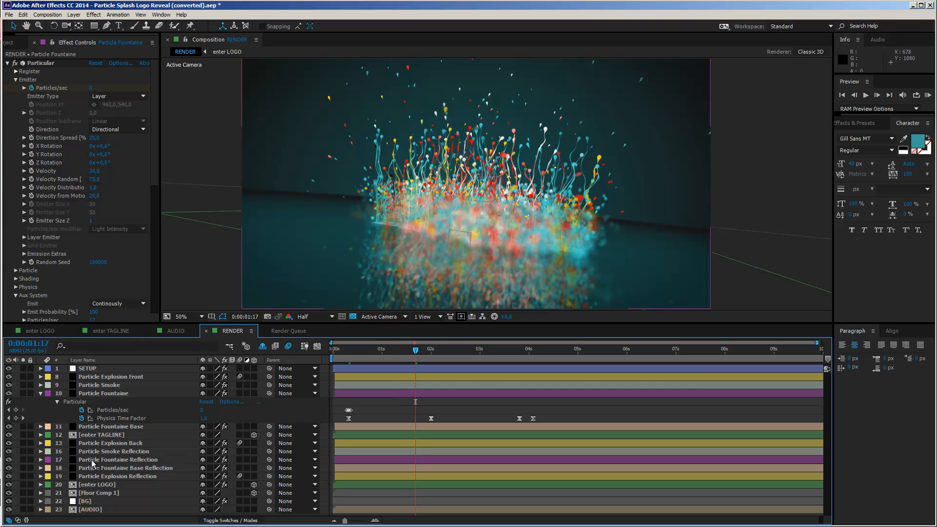
Select Particle Fountain Reflection and collapse the fountain layers' expanded particle properties
left_click(118, 460)
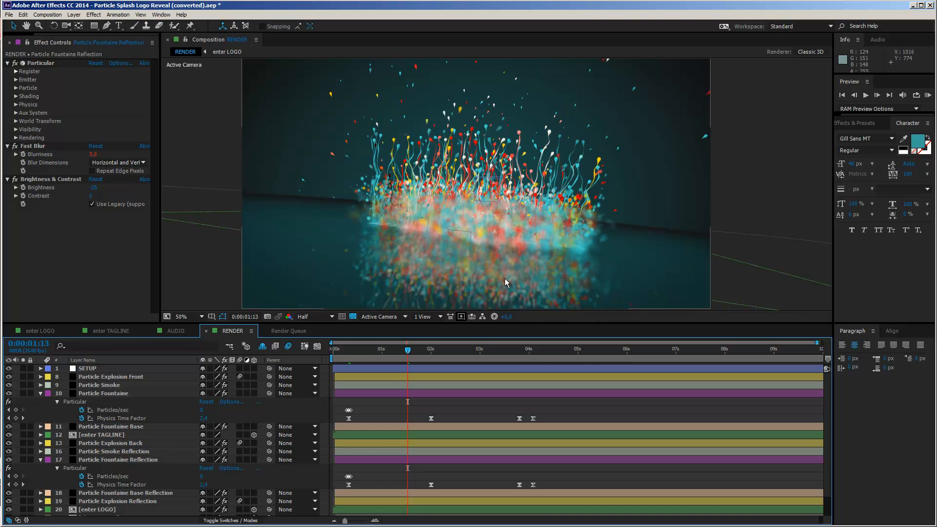
mouse_move(496, 219)
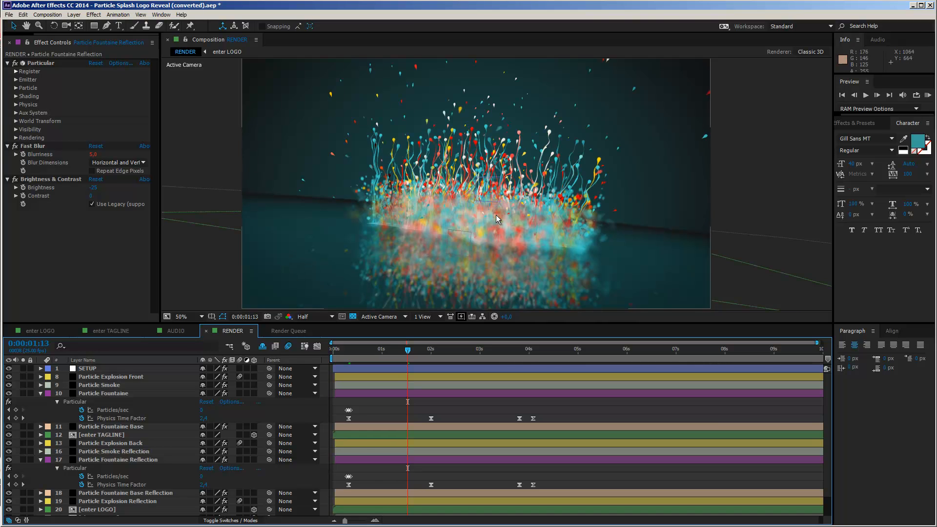
mouse_move(425, 303)
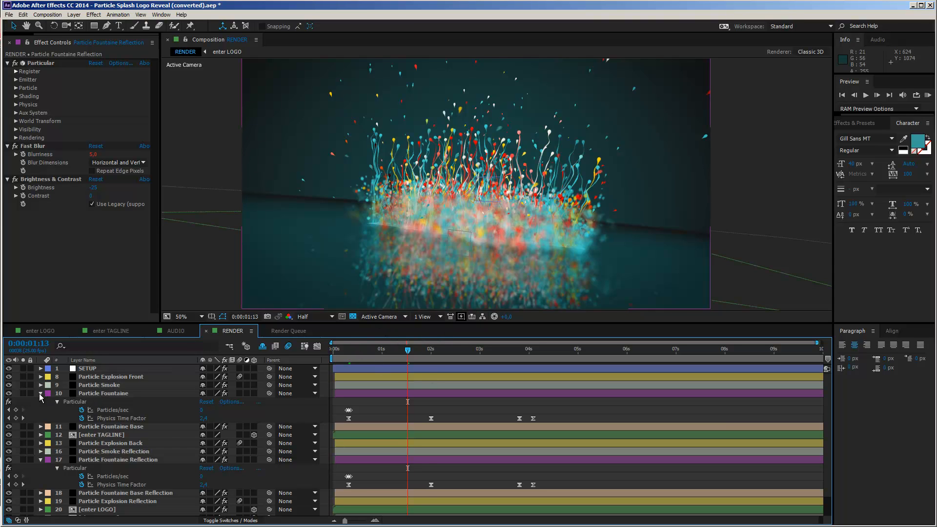
left_click(40, 398)
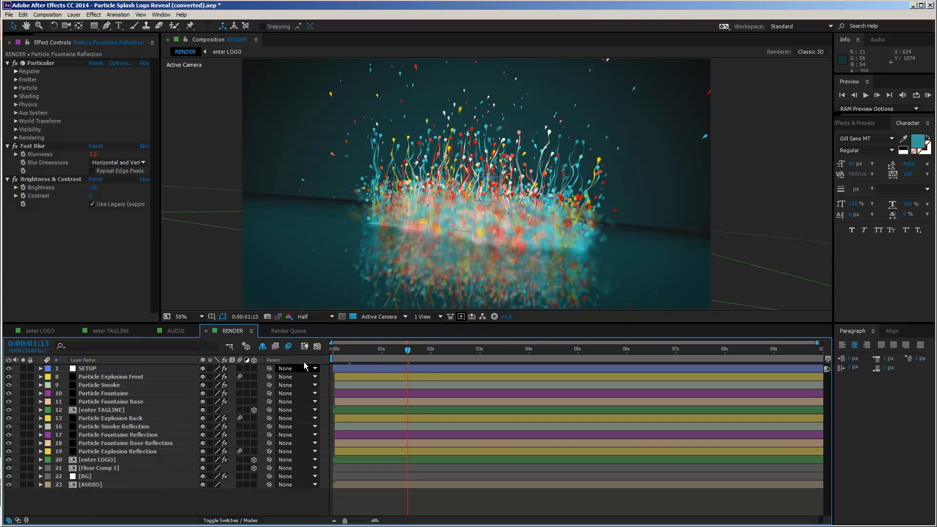
mouse_move(144, 385)
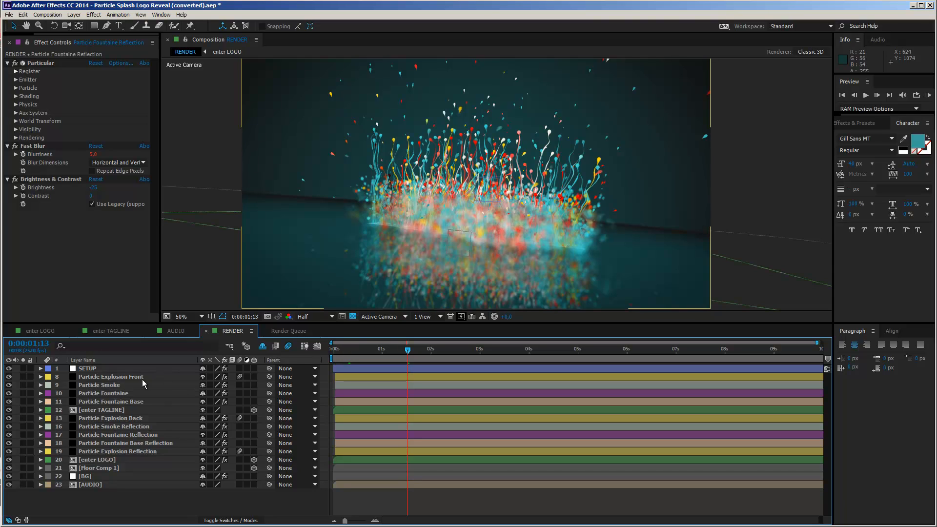
Reveal Particle Explosion Front's keyframes and enter 250 for its Particles/sec
left_click(111, 376)
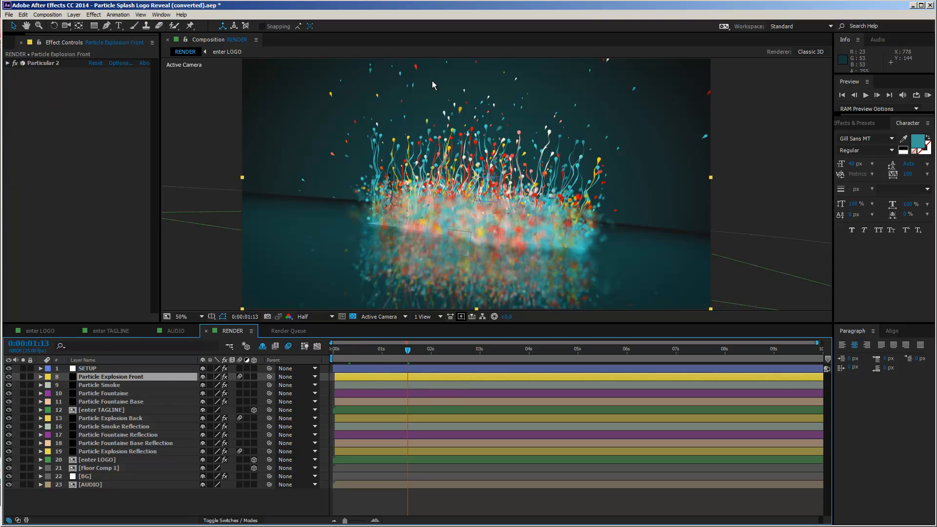
mouse_move(572, 131)
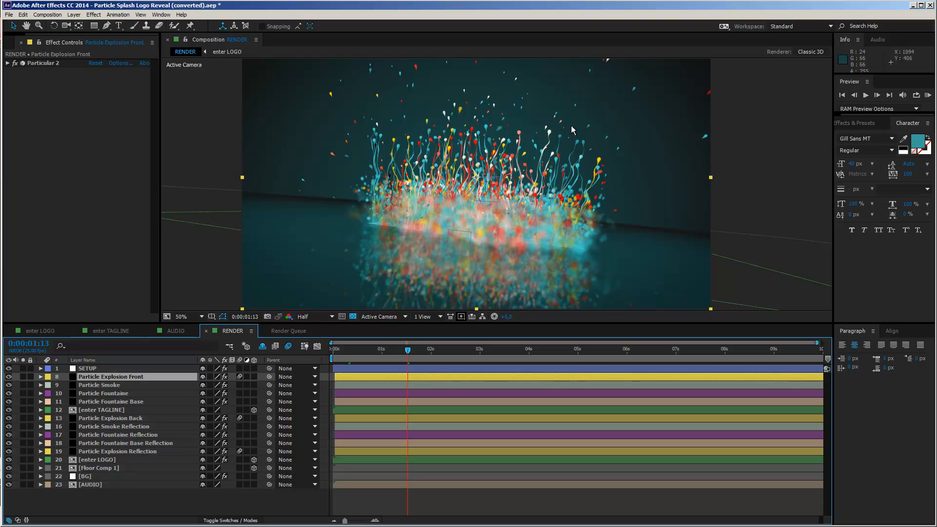
mouse_move(550, 234)
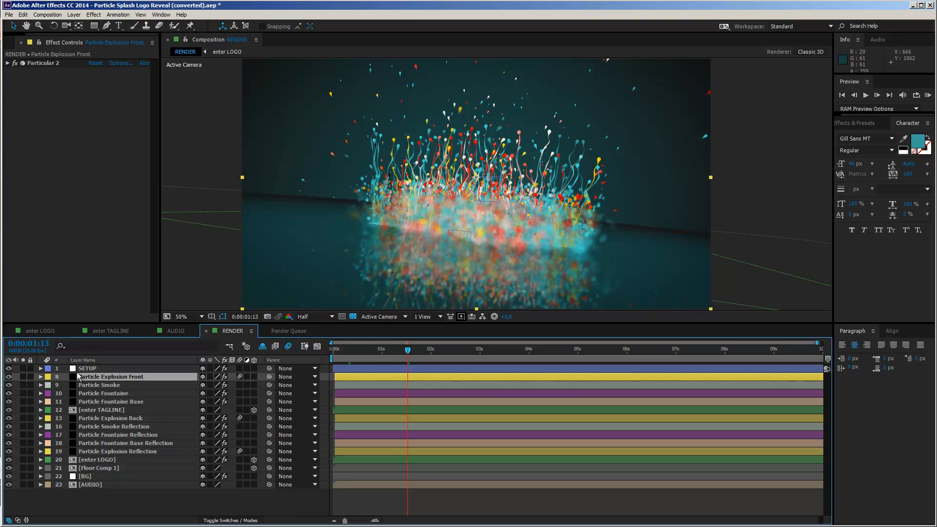
left_click(40, 377)
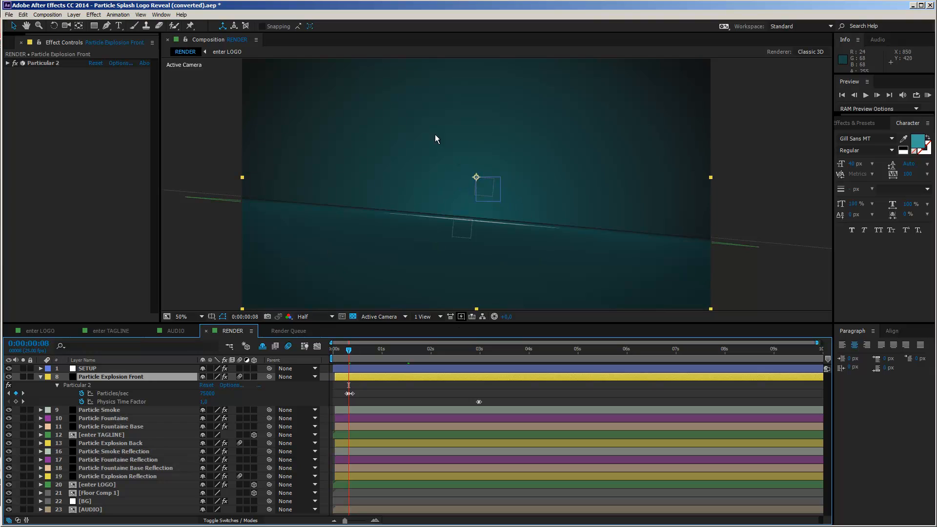
mouse_move(208, 402)
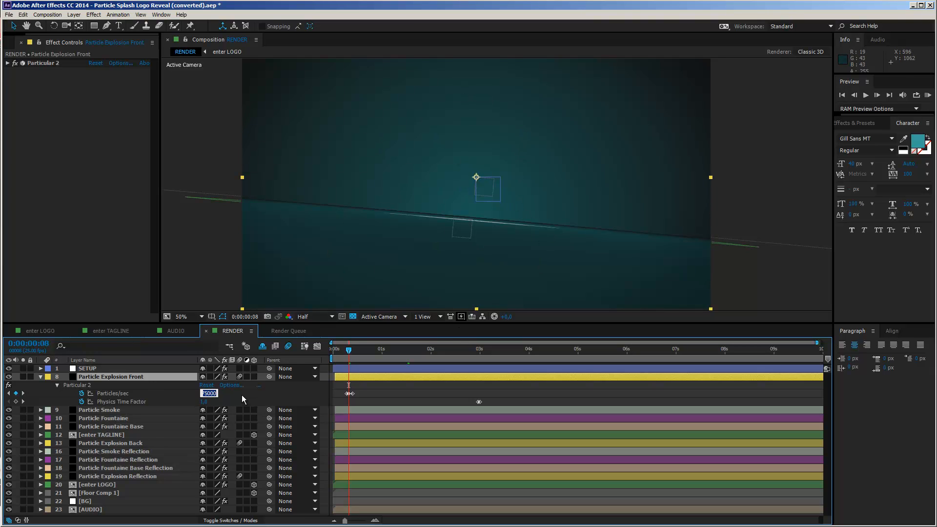
type("250")
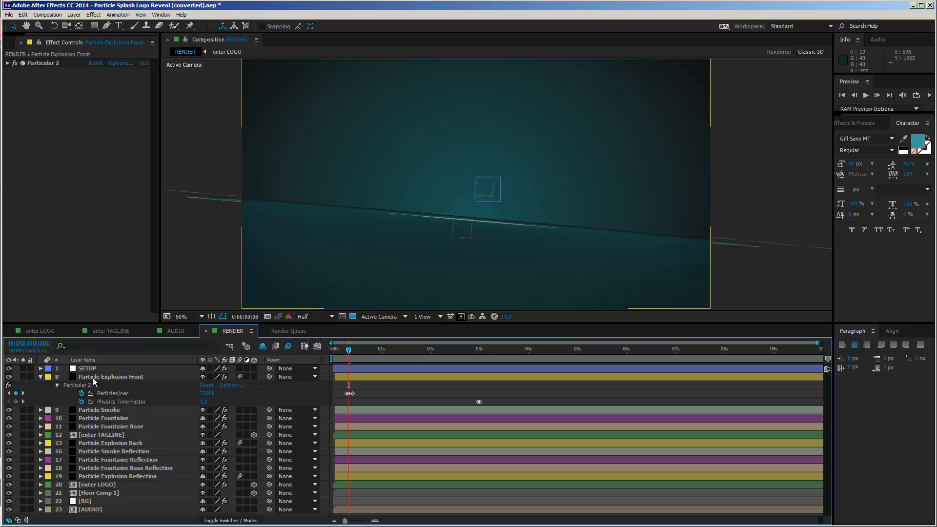
left_click(111, 377)
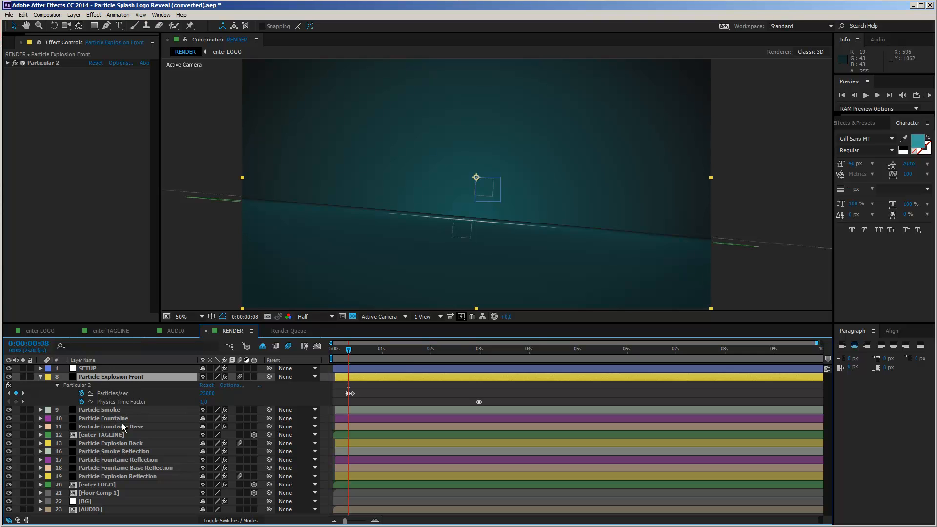
Select Particle Explosion Back and reveal its animated particle rate keyframes
left_click(111, 443)
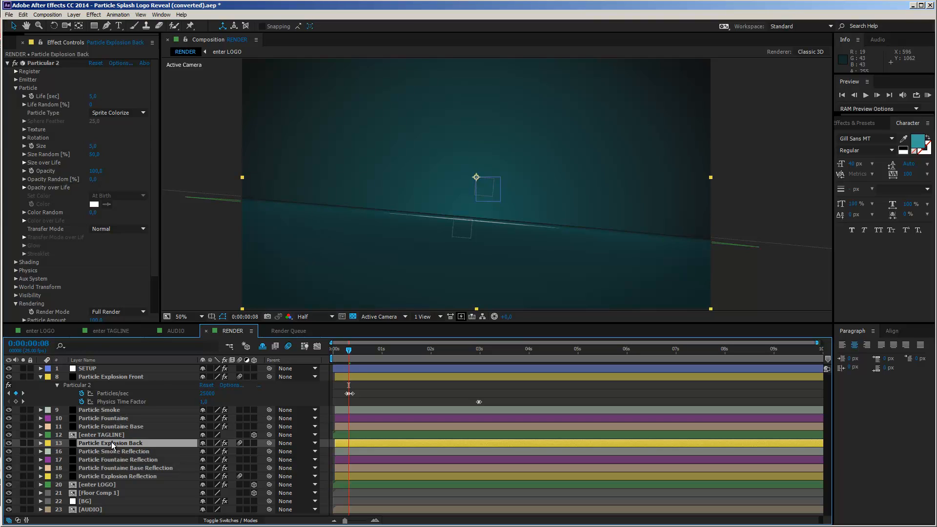
left_click(40, 443)
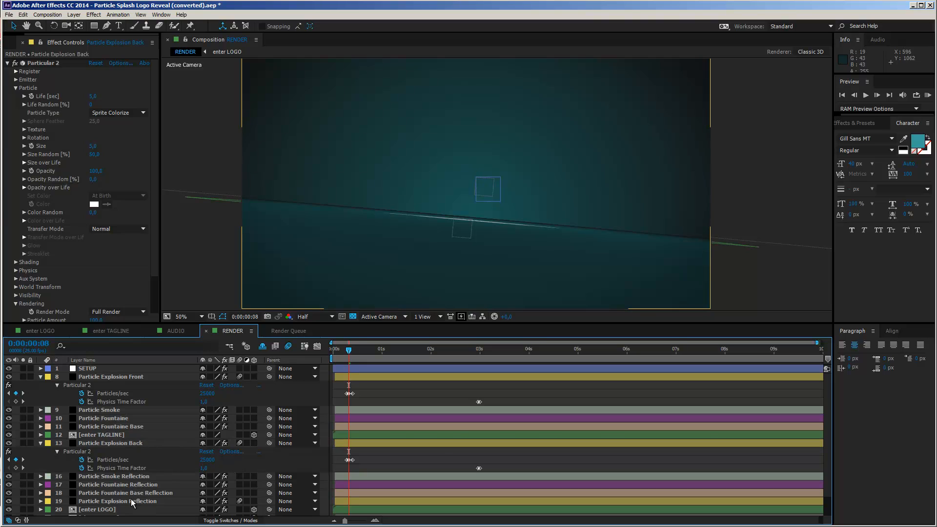
left_click(117, 500)
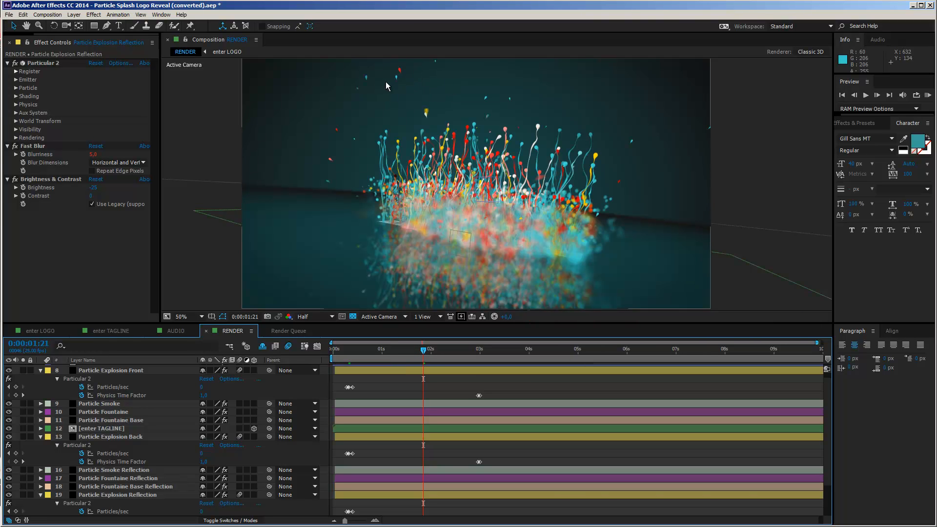
mouse_move(509, 103)
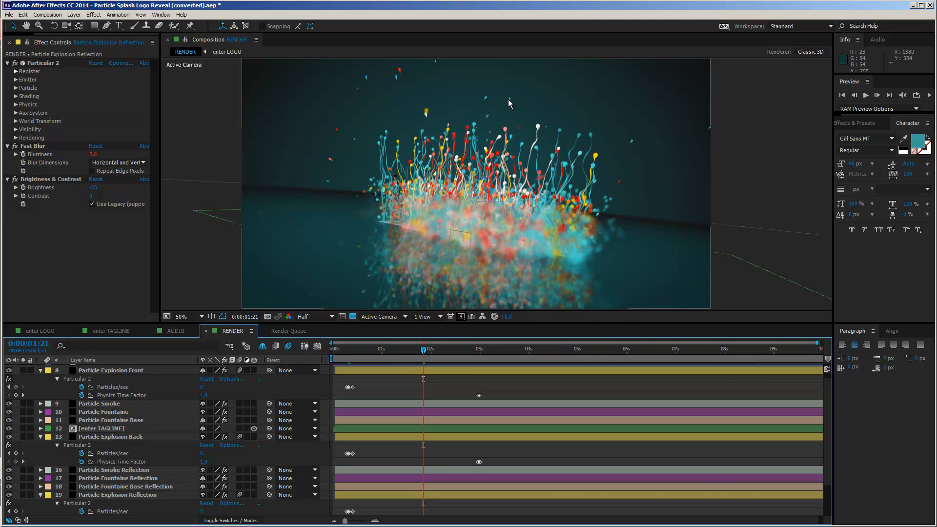
mouse_move(212, 352)
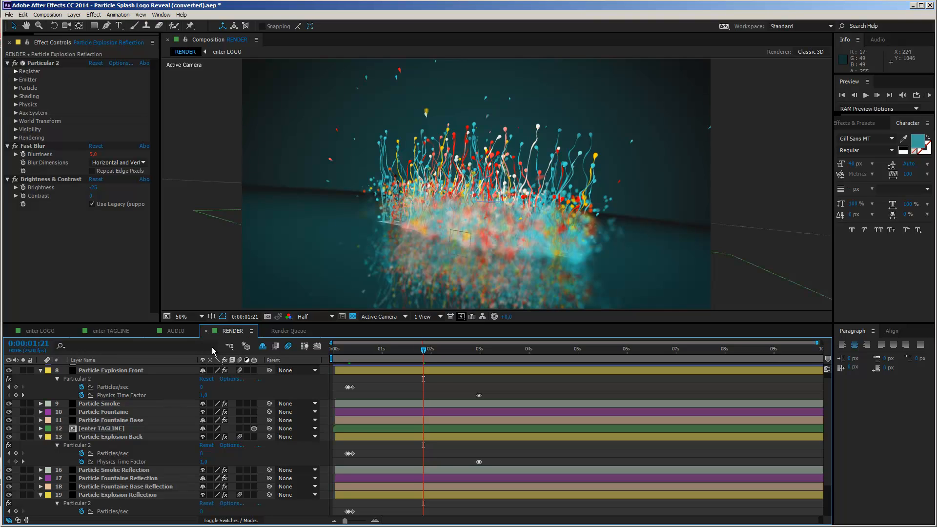
Collapse all expanded explosion layer properties in the RENDER timeline
left_click(41, 371)
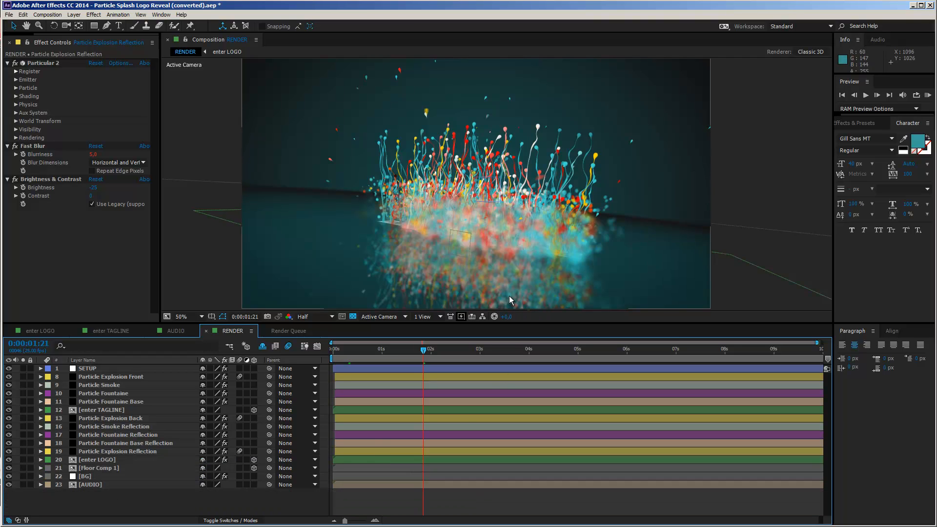
mouse_move(508, 216)
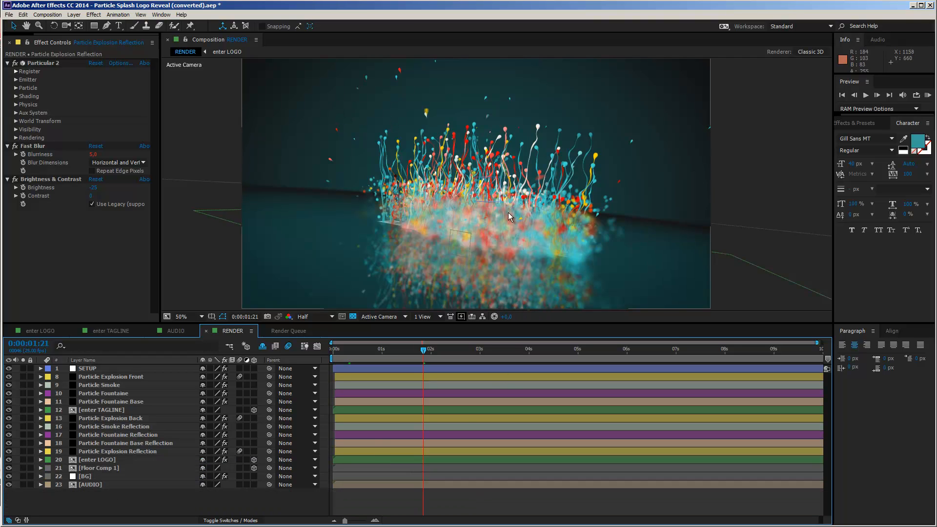
mouse_move(528, 234)
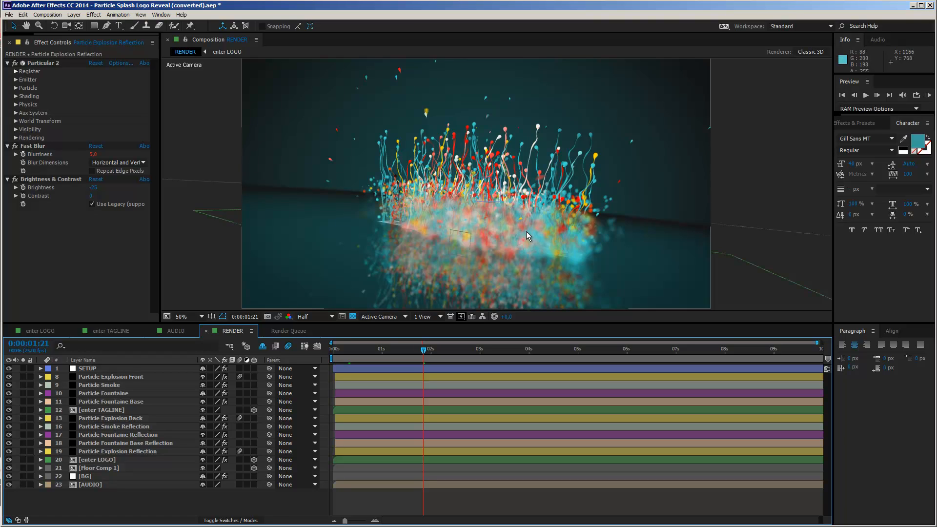
mouse_move(512, 224)
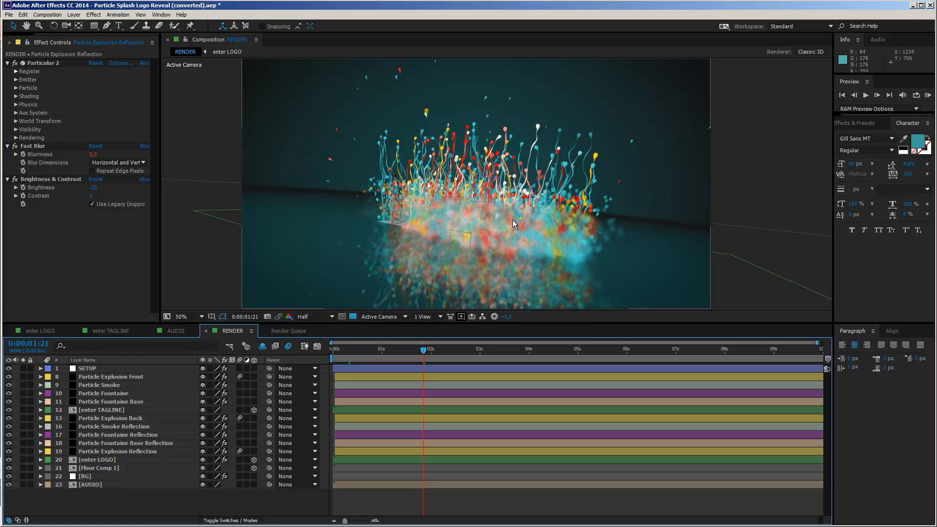
mouse_move(510, 231)
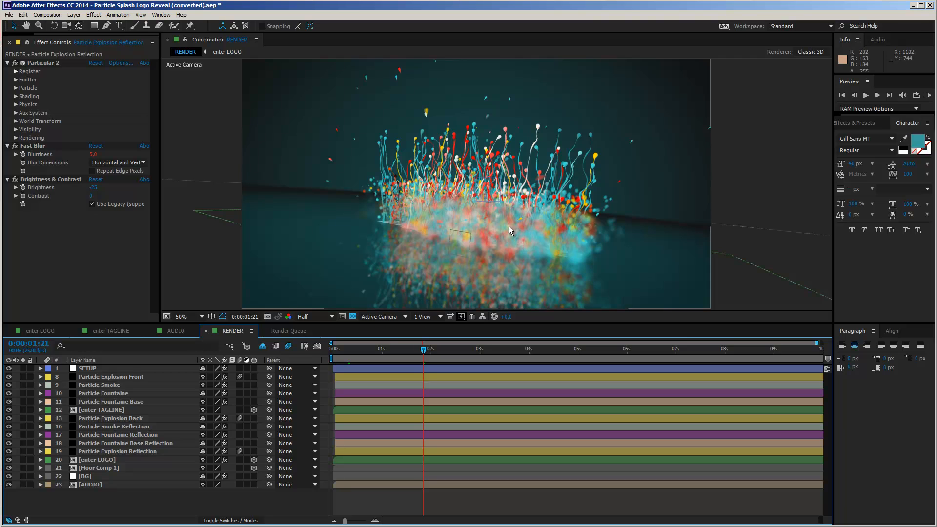
mouse_move(508, 182)
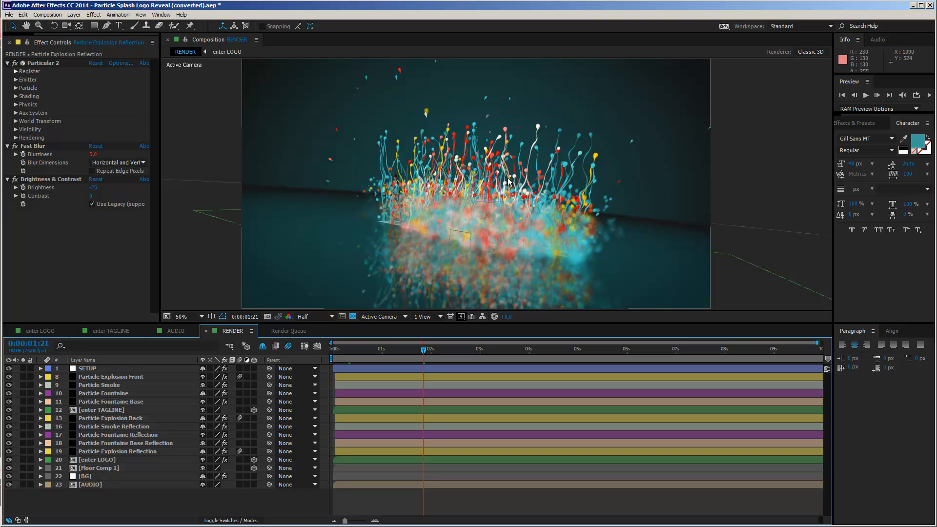
mouse_move(507, 207)
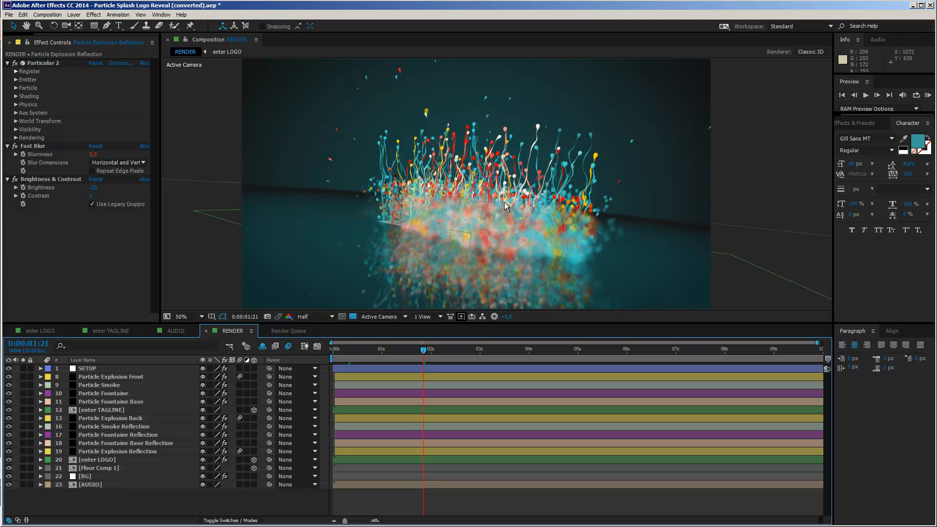